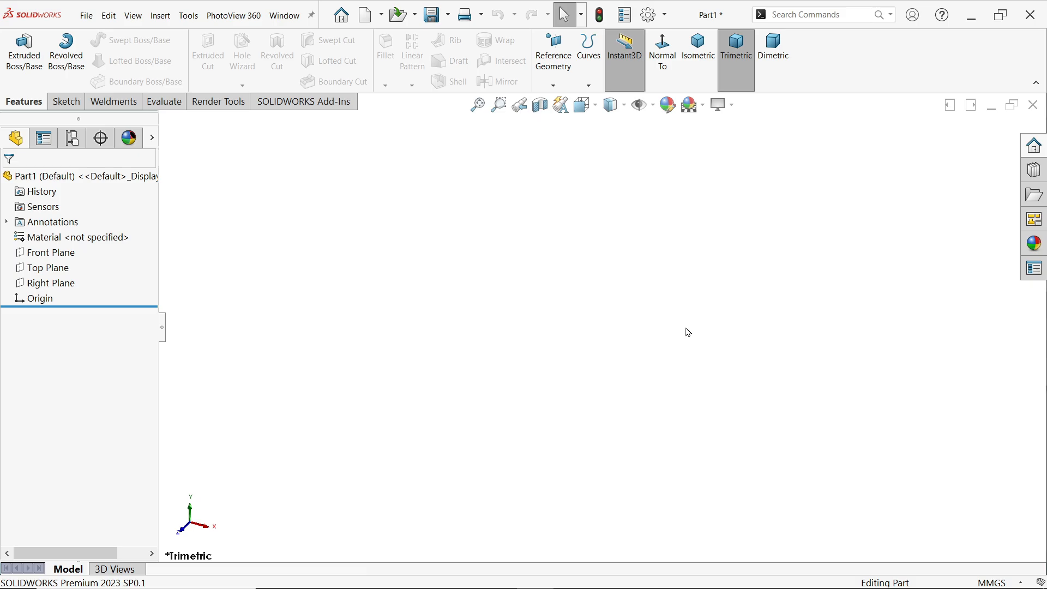
pyautogui.moveTo(983, 505)
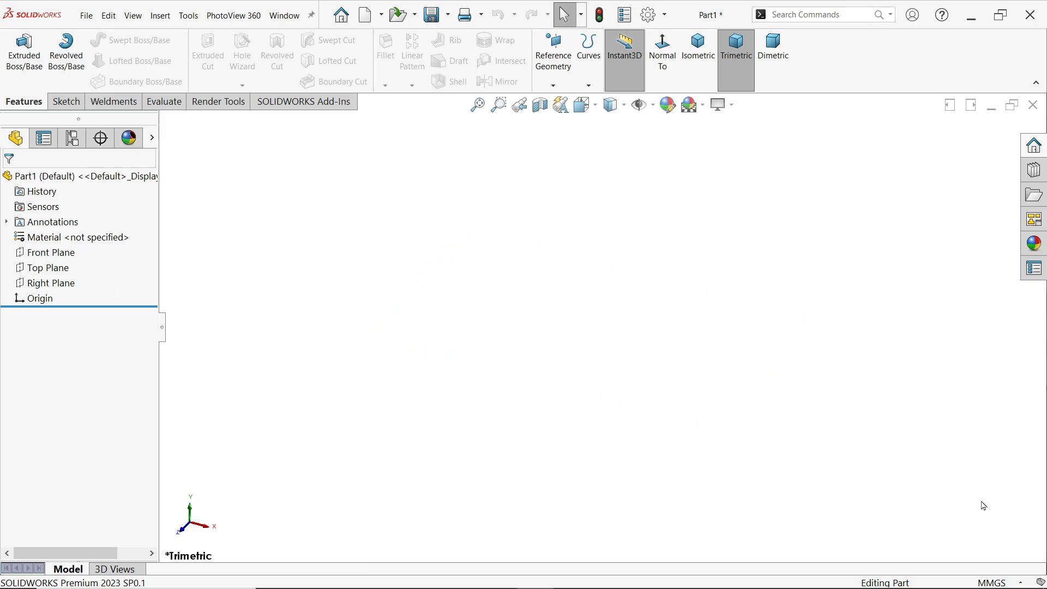
# Set the part to IPS units and show lengths as fractions to sixteenths in Document Units.
pyautogui.click(994, 582)
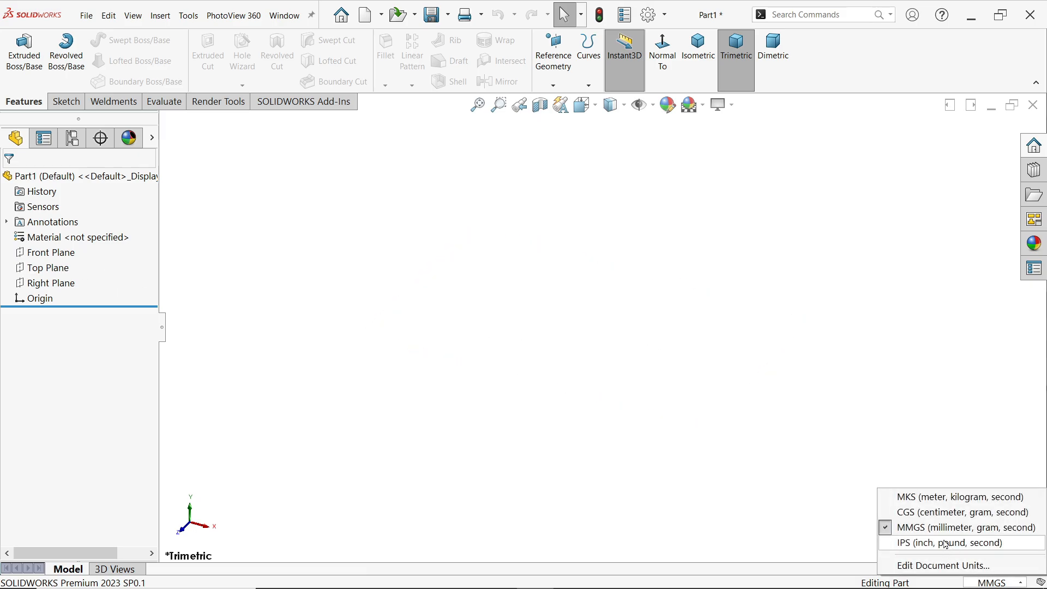
pyautogui.click(947, 543)
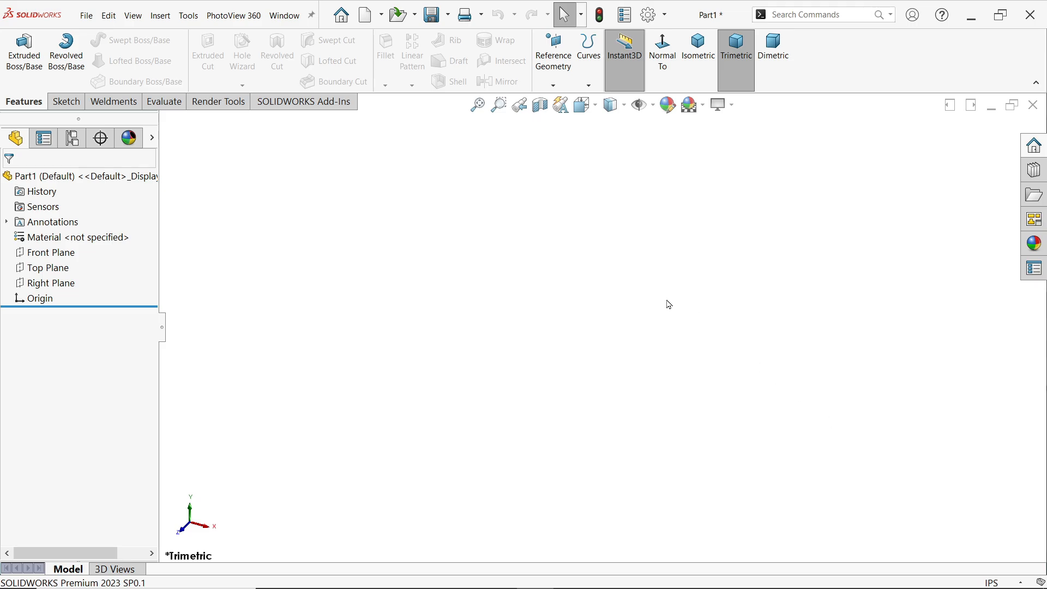
pyautogui.click(992, 582)
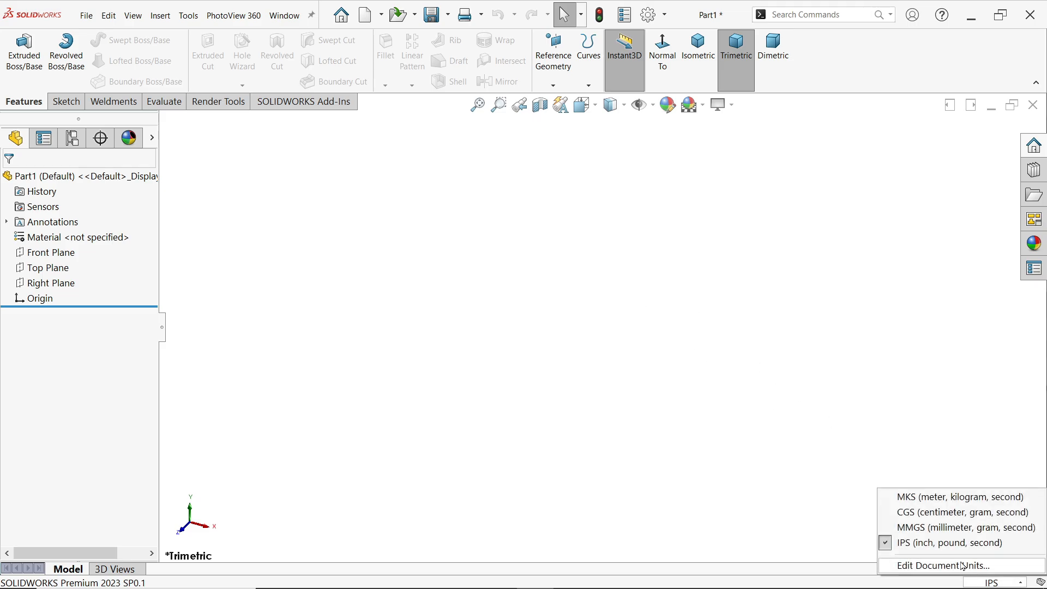
pyautogui.click(942, 566)
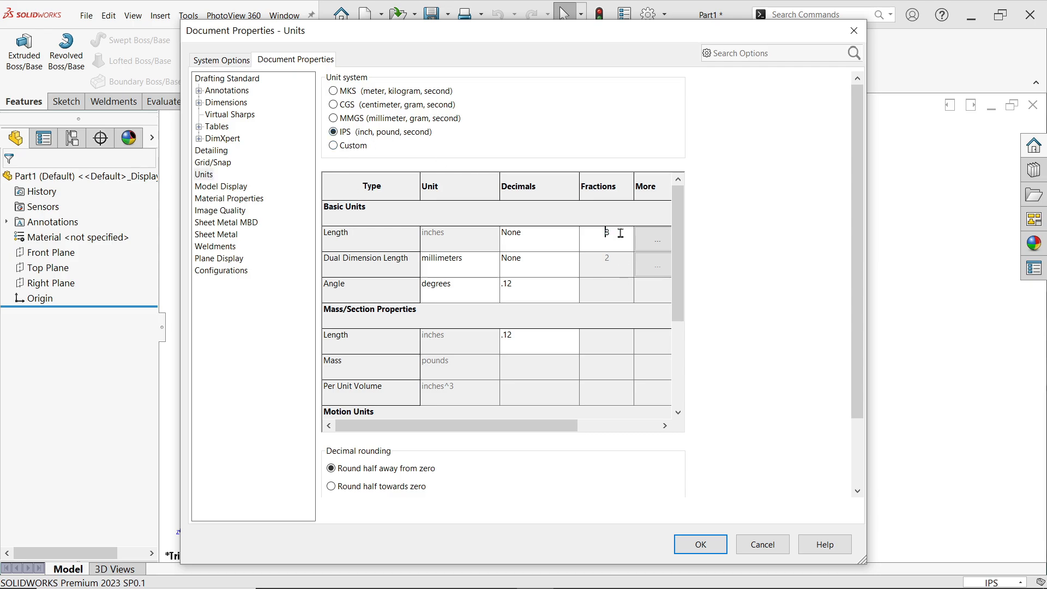
pyautogui.write('16')
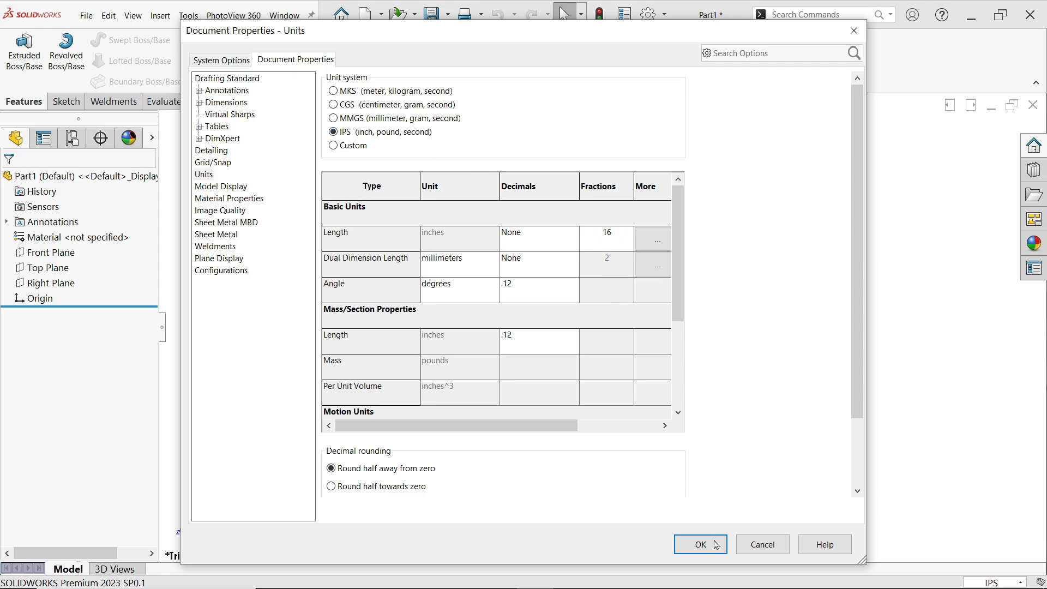
pyautogui.click(700, 543)
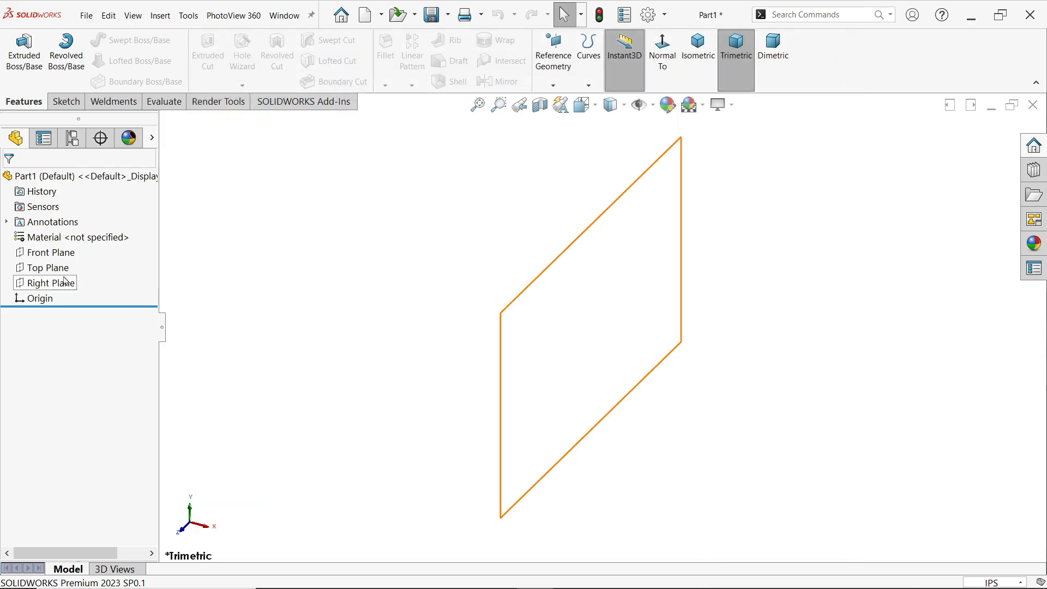
# On the Top Plane draw a centre rectangle from the origin and two equal circles near its top edge.
pyautogui.click(46, 268)
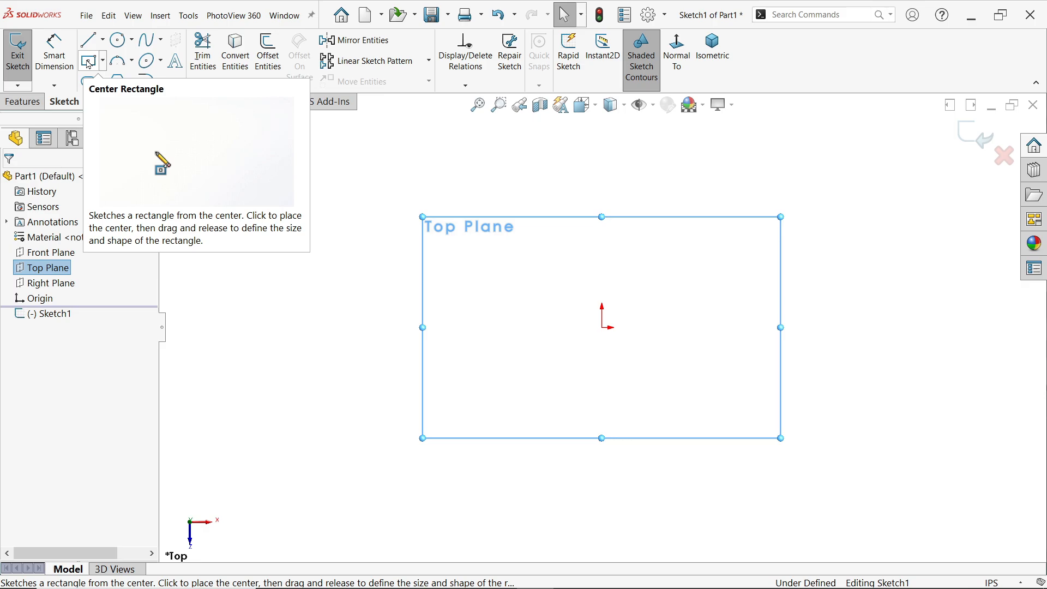
pyautogui.click(88, 61)
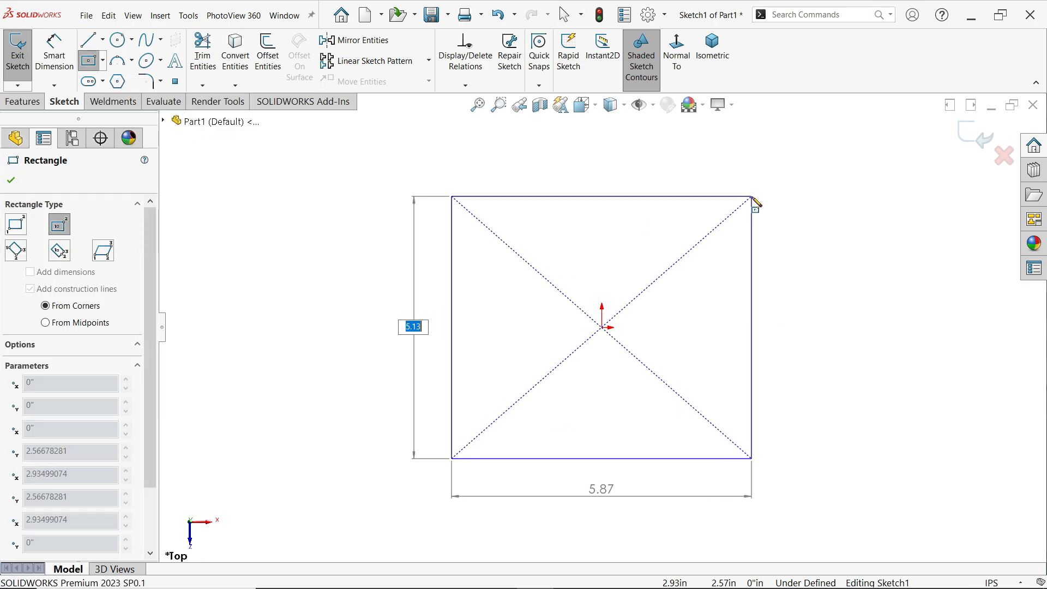
pyautogui.click(600, 328)
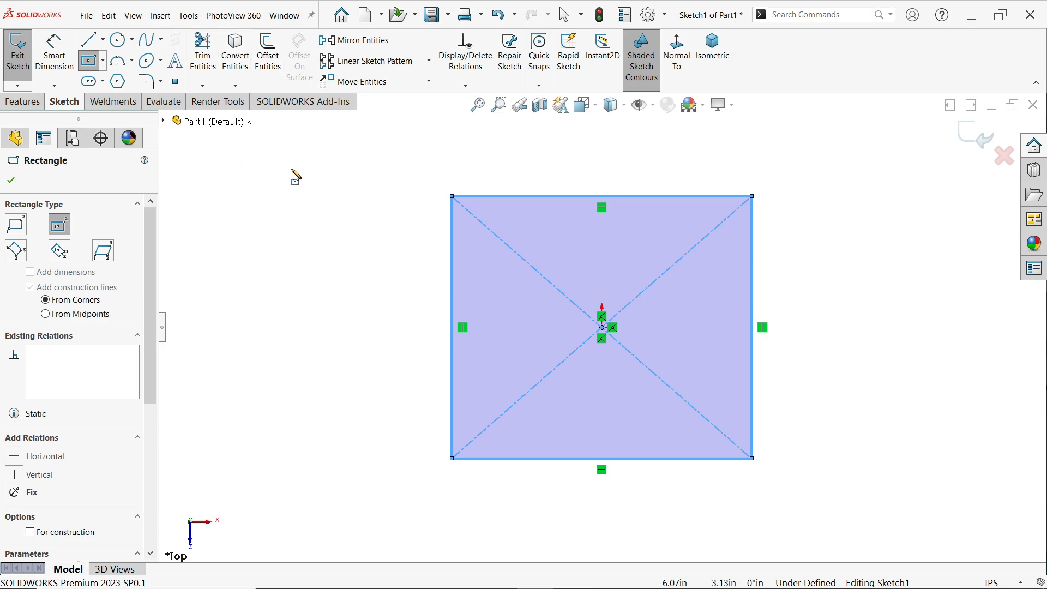
pyautogui.click(116, 40)
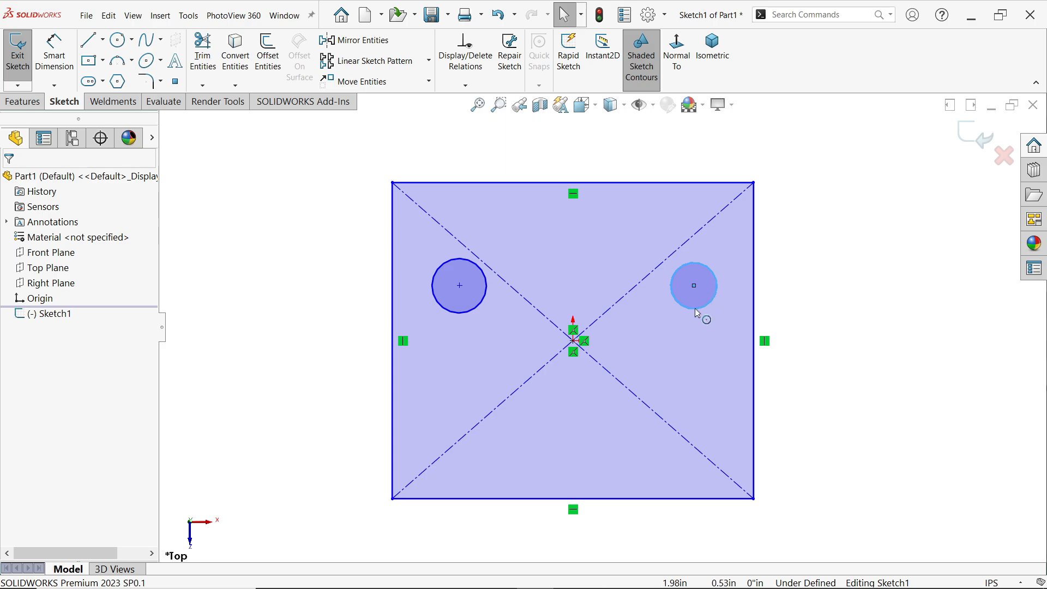
pyautogui.click(460, 286)
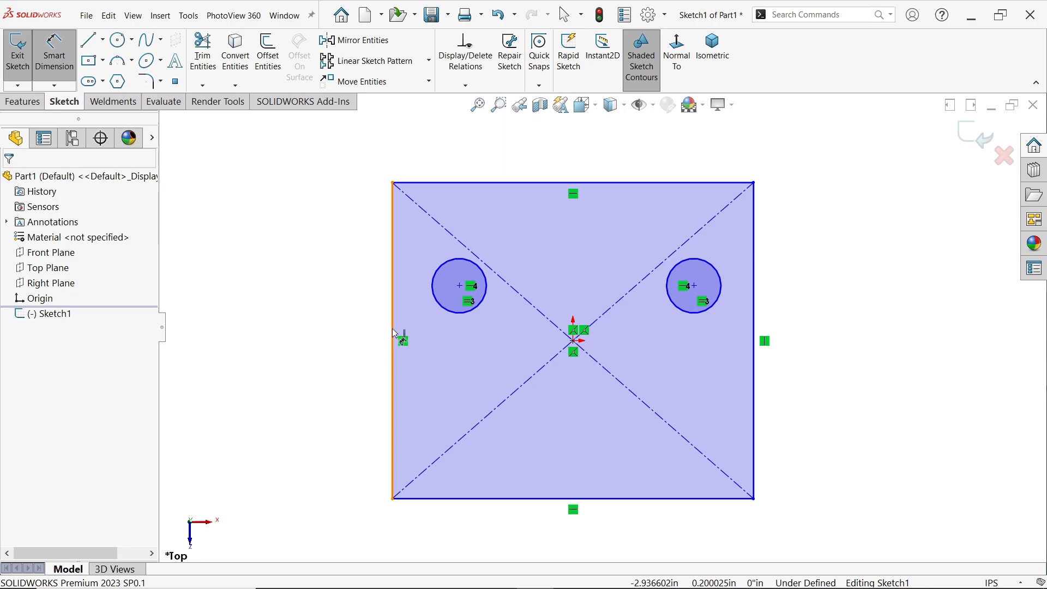
# Dimension the plate edge 2 1/2", hole offsets 5/8" and 1 1/8", and 5/8" from the top edge.
pyautogui.click(391, 333)
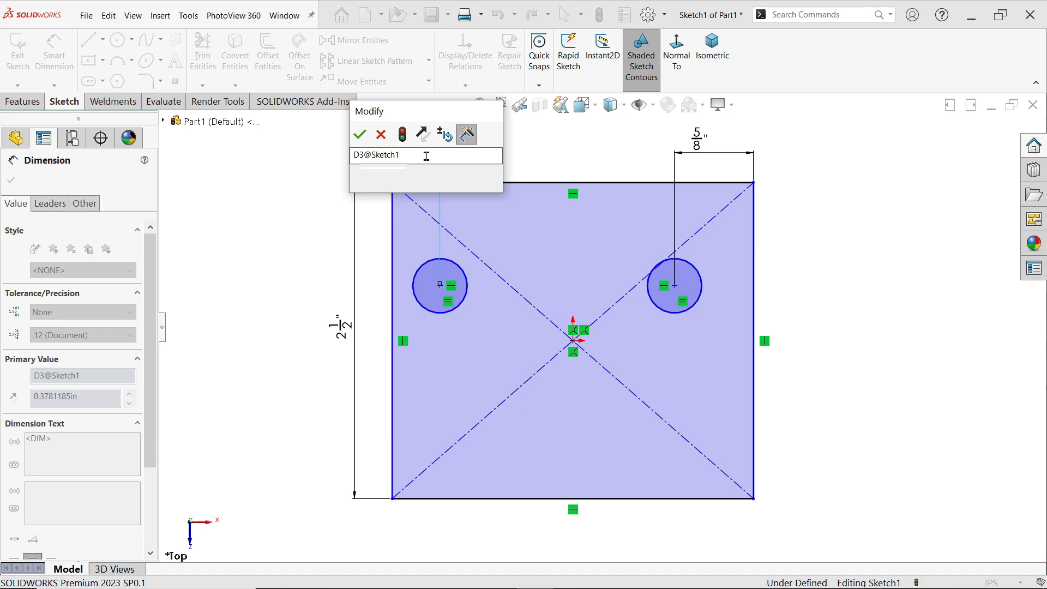
pyautogui.click(359, 134)
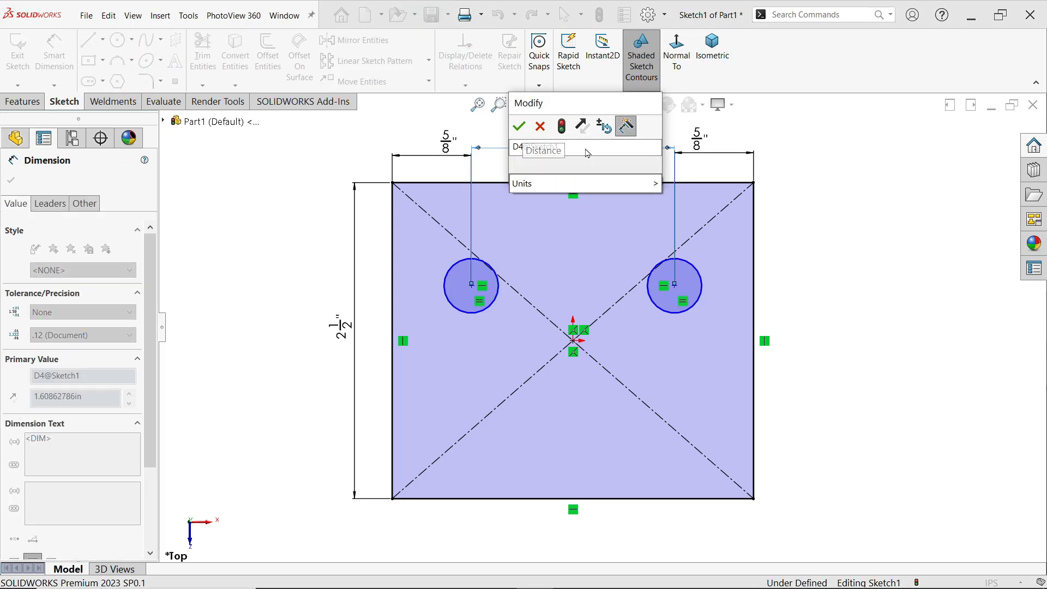
pyautogui.click(520, 125)
pyautogui.write('5')
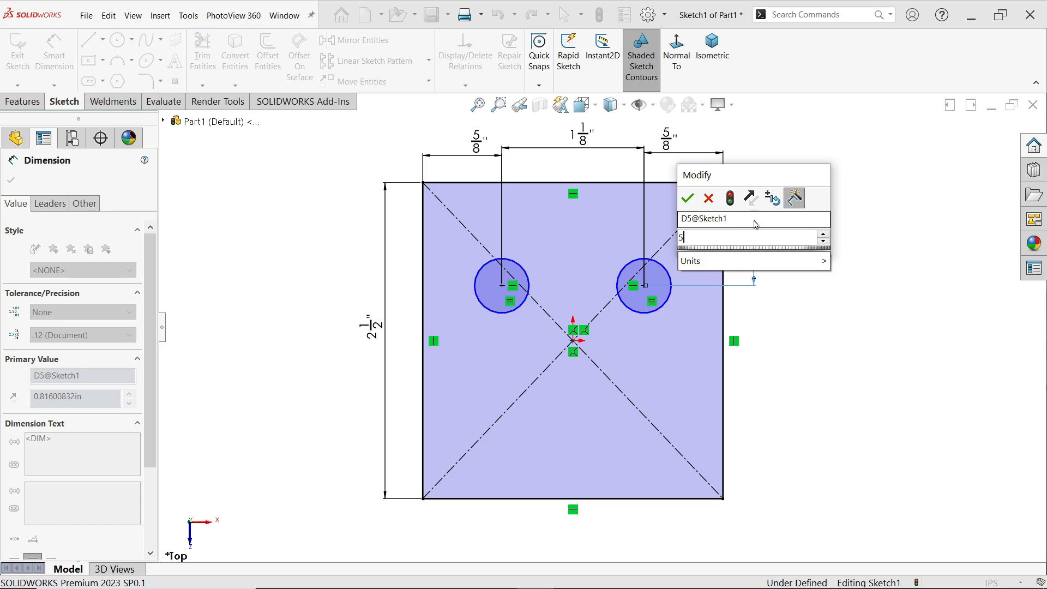
pyautogui.click(686, 198)
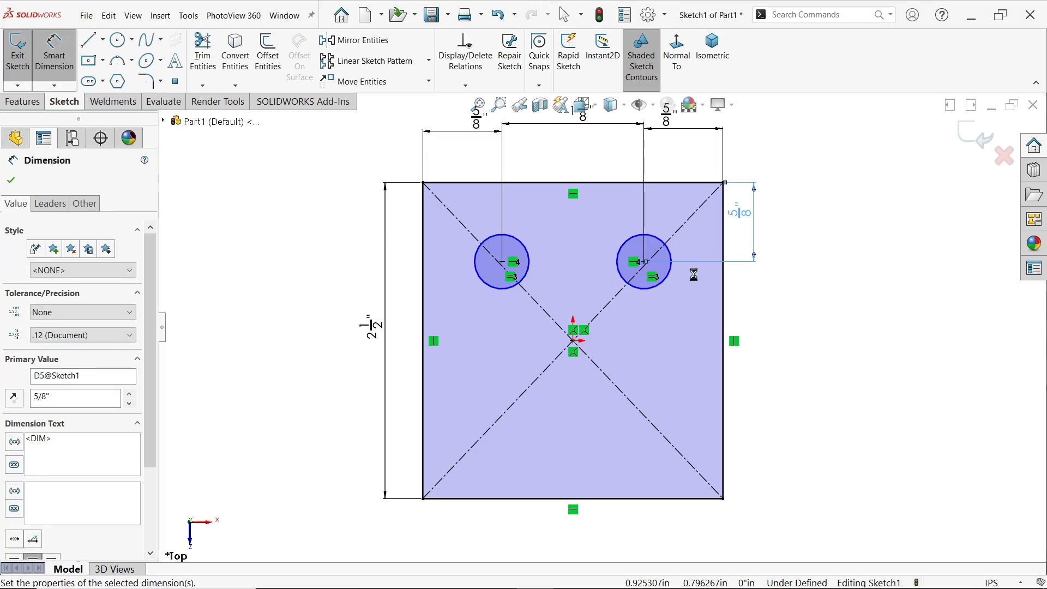
# Dimension the hole circles to a 5/16" diameter, fully defining the sketch.
pyautogui.click(502, 262)
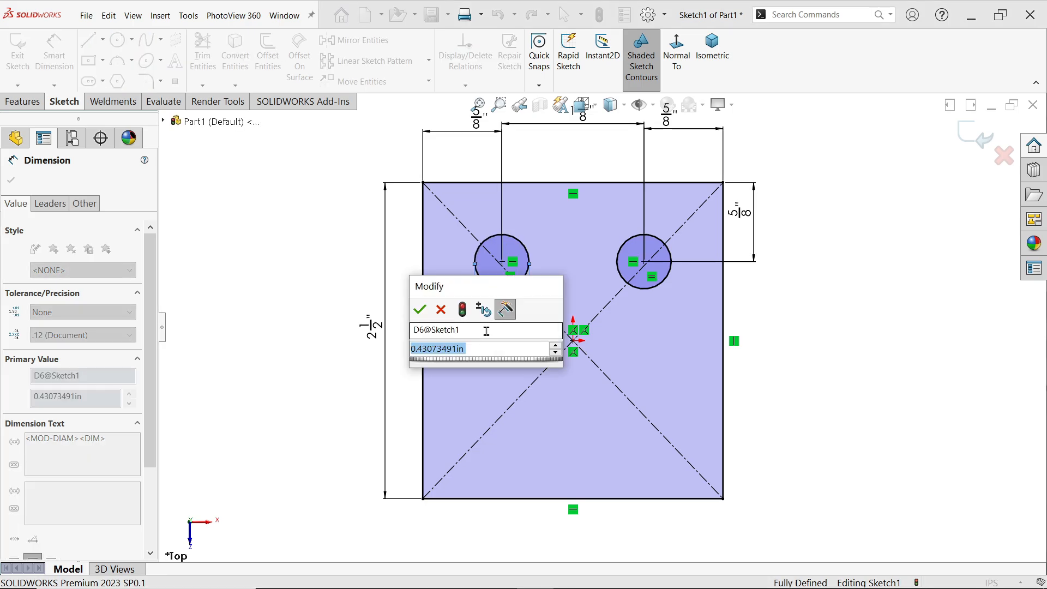
pyautogui.write('5/16')
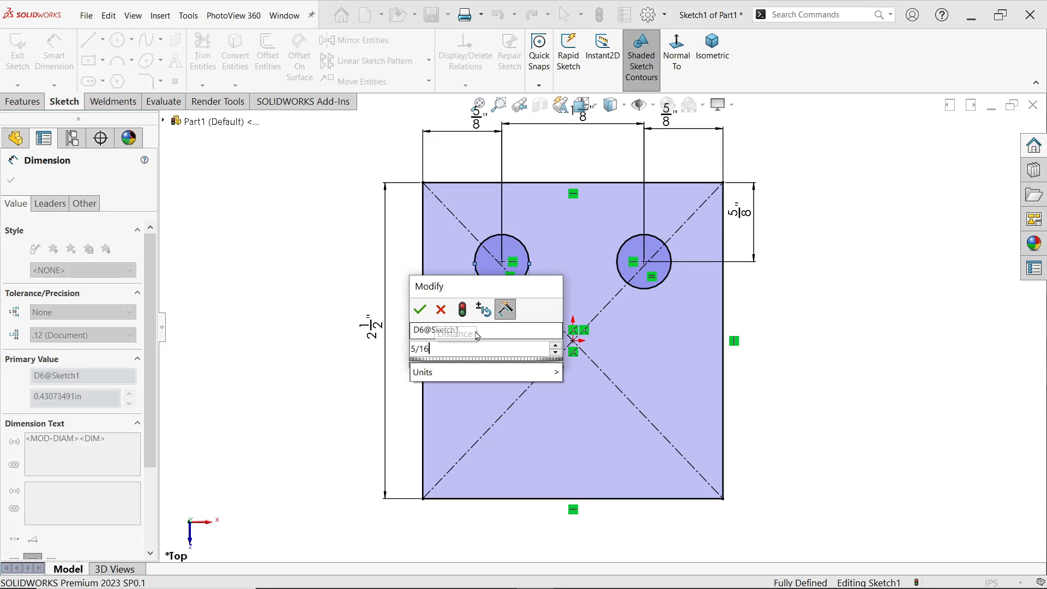
pyautogui.click(419, 308)
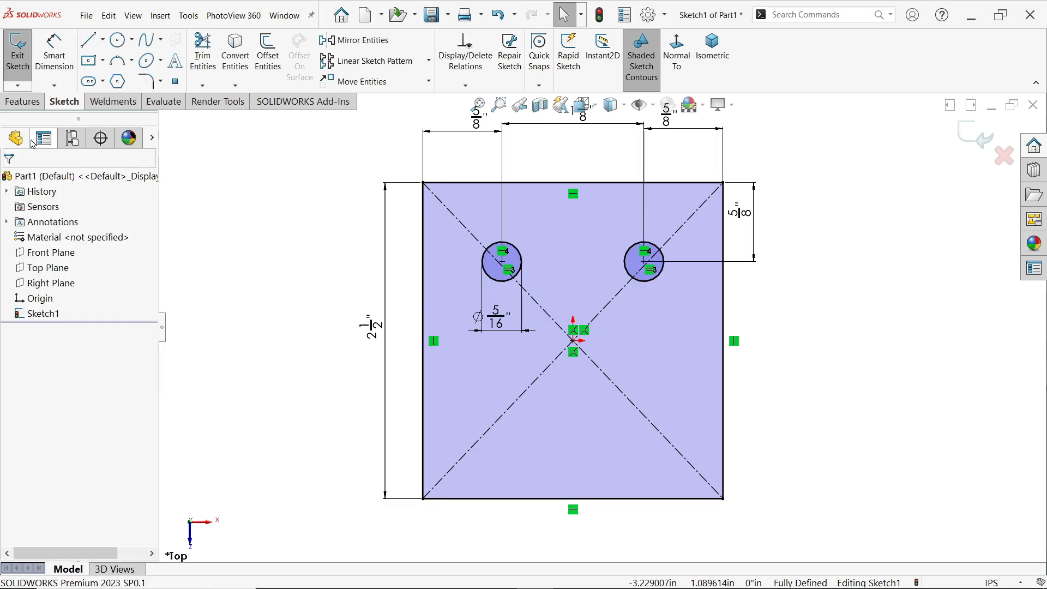
# Extrude the sketch 1 deep into a solid holed plate, recolour it light cyan, and start saving it.
pyautogui.click(23, 50)
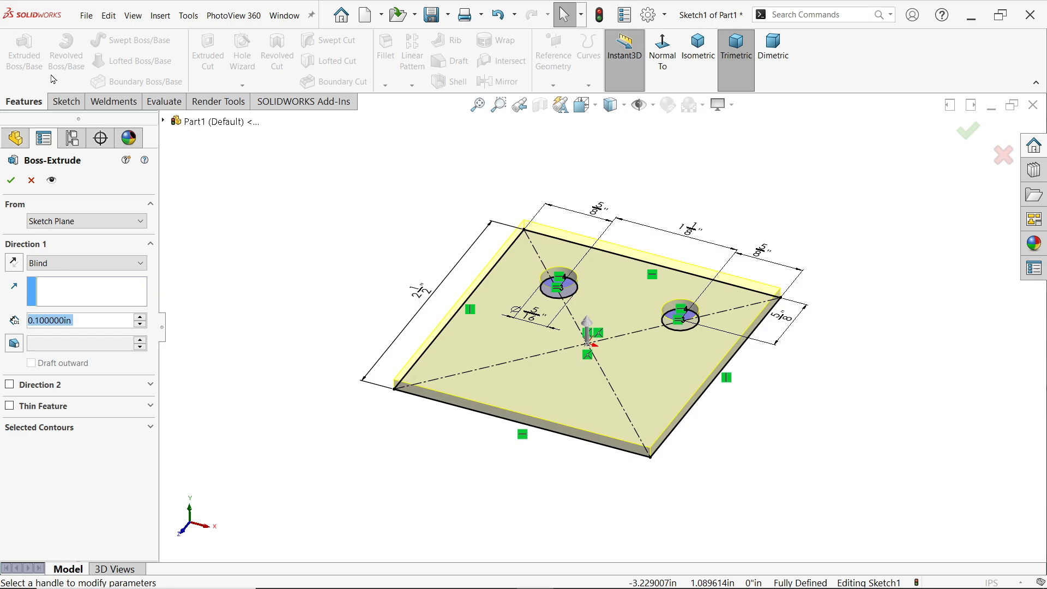
pyautogui.write('1')
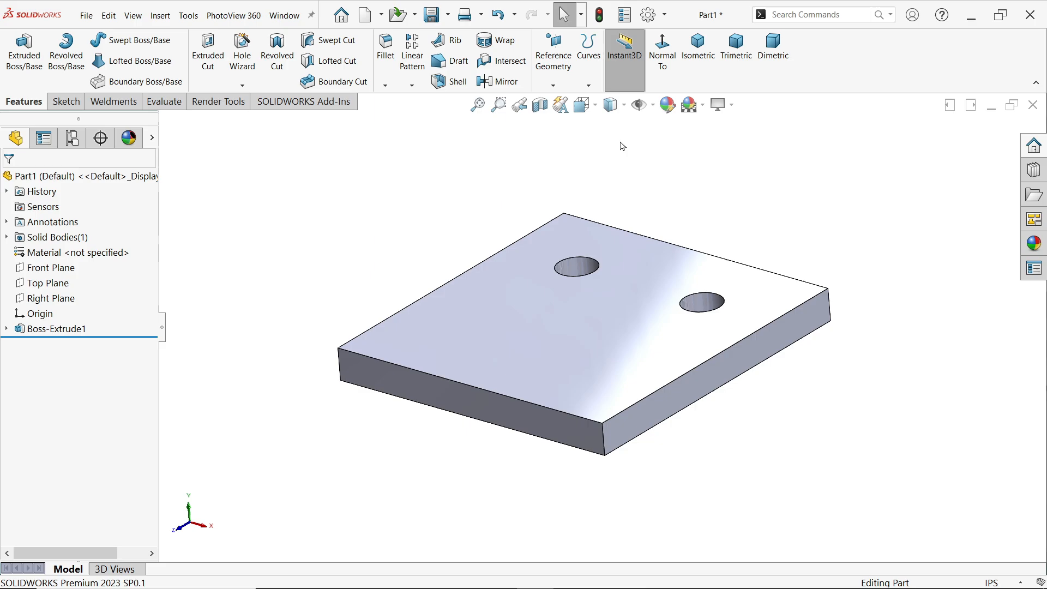
pyautogui.moveTo(666, 104)
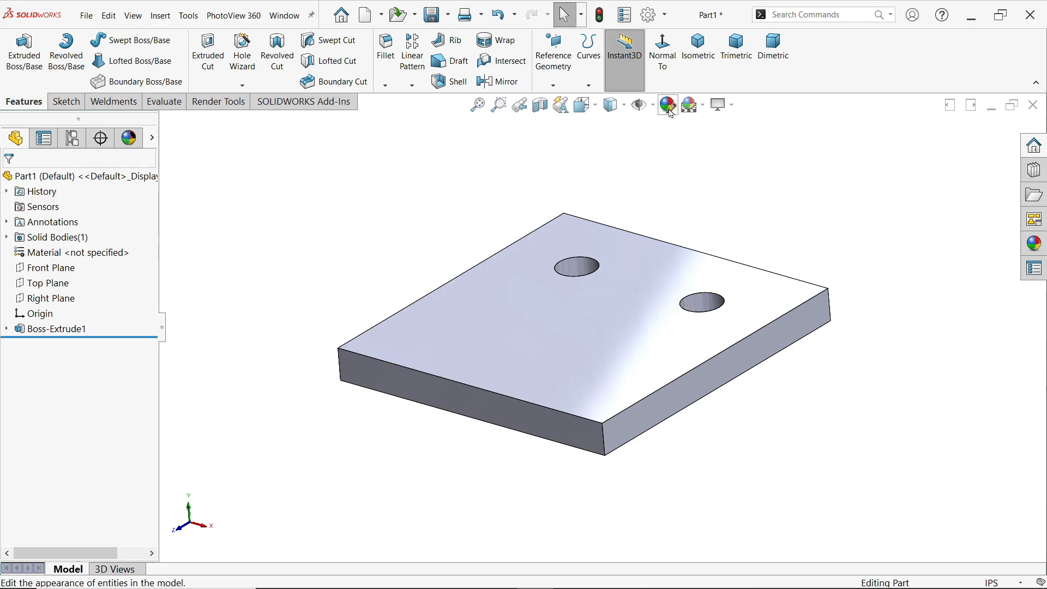
pyautogui.click(666, 105)
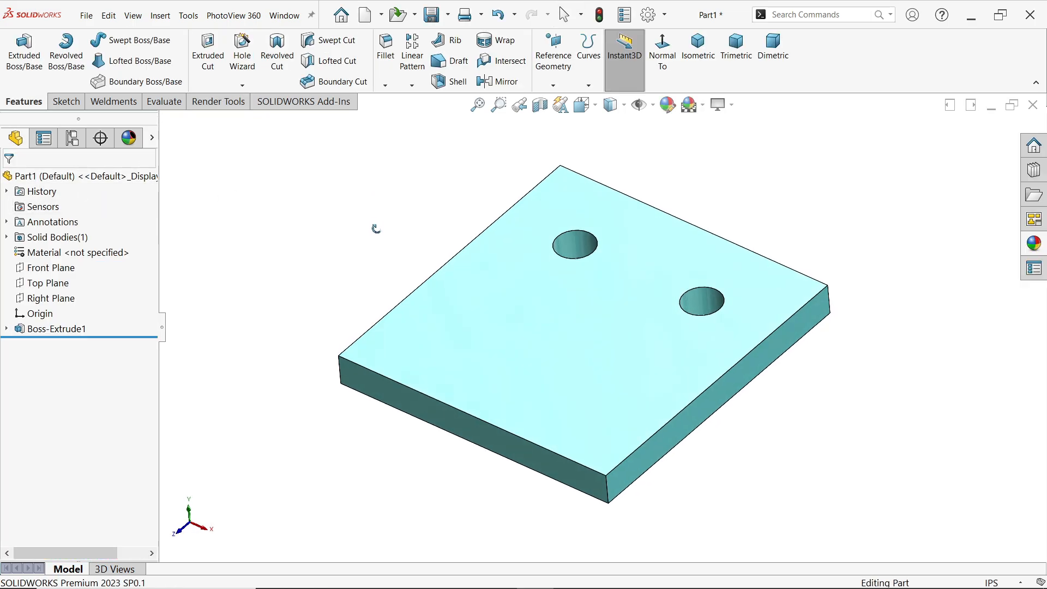
pyautogui.click(432, 14)
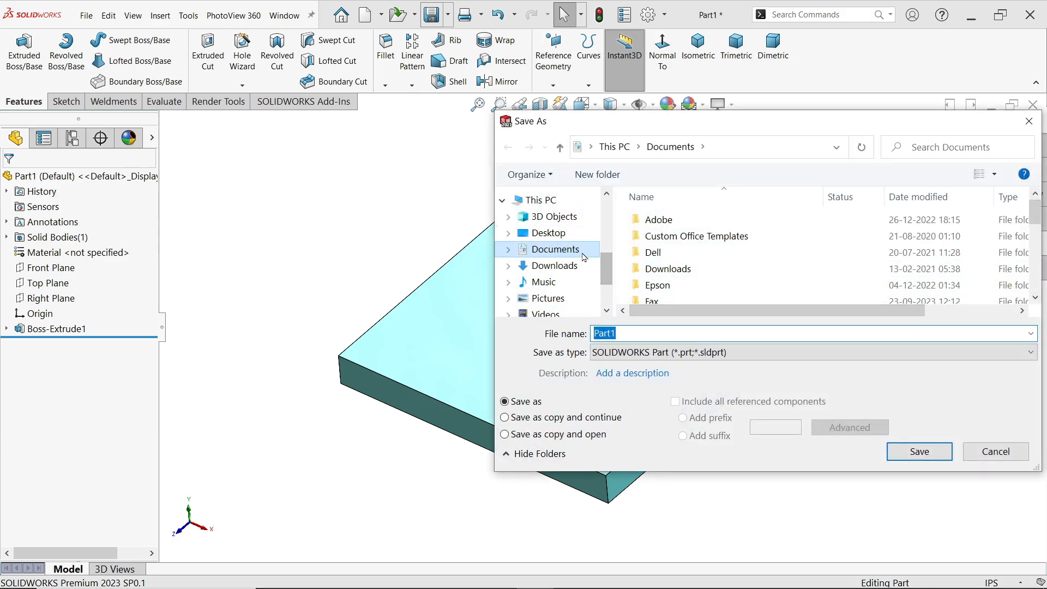
# Save the plate as Part1 into the Desktop 'Shear force on Bolt Connection' folder.
pyautogui.click(549, 232)
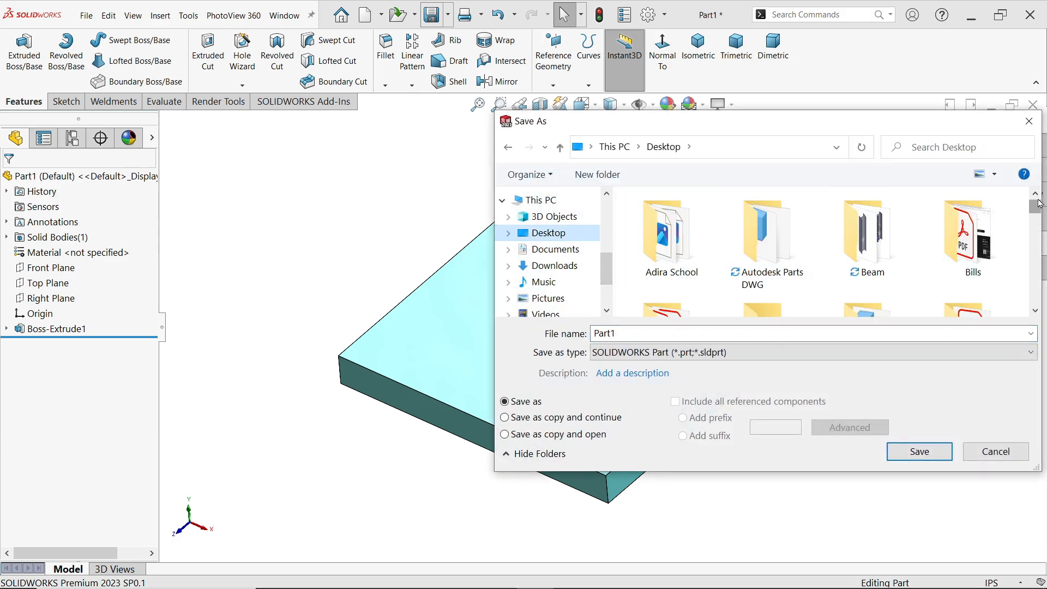
pyautogui.scroll(-3)
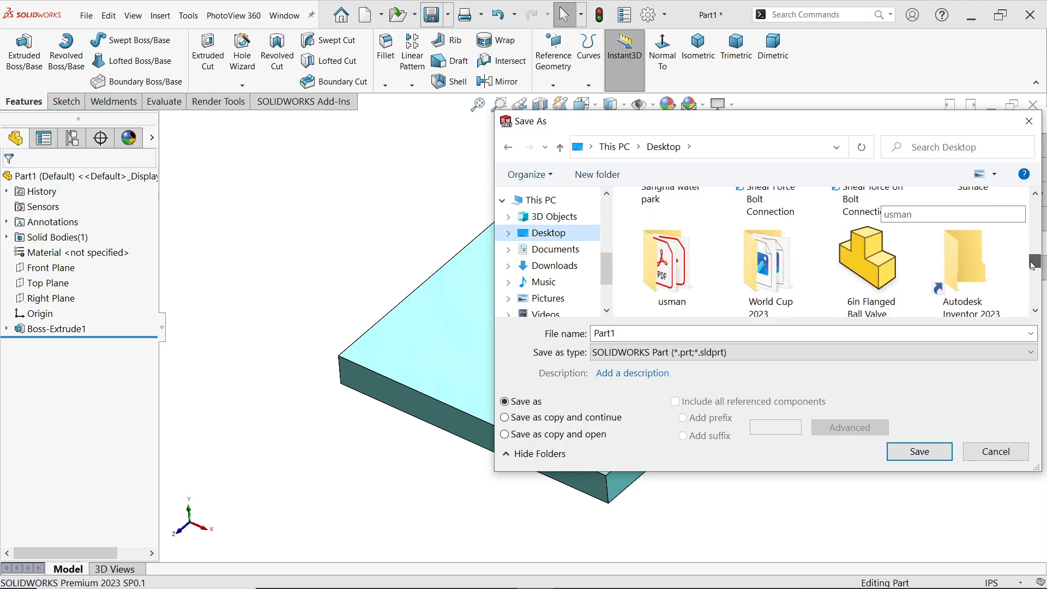
pyautogui.click(867, 240)
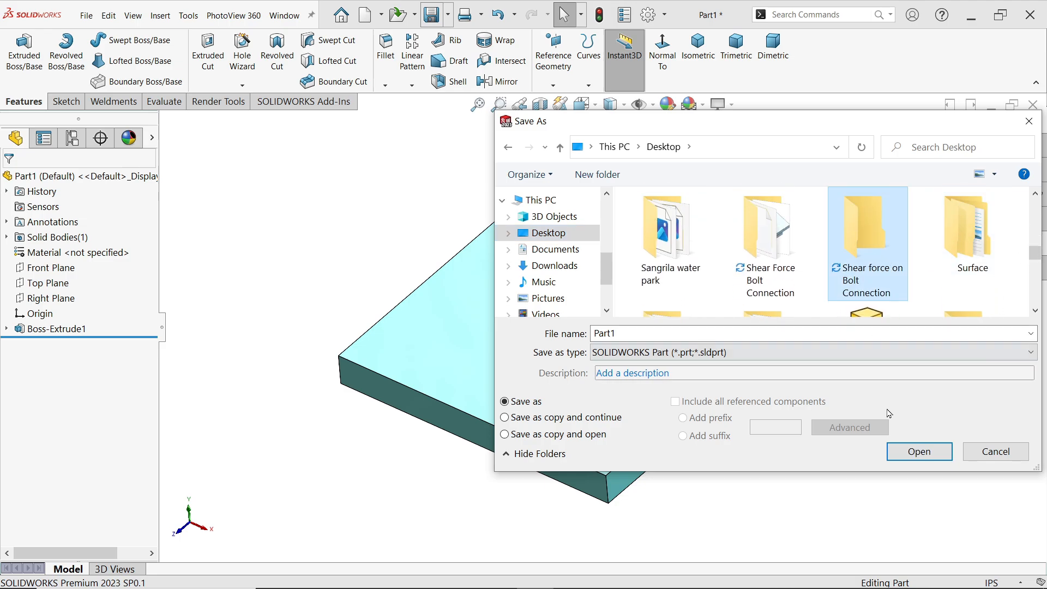
pyautogui.doubleClick(867, 227)
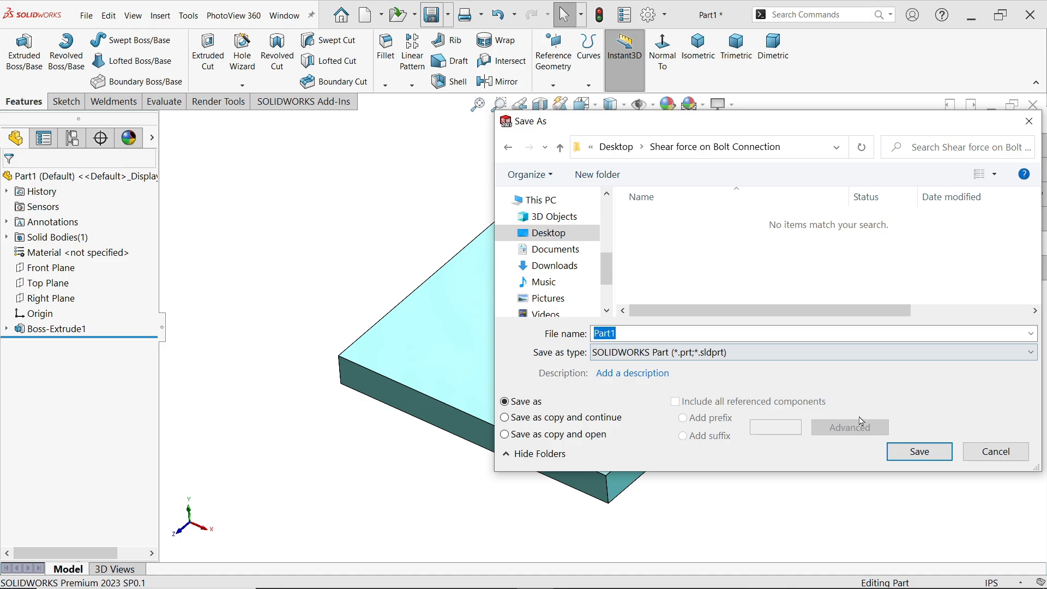
pyautogui.click(918, 451)
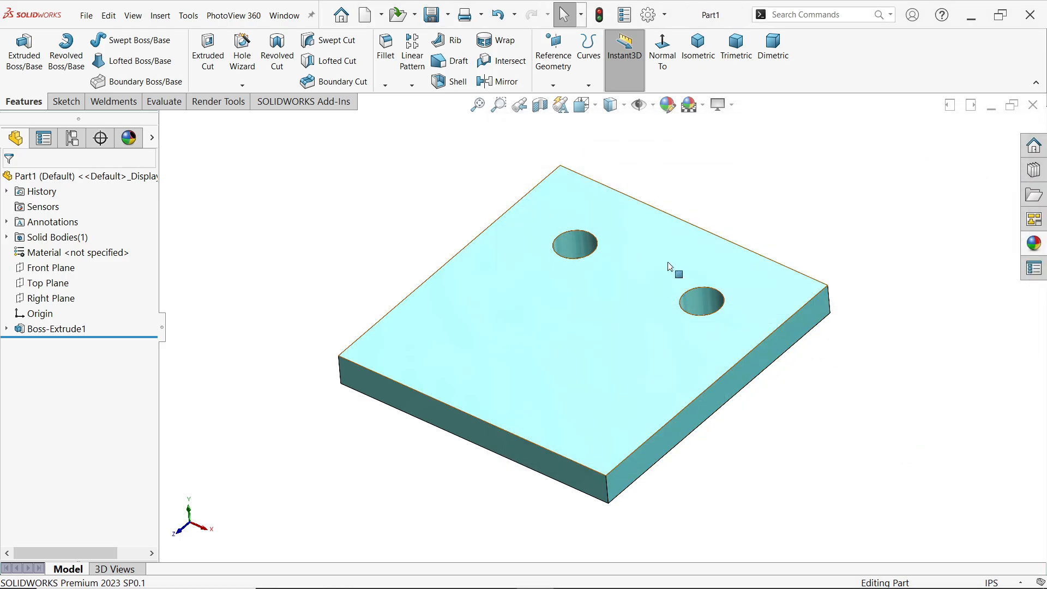
# Save a copy of the plate as Part2 in the same folder and close the document.
pyautogui.click(448, 14)
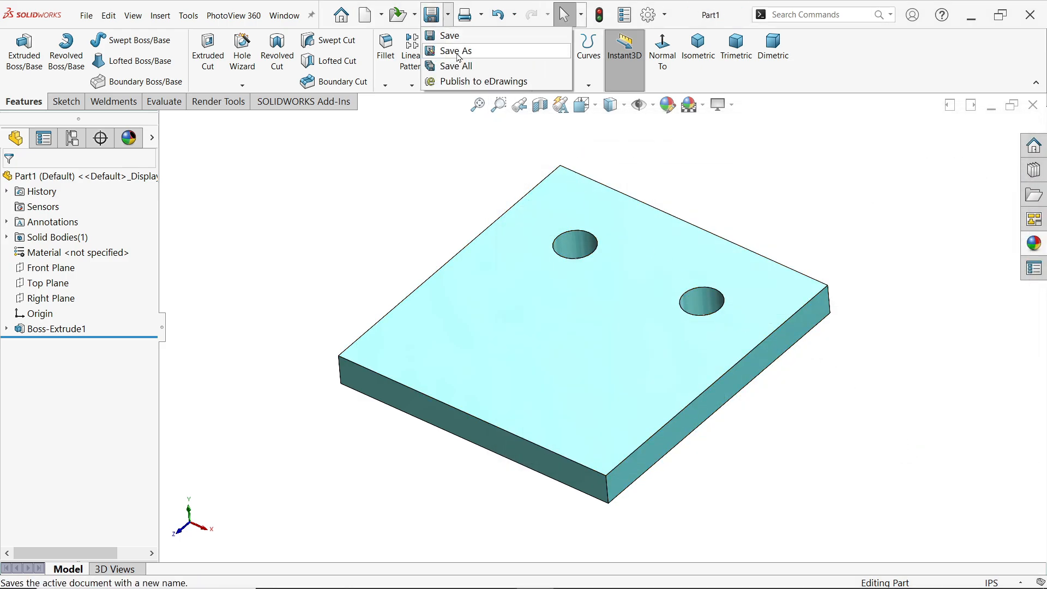
pyautogui.click(458, 52)
pyautogui.write('Part2')
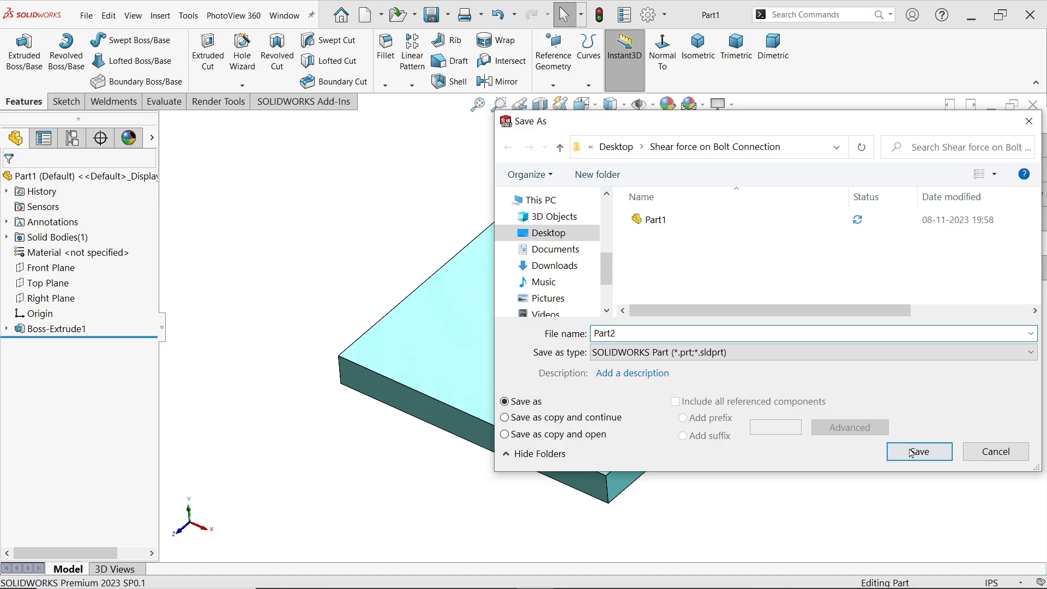
pyautogui.click(918, 452)
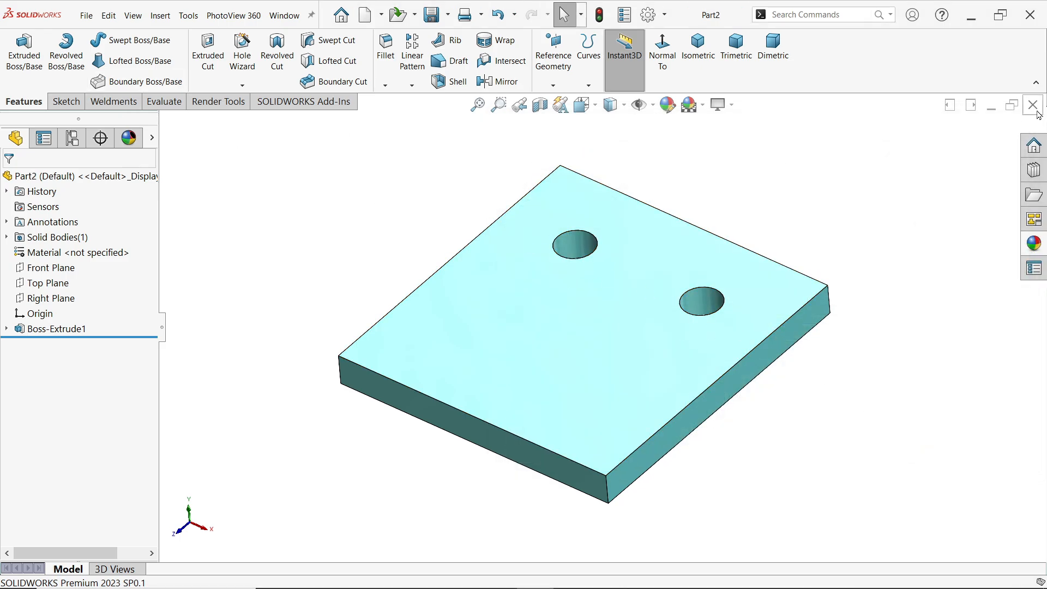
pyautogui.click(364, 14)
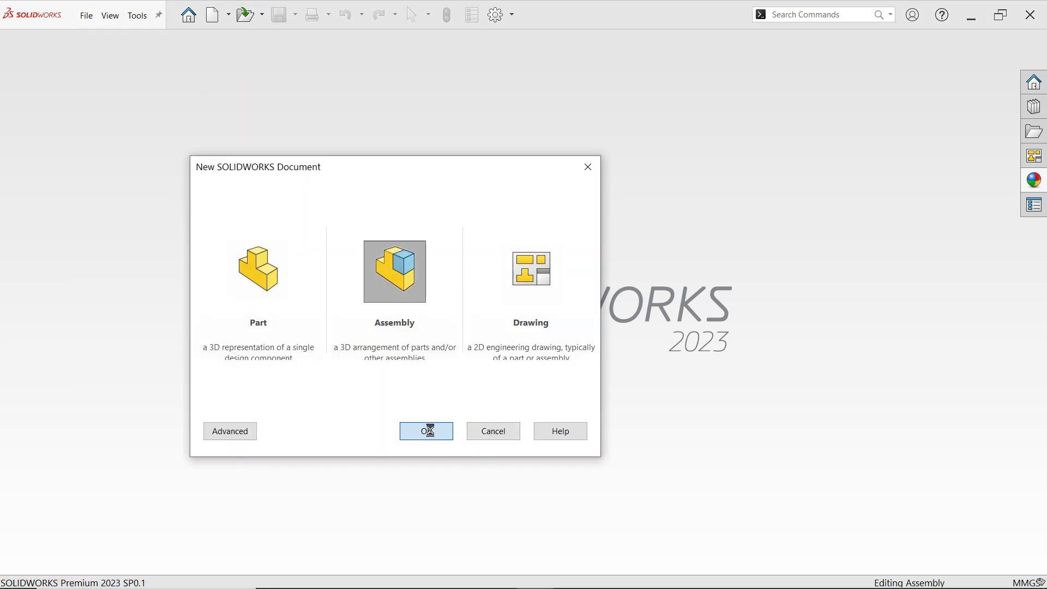
# Create a new assembly and place Part1 as the first component at the origin.
pyautogui.click(427, 431)
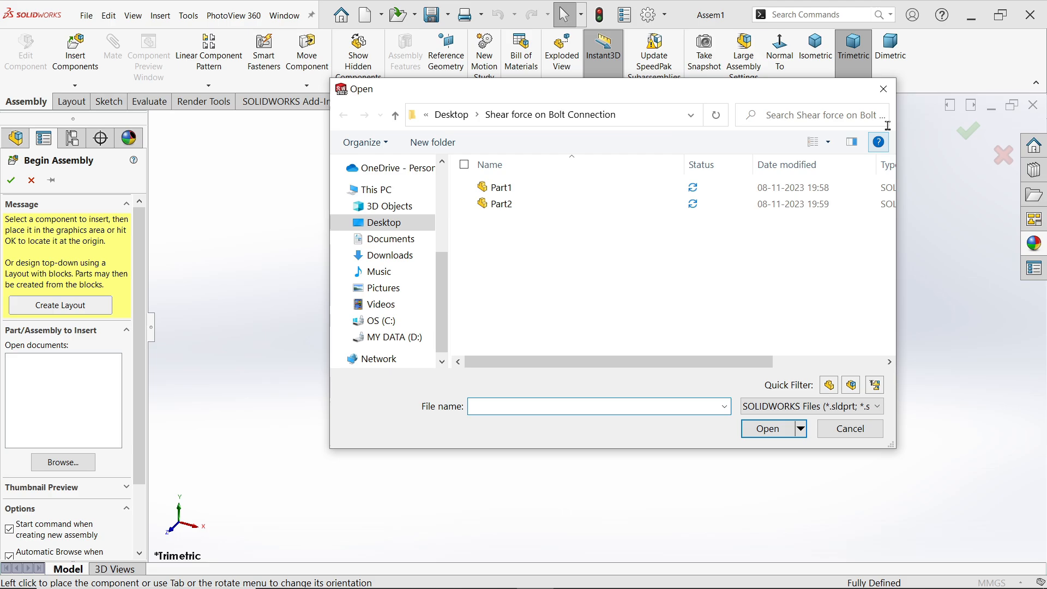
pyautogui.click(500, 187)
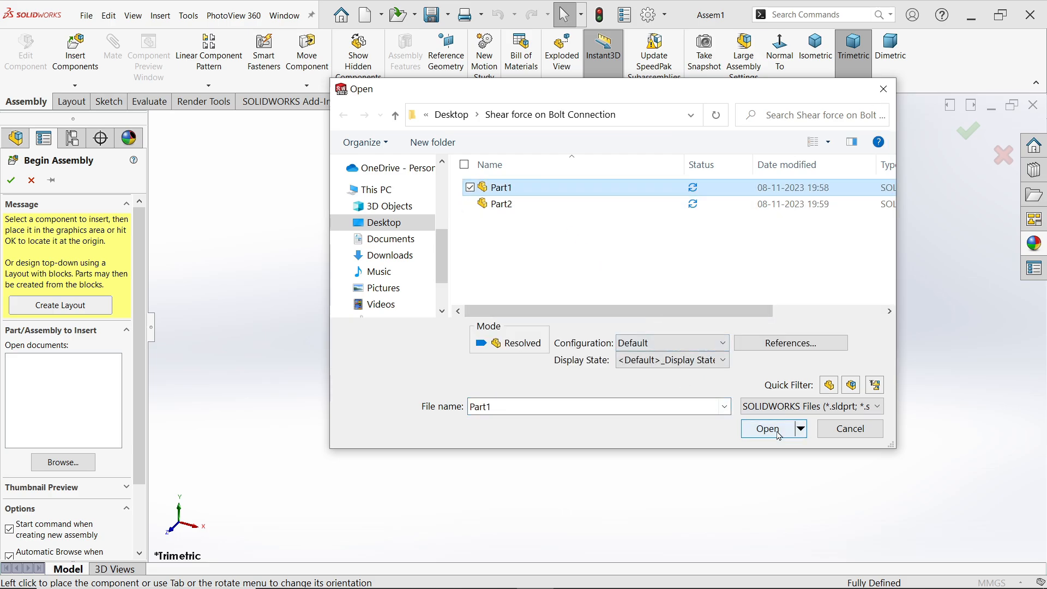
pyautogui.click(767, 429)
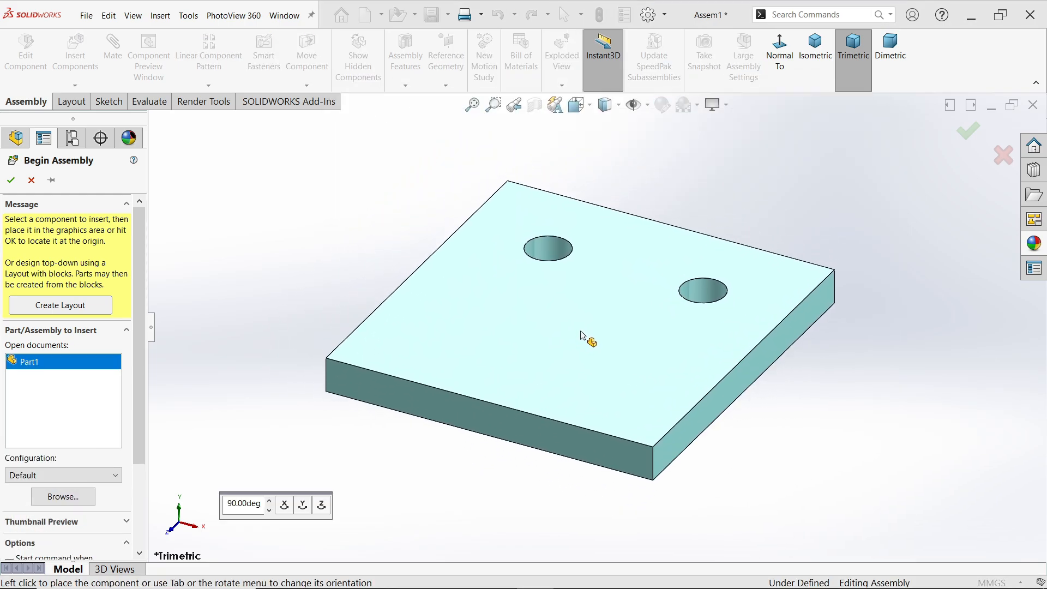
pyautogui.click(632, 104)
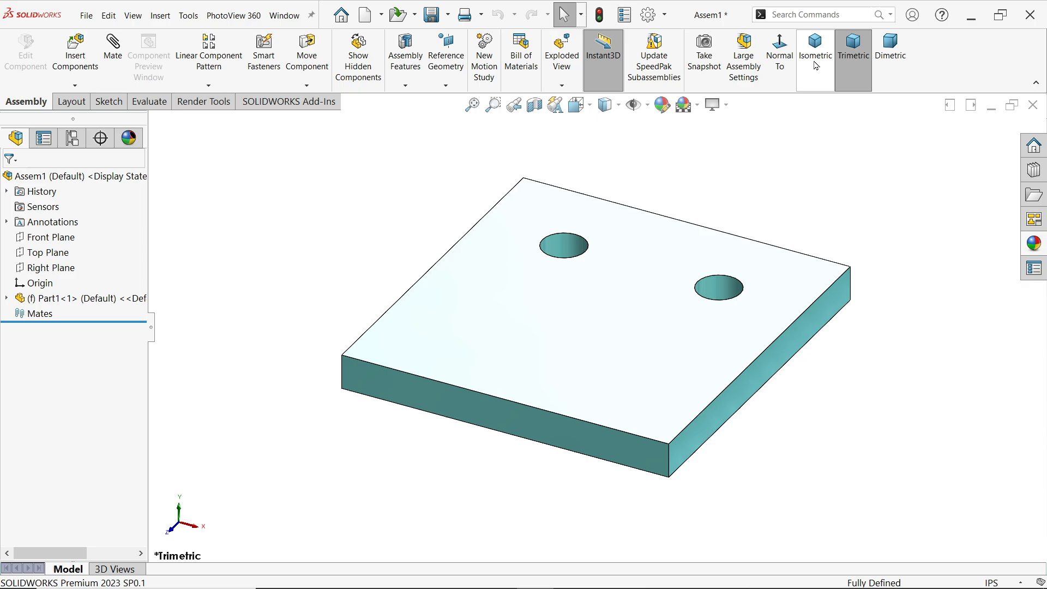
# In isometric view, insert Part2 into the assembly beside the first plate.
pyautogui.click(75, 54)
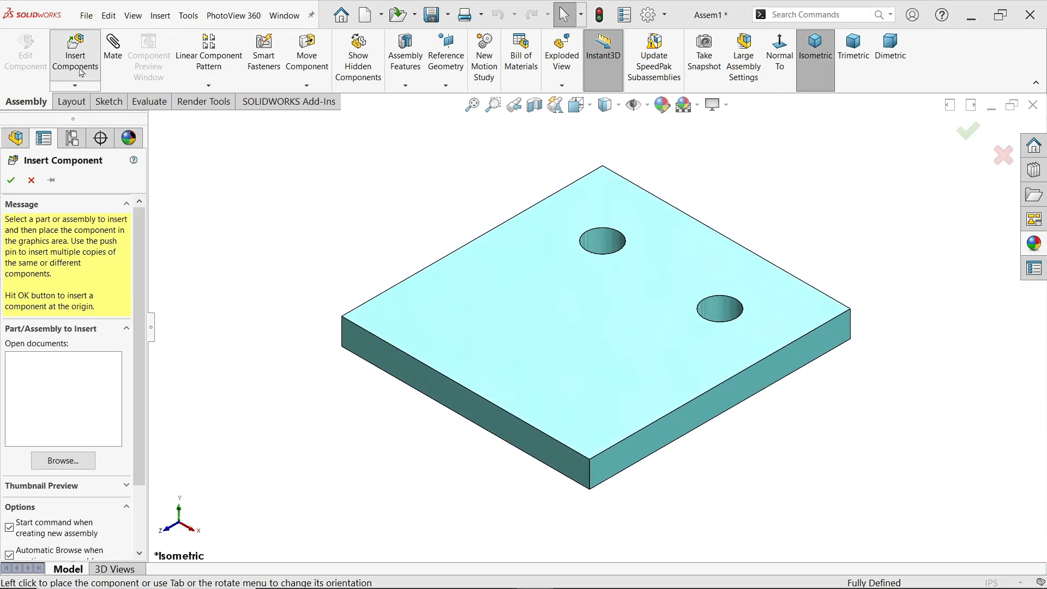
pyautogui.click(62, 460)
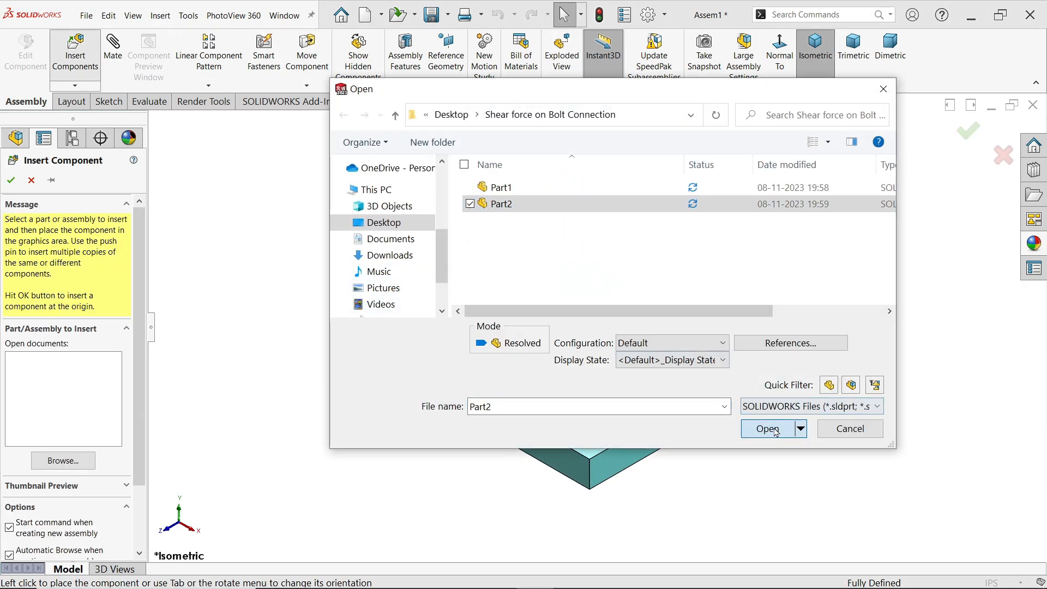
pyautogui.click(769, 429)
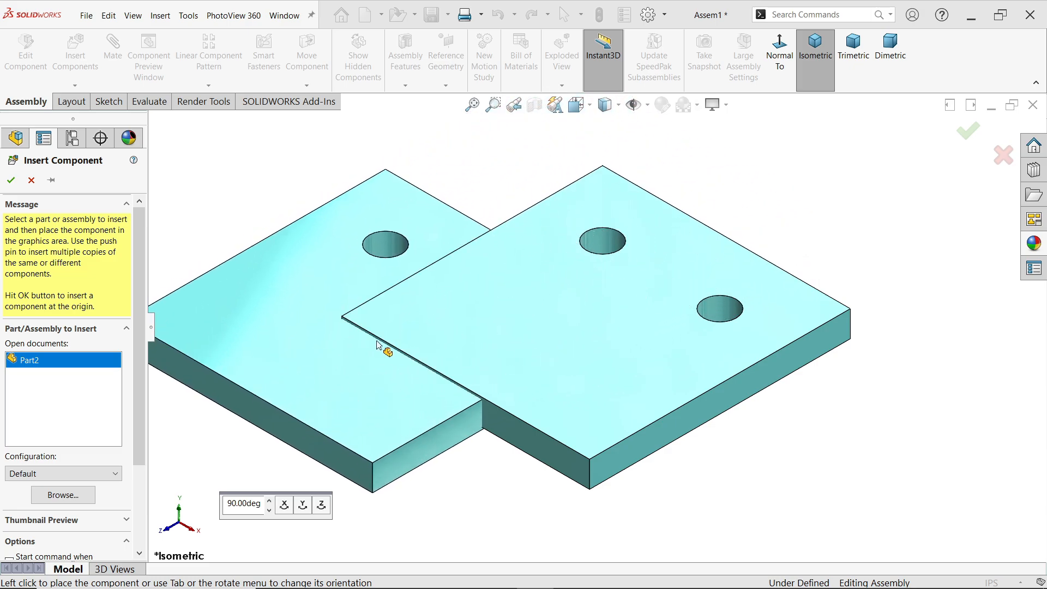
pyautogui.click(302, 505)
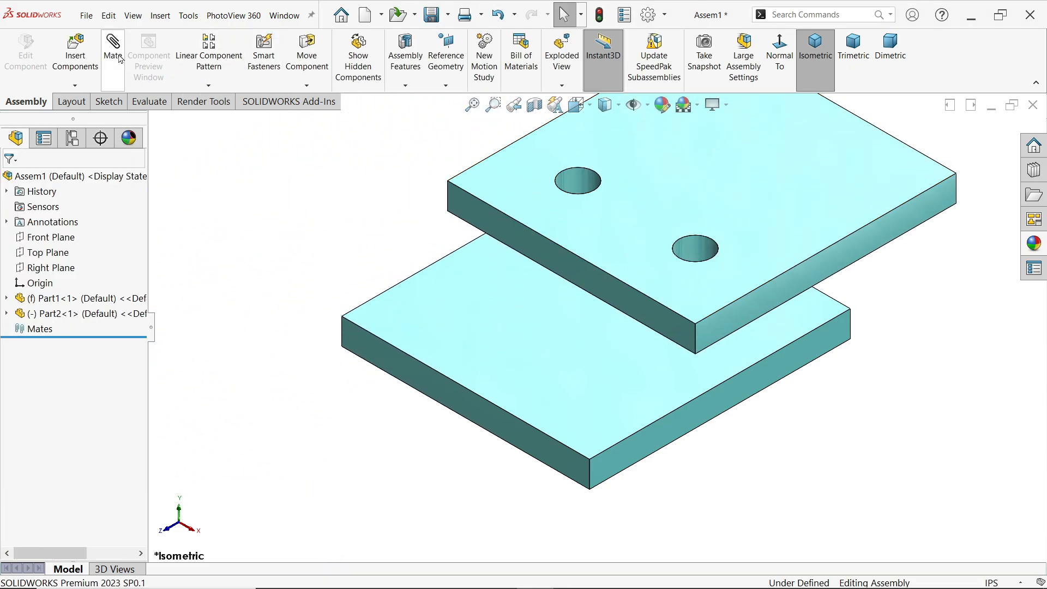
# Mate Part2 flat on top of Part1 with faces and bolt-hole faces aligned, fully defining it.
pyautogui.click(112, 53)
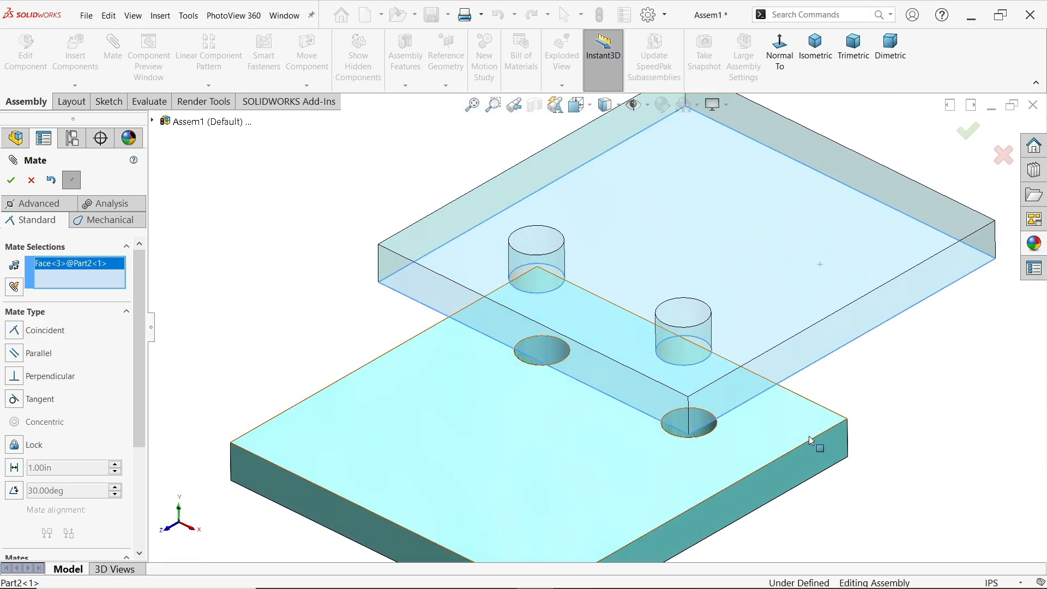
pyautogui.click(692, 422)
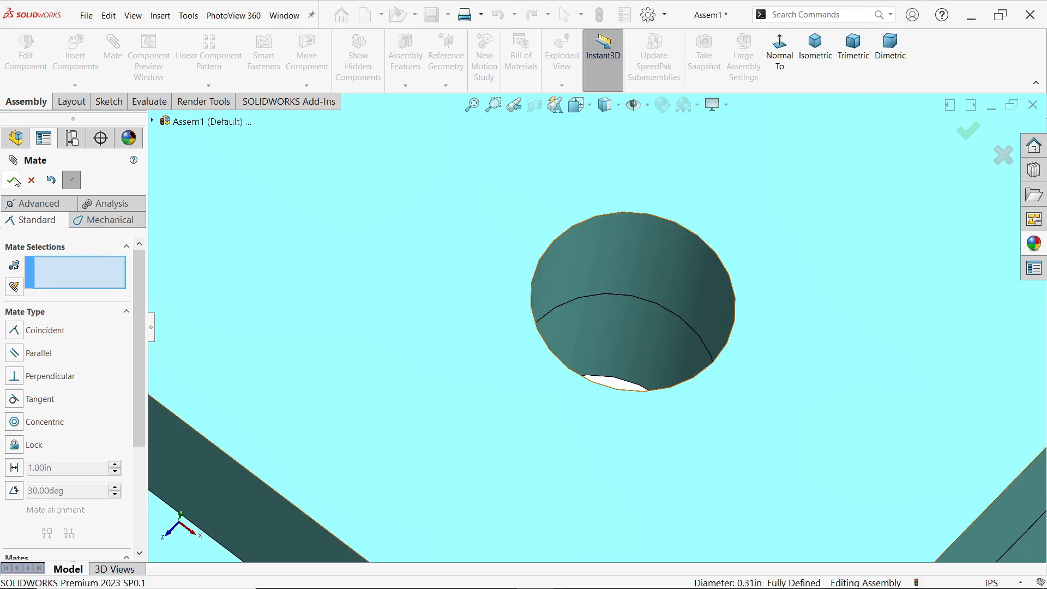
pyautogui.click(12, 180)
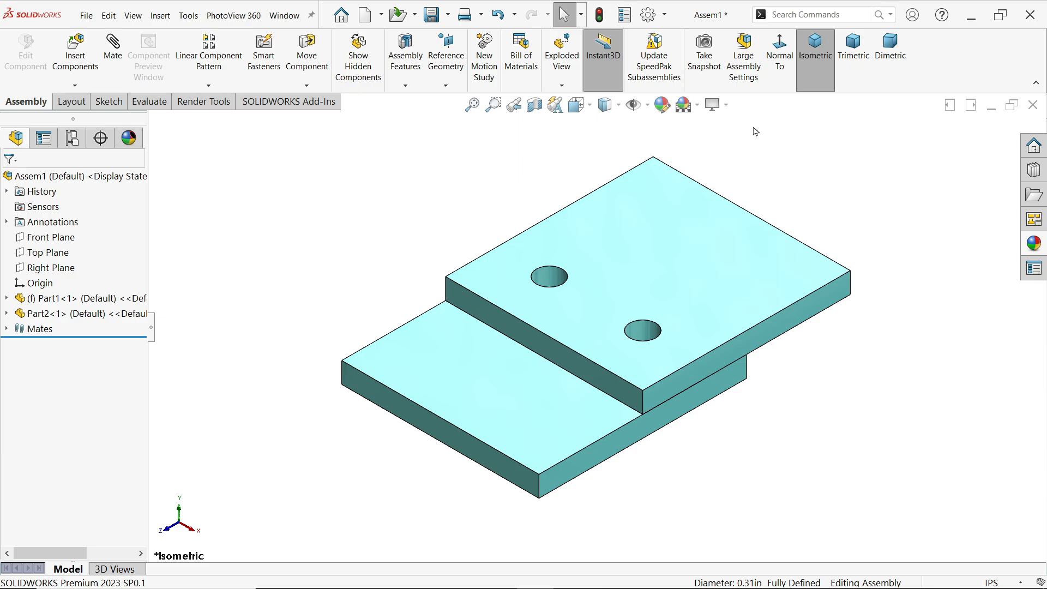
# Enable the SOLIDWORKS Simulation add-in from the add-in options and load its tab.
pyautogui.click(431, 15)
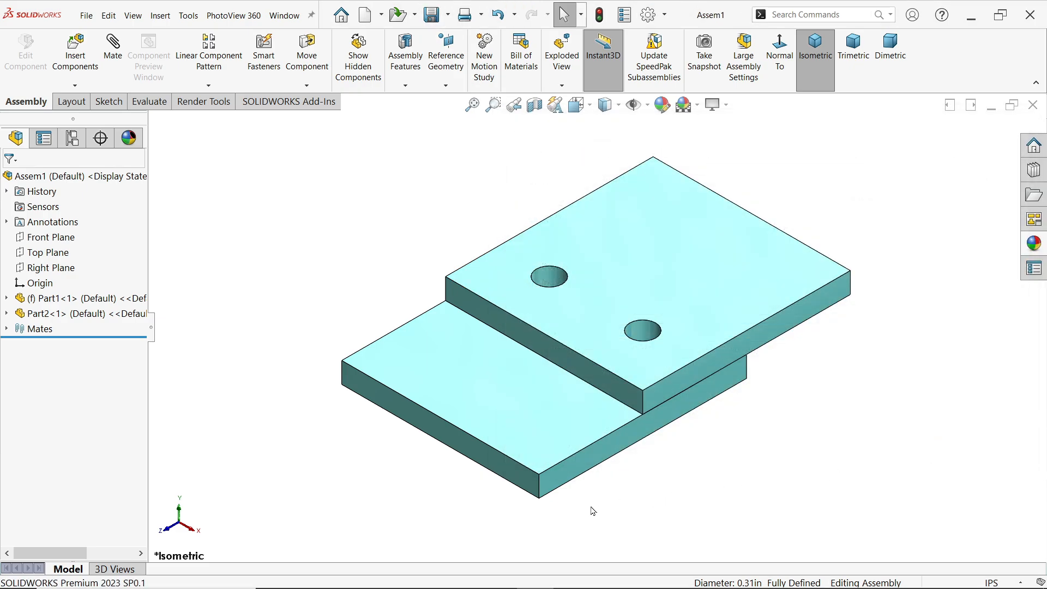
pyautogui.click(288, 100)
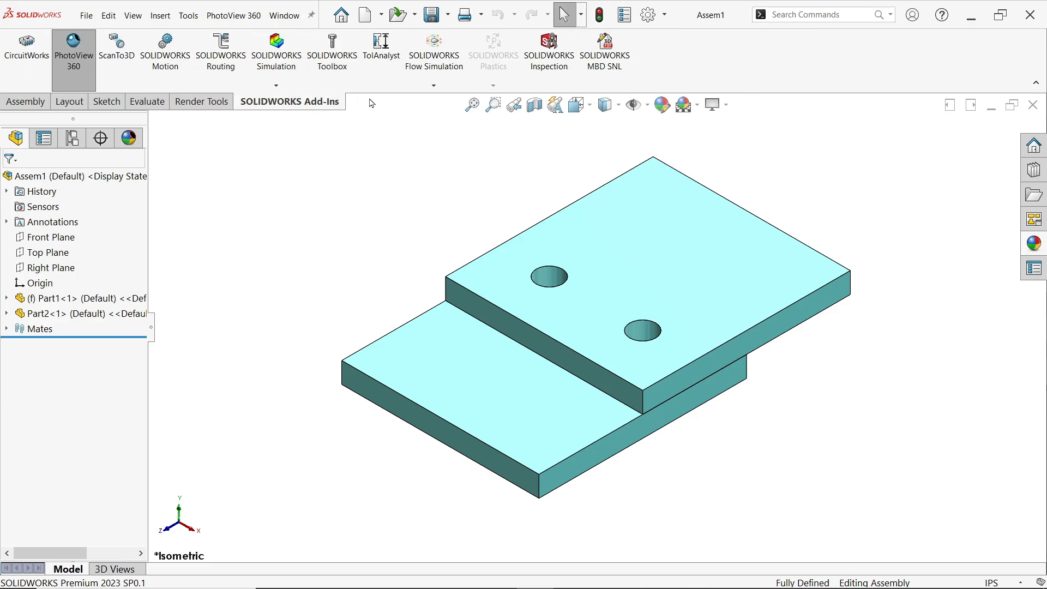
pyautogui.moveTo(276, 47)
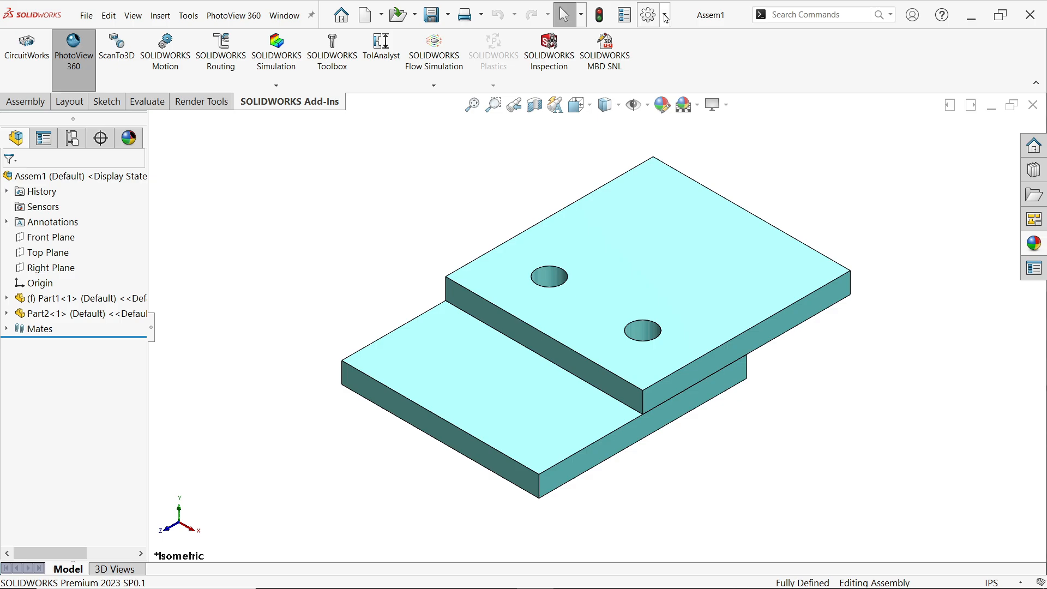
pyautogui.click(647, 14)
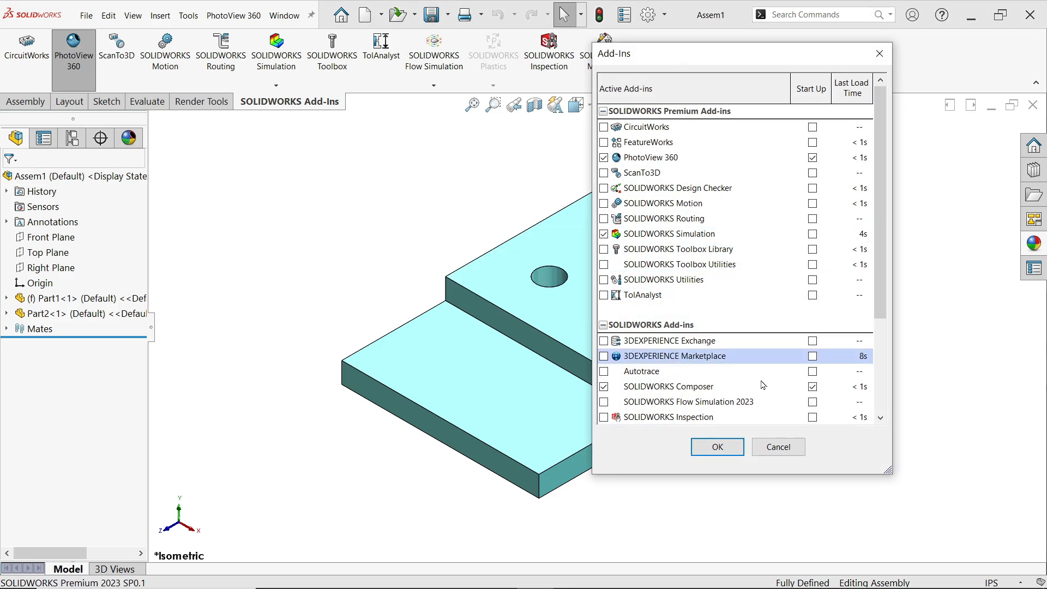
pyautogui.click(715, 447)
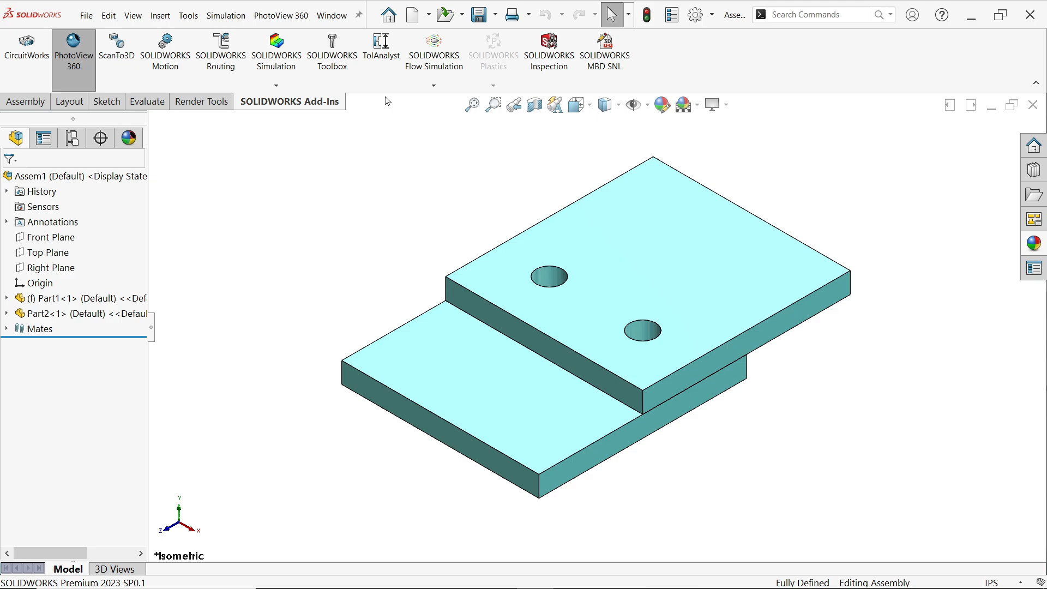
pyautogui.click(275, 51)
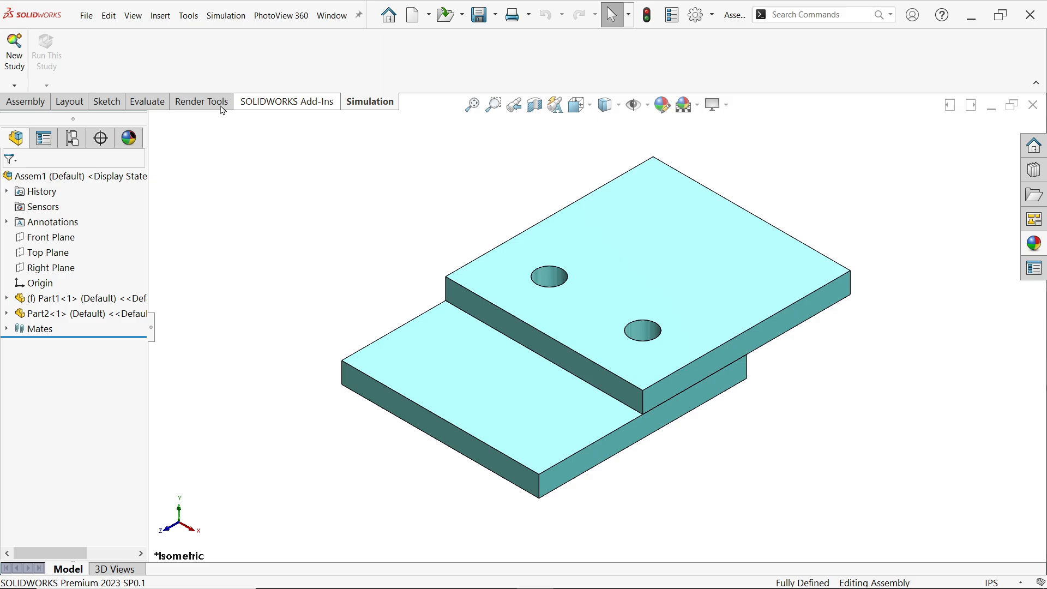
# Create a new Static study named 'Force on a bolt connection'.
pyautogui.click(13, 50)
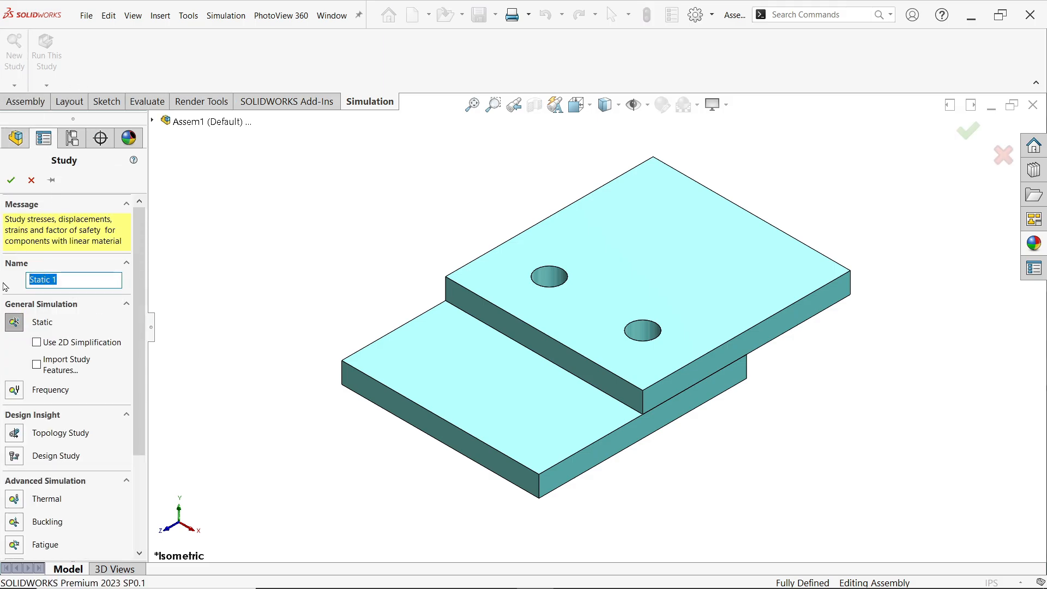
pyautogui.write('Force')
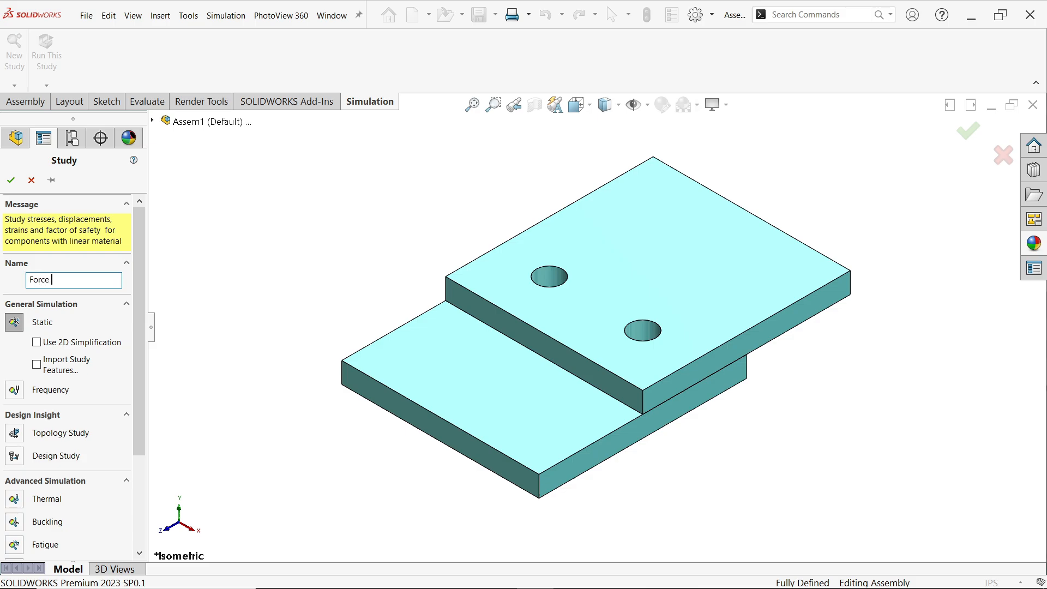
pyautogui.write('on')
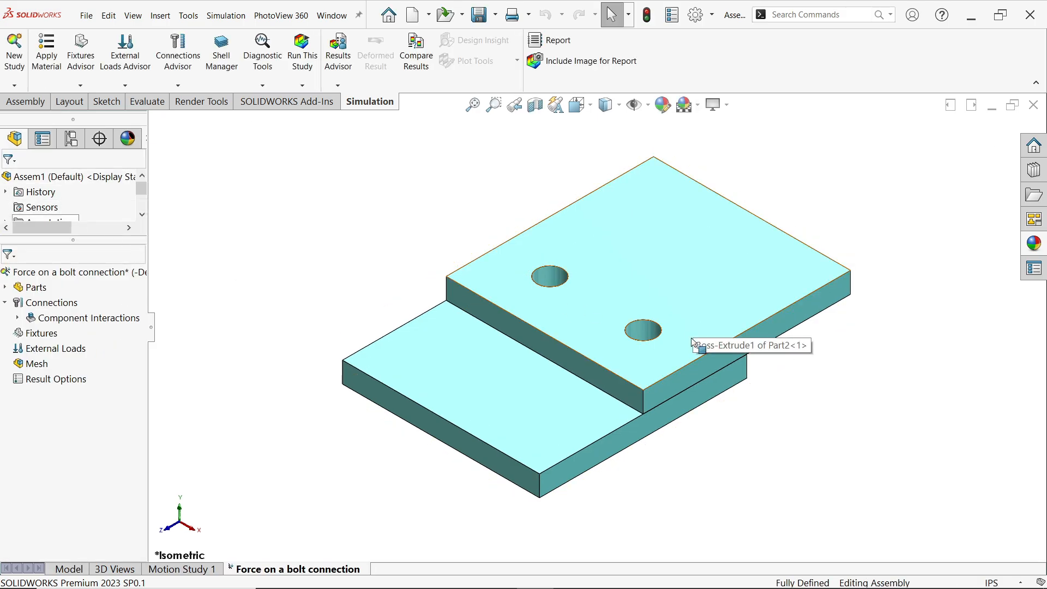
pyautogui.moveTo(671, 392)
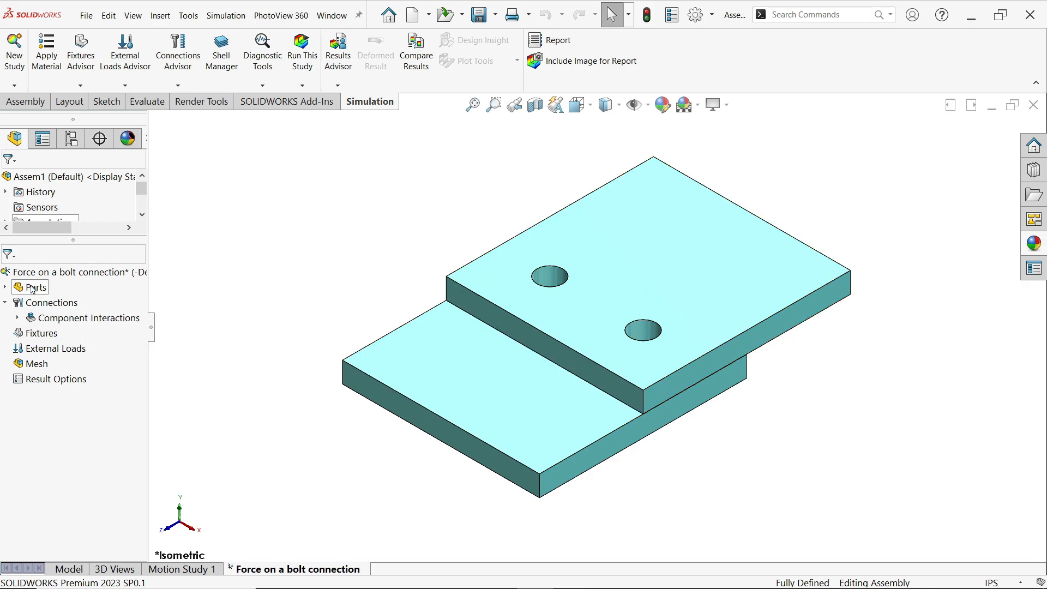
# Apply AISI 1045 Steel, cold drawn from the material library to both plates.
pyautogui.click(36, 287)
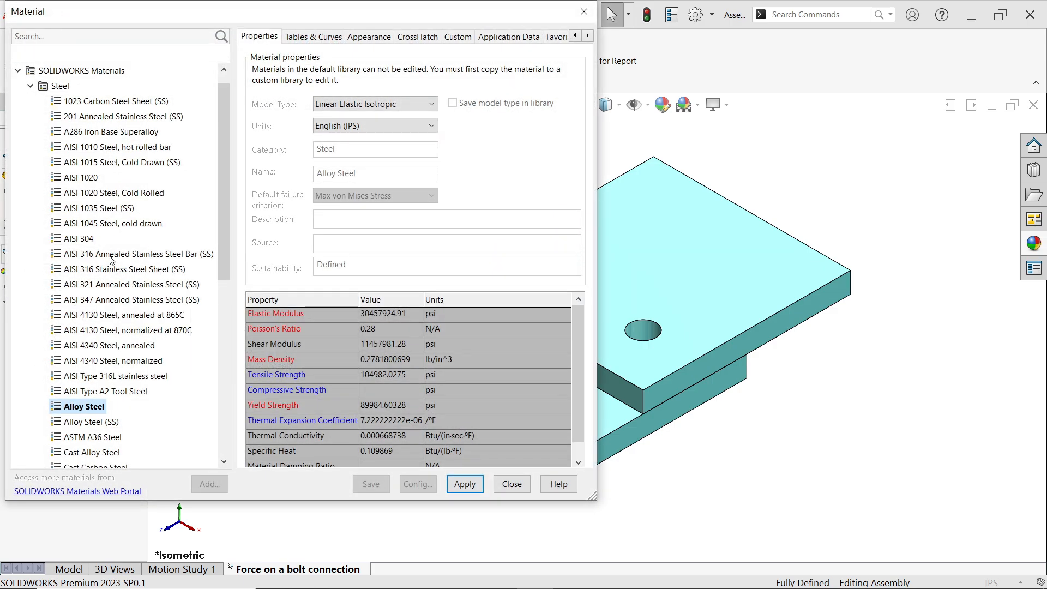
pyautogui.click(120, 222)
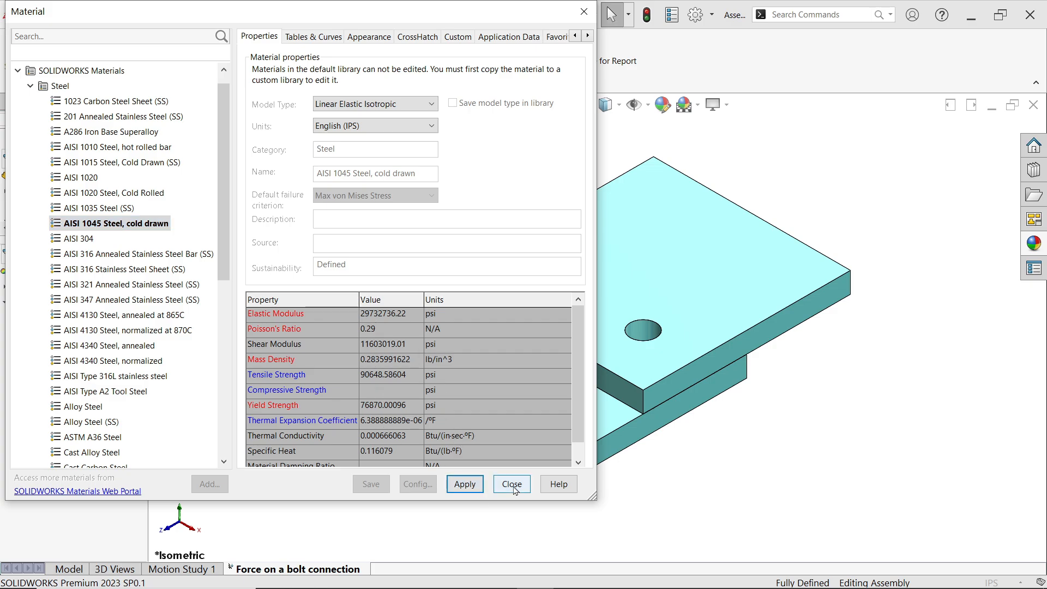
pyautogui.click(510, 483)
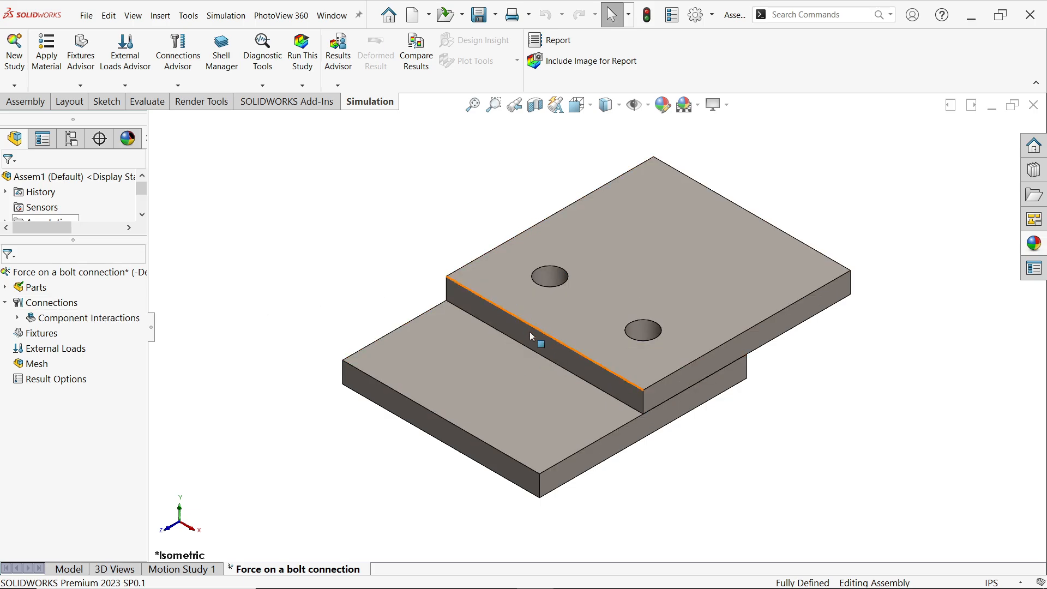
# Start a new connector and set its type to a bolt with nut (Standard with Nut).
pyautogui.rightClick(51, 303)
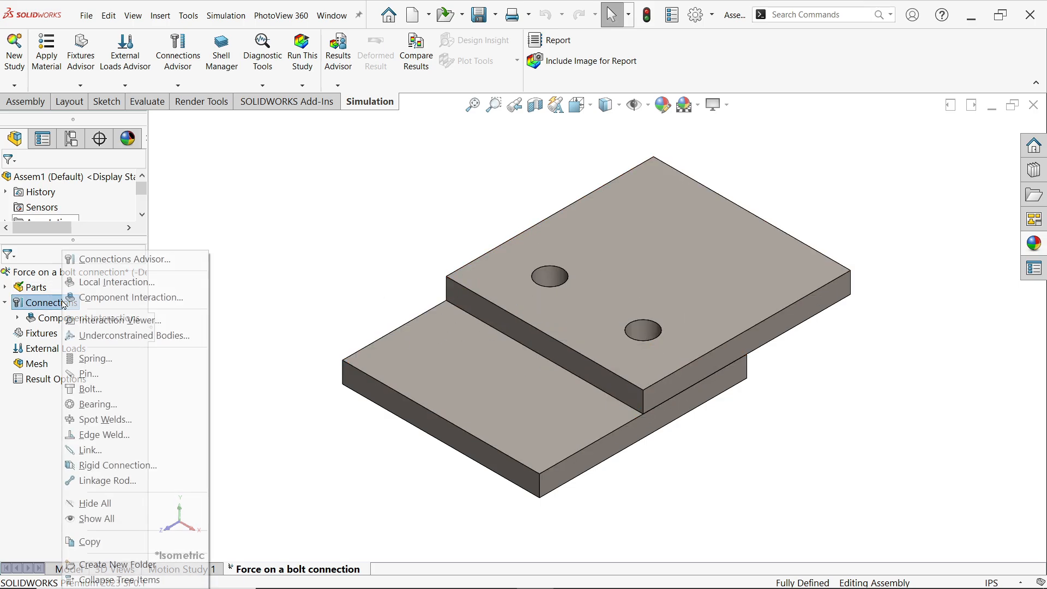
pyautogui.click(444, 370)
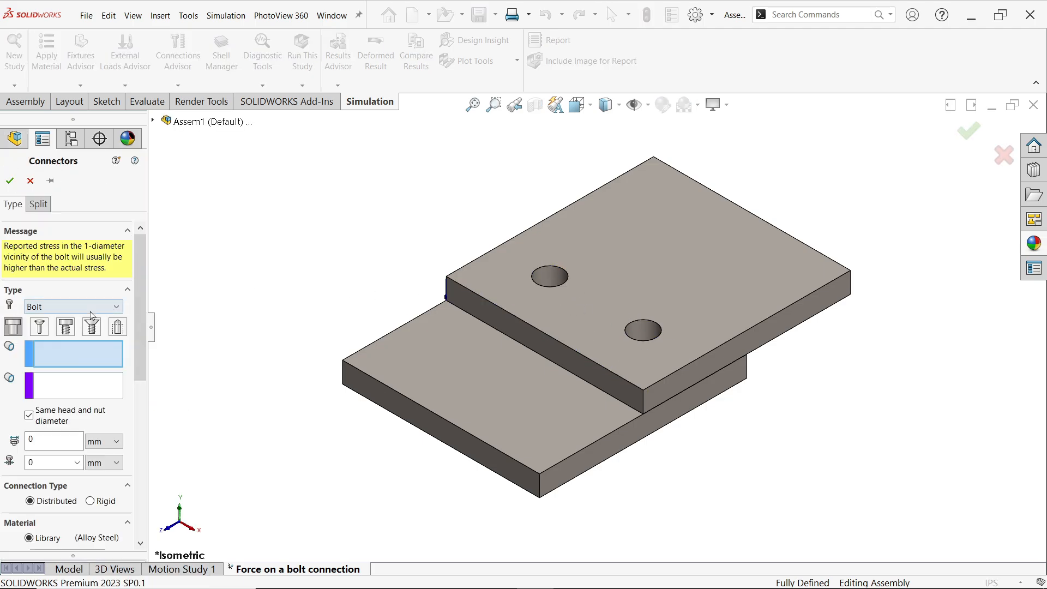
pyautogui.click(73, 307)
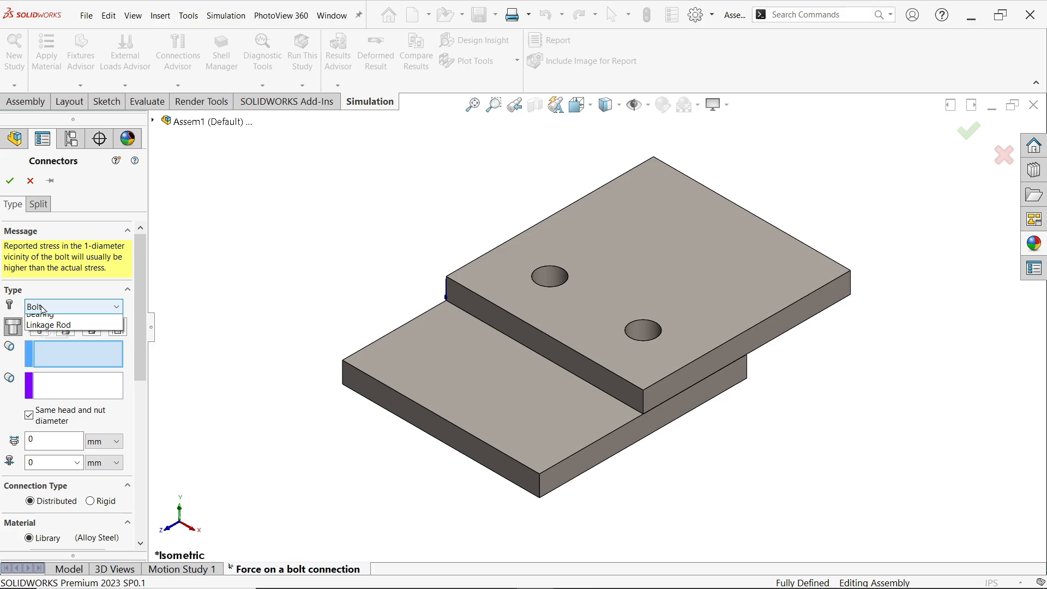
pyautogui.click(34, 306)
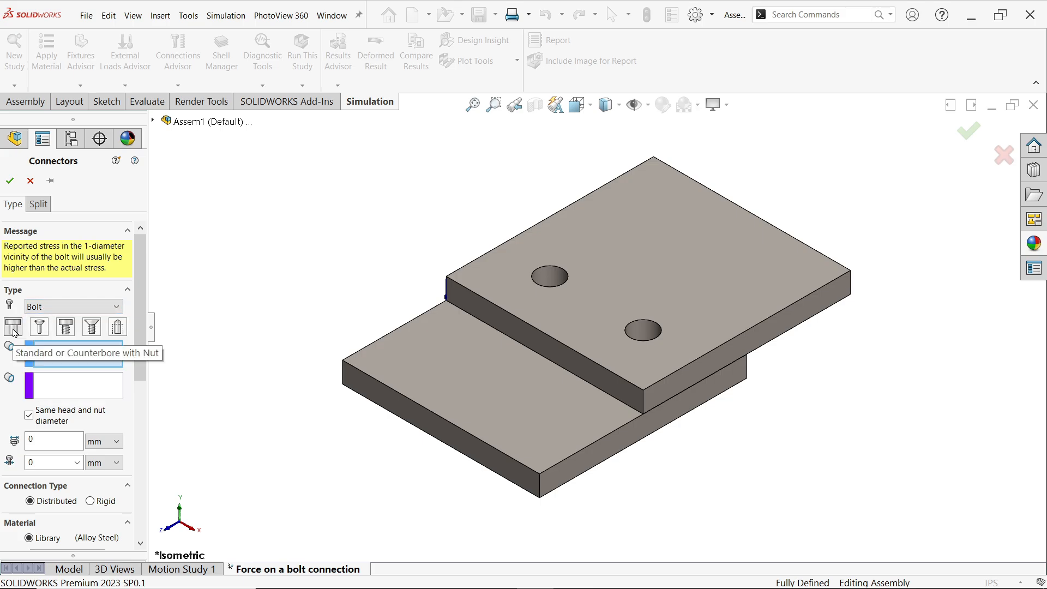
pyautogui.moveTo(57, 353)
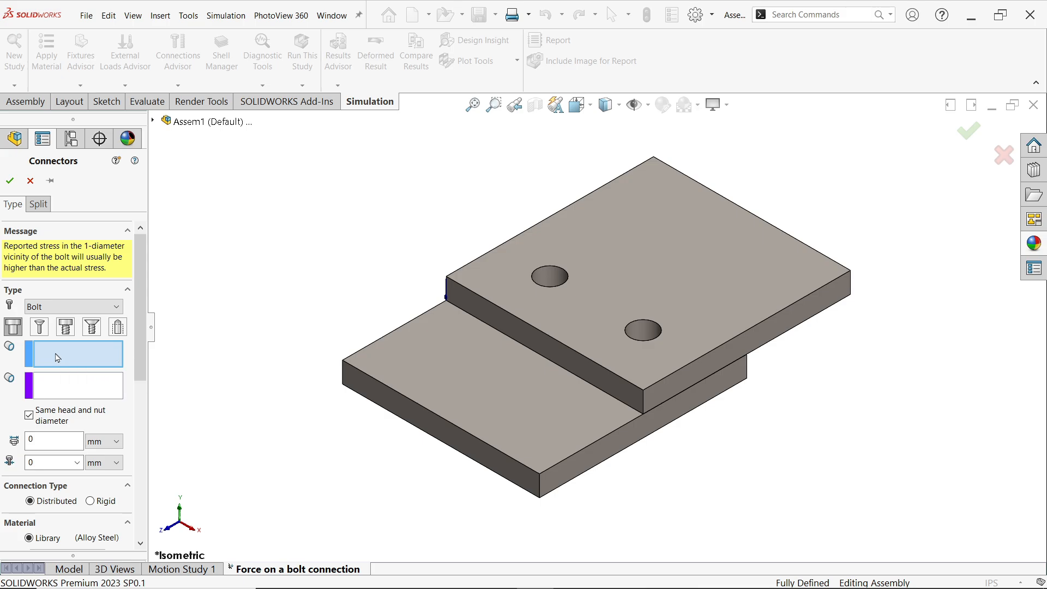
pyautogui.moveTo(201, 356)
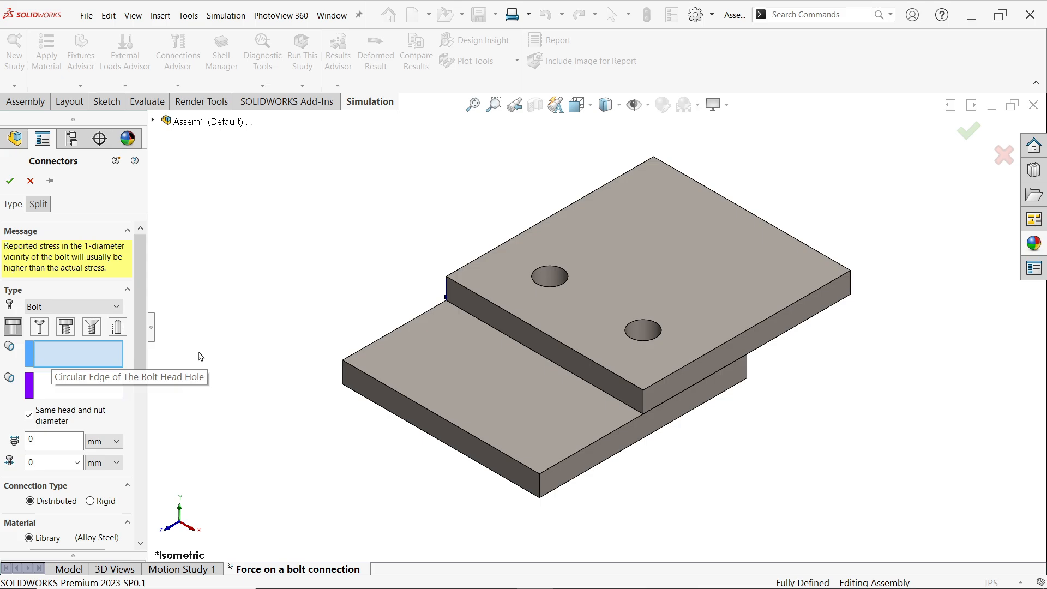
# Pick the first hole's top edge for the bolt head and the matching bottom-plate hole edge for the nut.
pyautogui.click(550, 276)
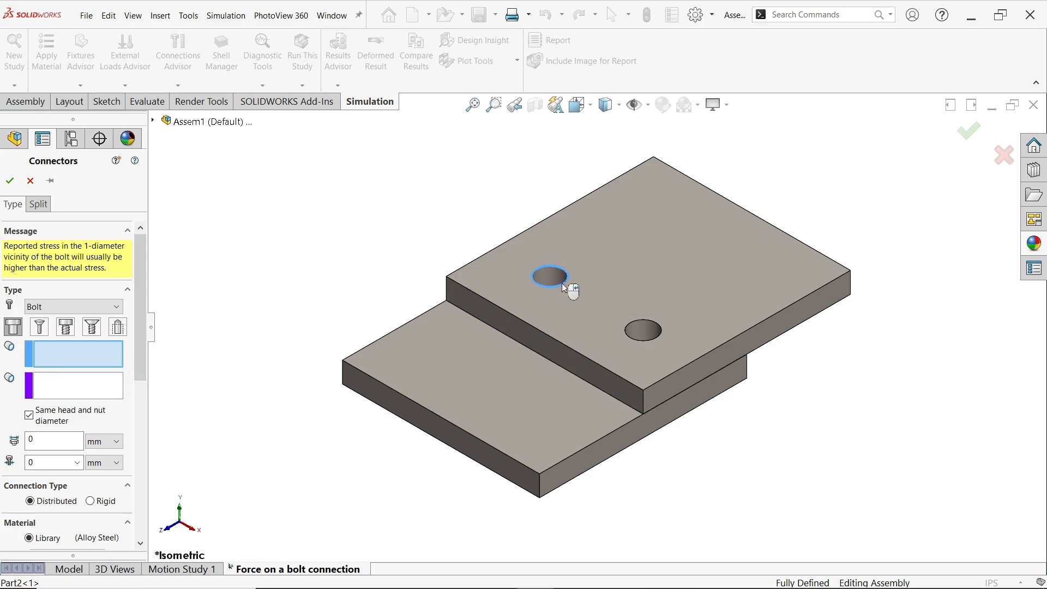
pyautogui.click(549, 277)
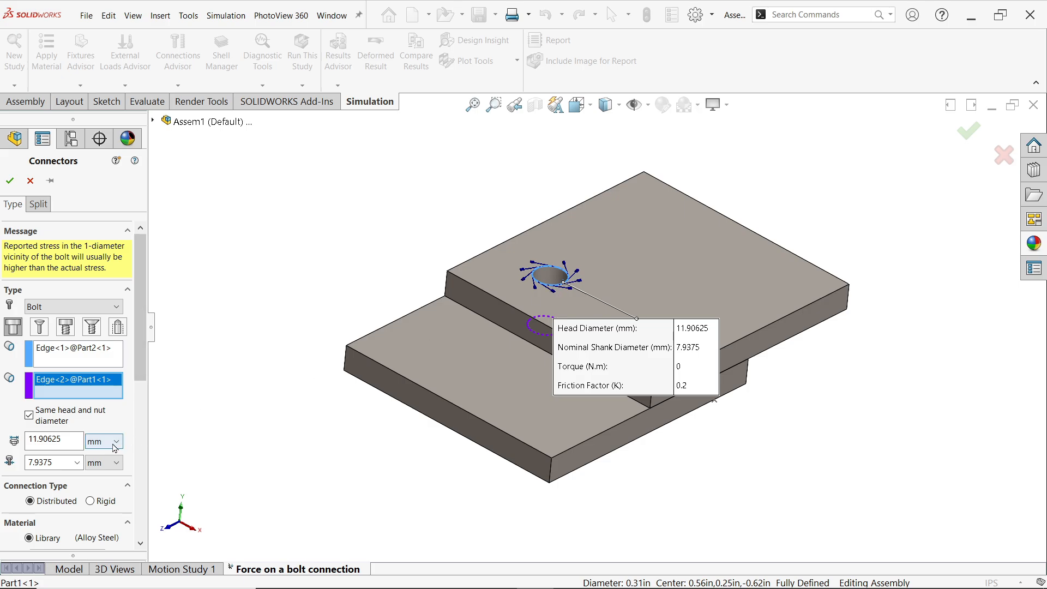
# Switch the bolt head diameter unit from mm to inches (0.46875 in).
pyautogui.click(114, 440)
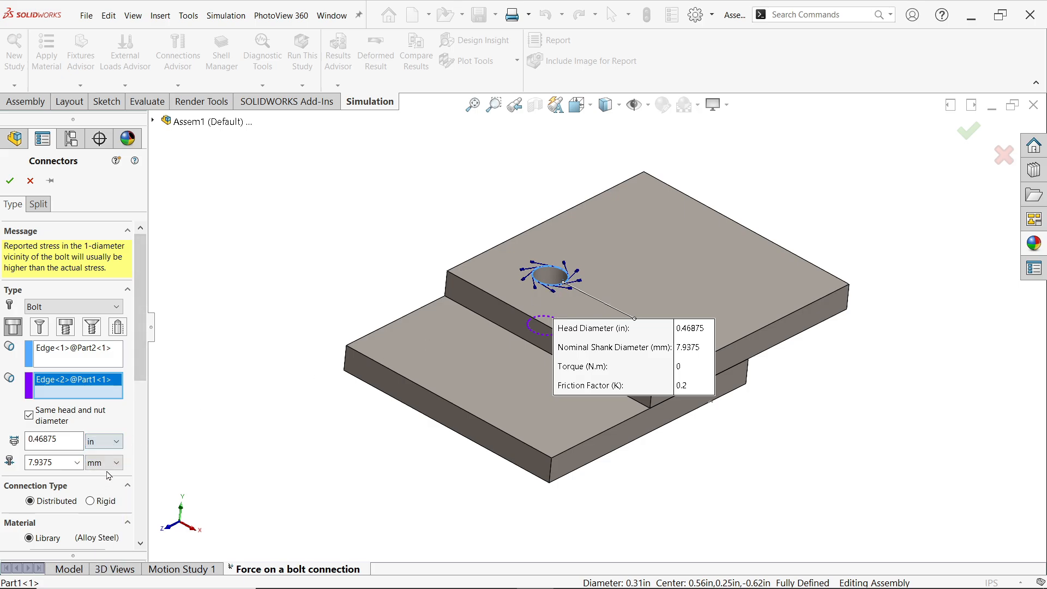
pyautogui.click(117, 462)
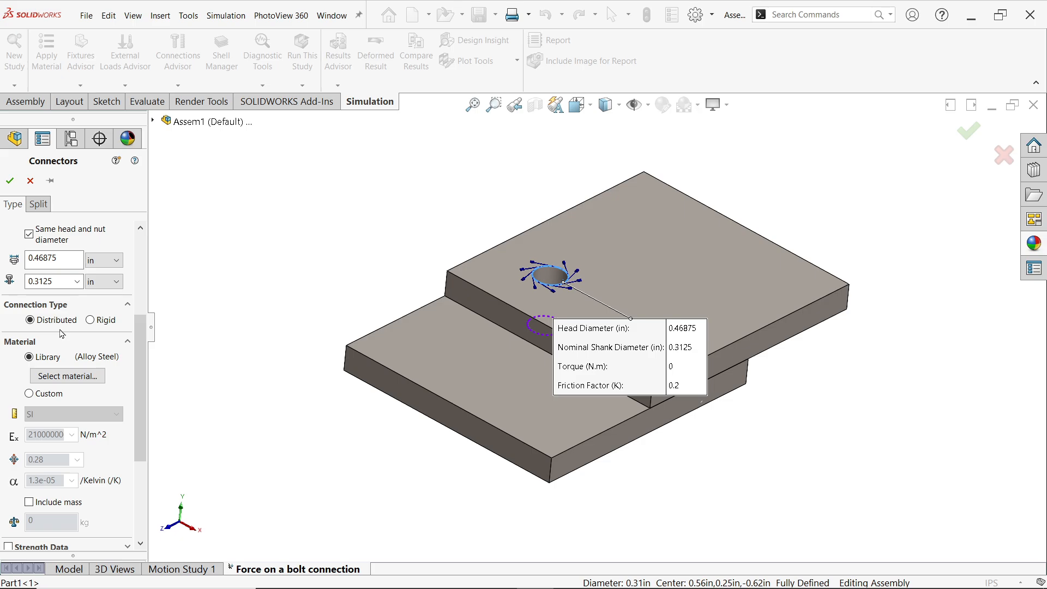
pyautogui.moveTo(22, 349)
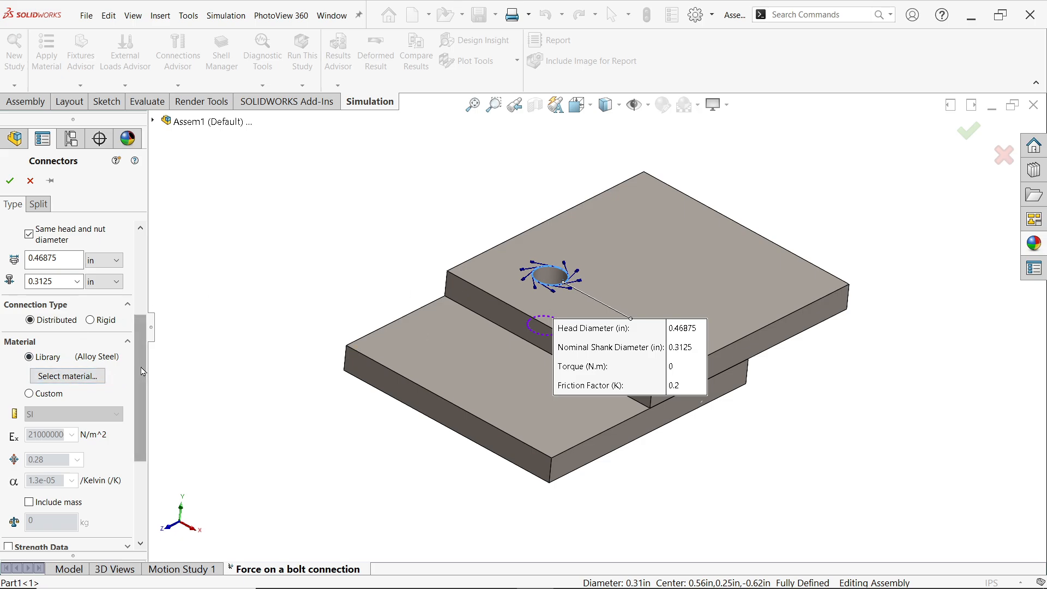
# Enable strength data with a calculated tensile stress area and 10 threads per inch.
pyautogui.scroll(-3)
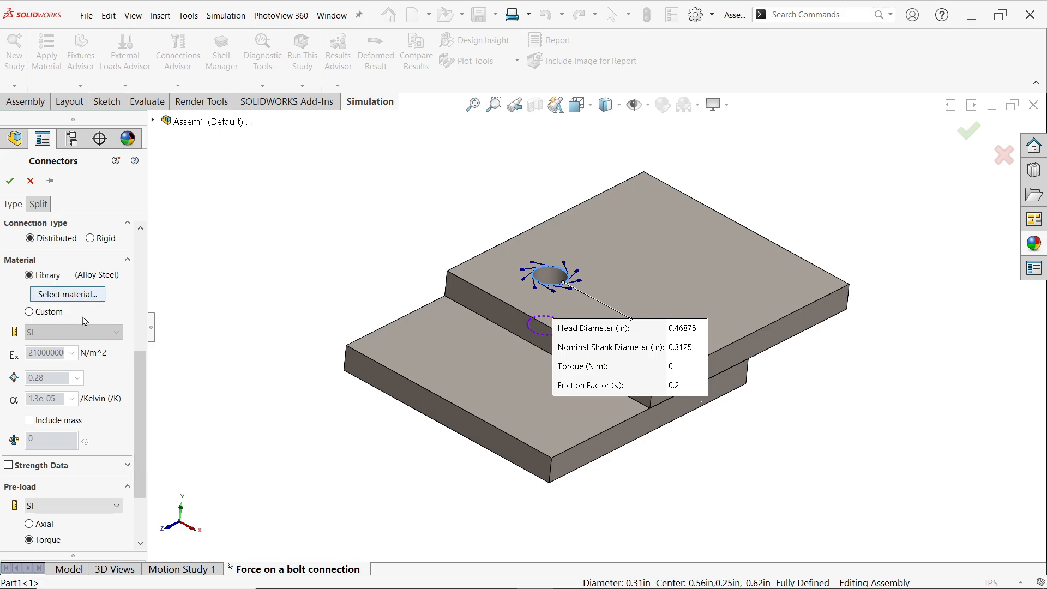
pyautogui.scroll(-3)
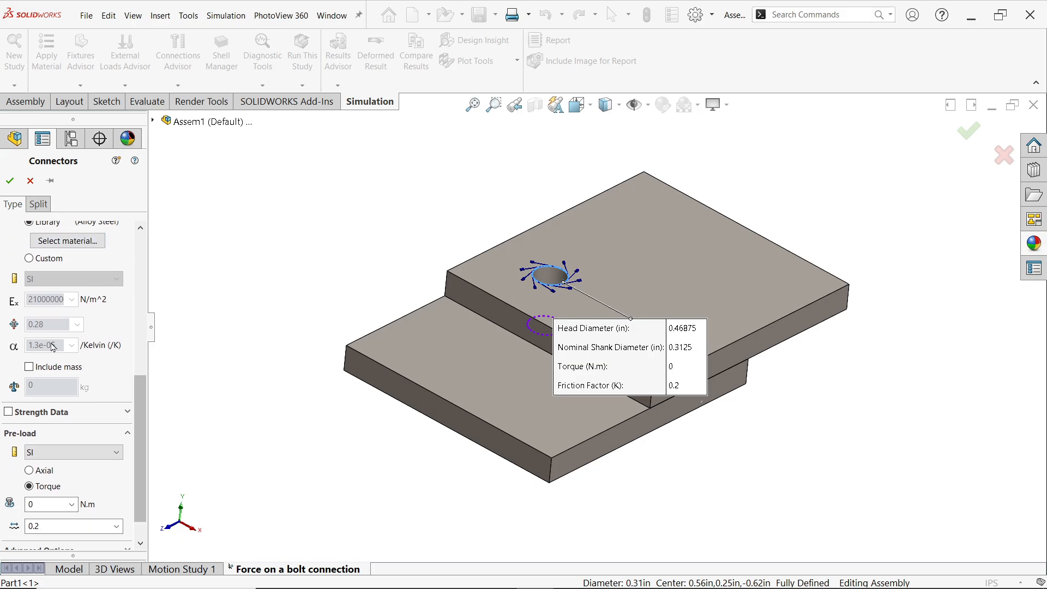
pyautogui.click(10, 412)
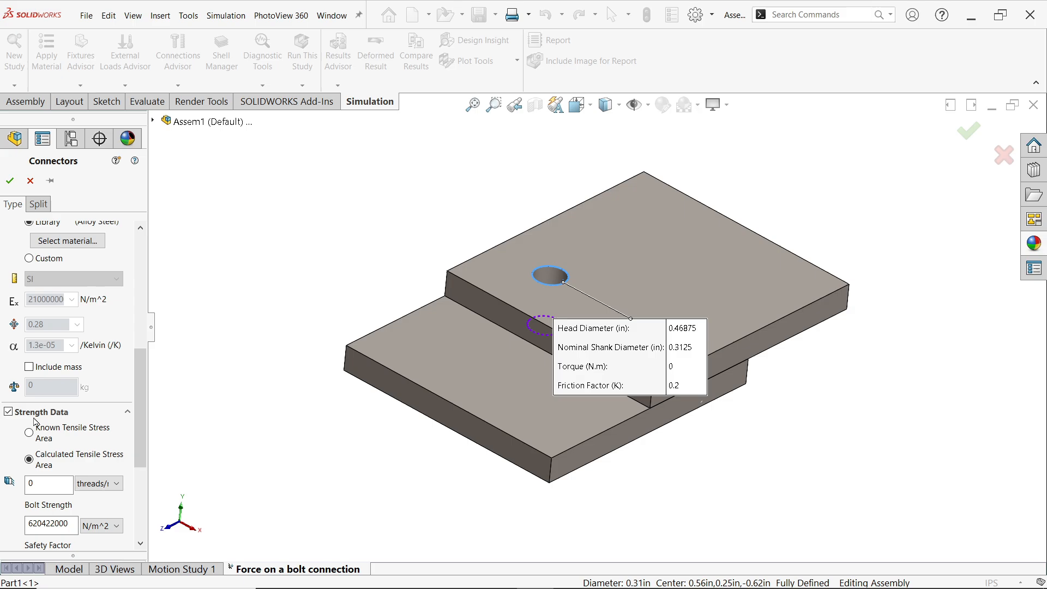
pyautogui.scroll(-3)
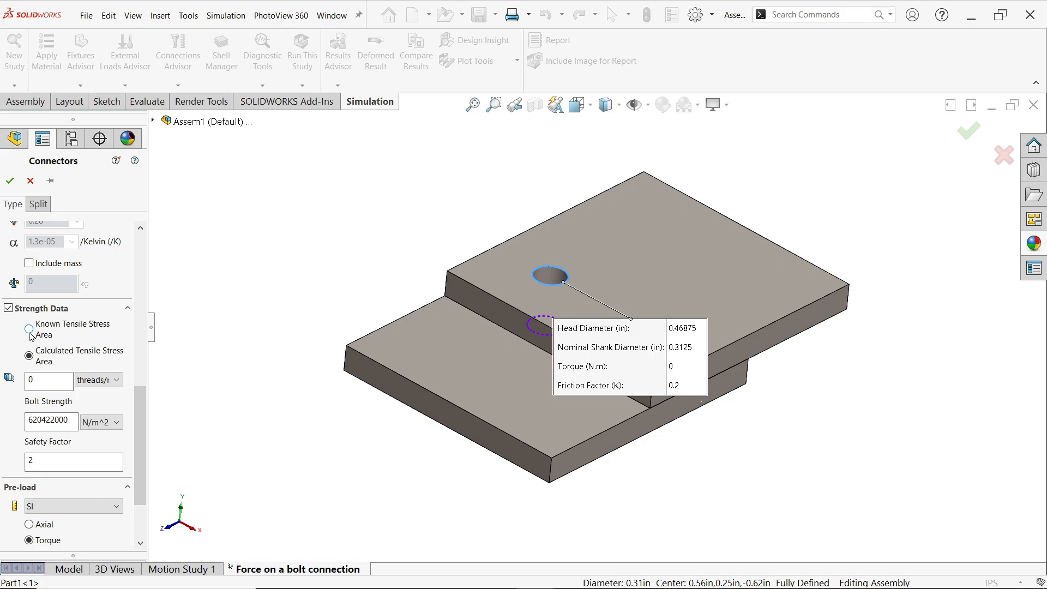
pyautogui.click(30, 356)
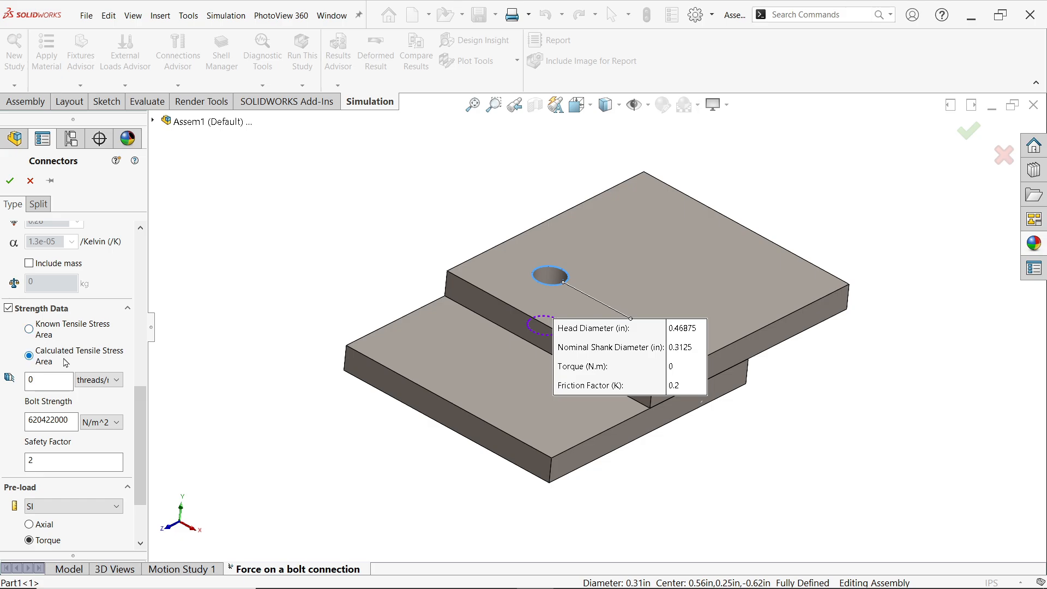
pyautogui.click(48, 379)
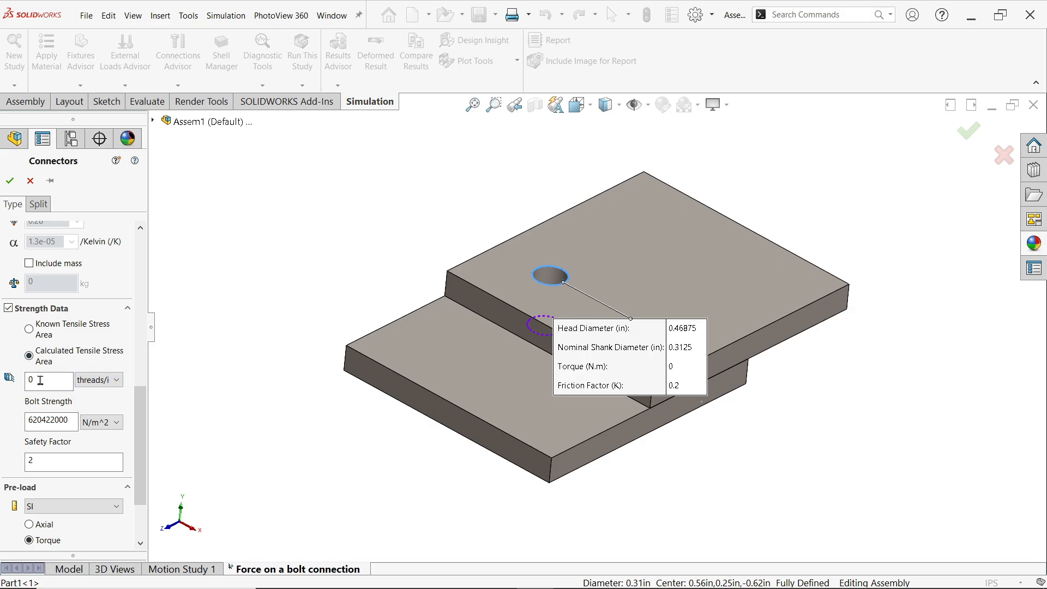
pyautogui.click(45, 380)
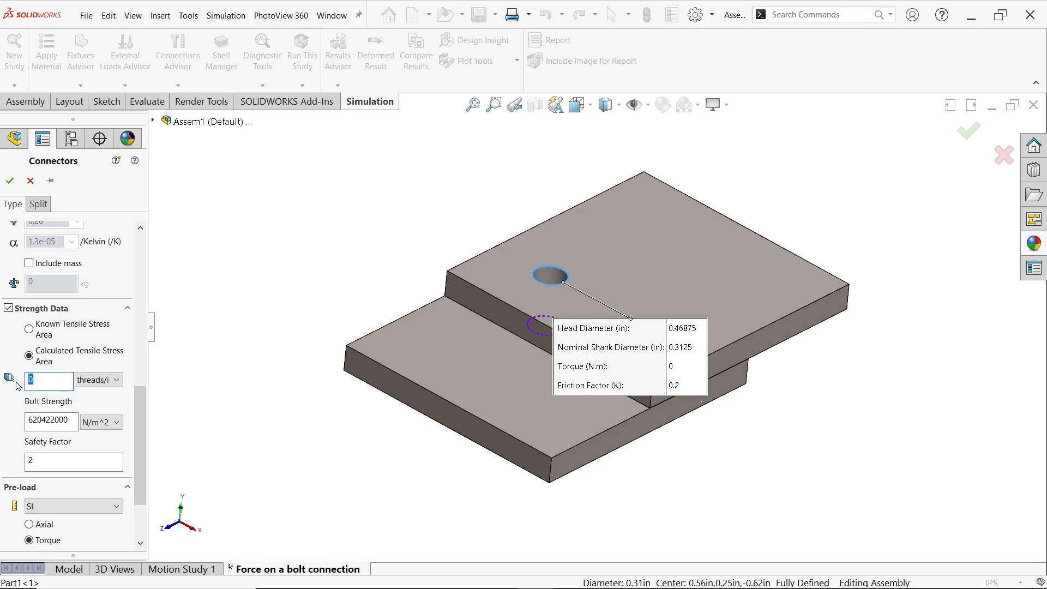
pyautogui.write('1')
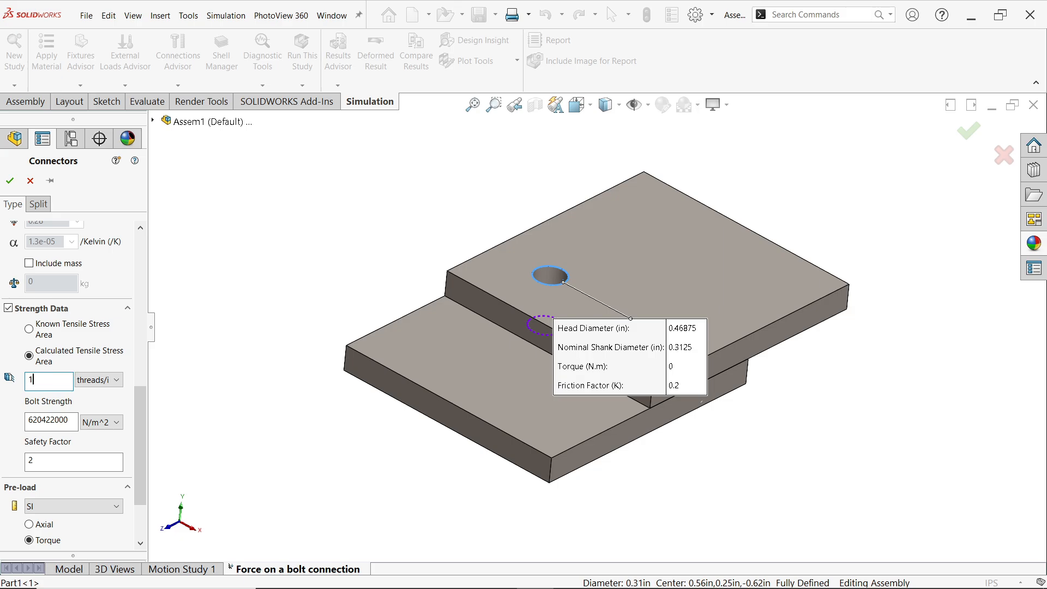
# Set the bolt strength to 75000 psi and the safety factor to 2.
pyautogui.click(113, 422)
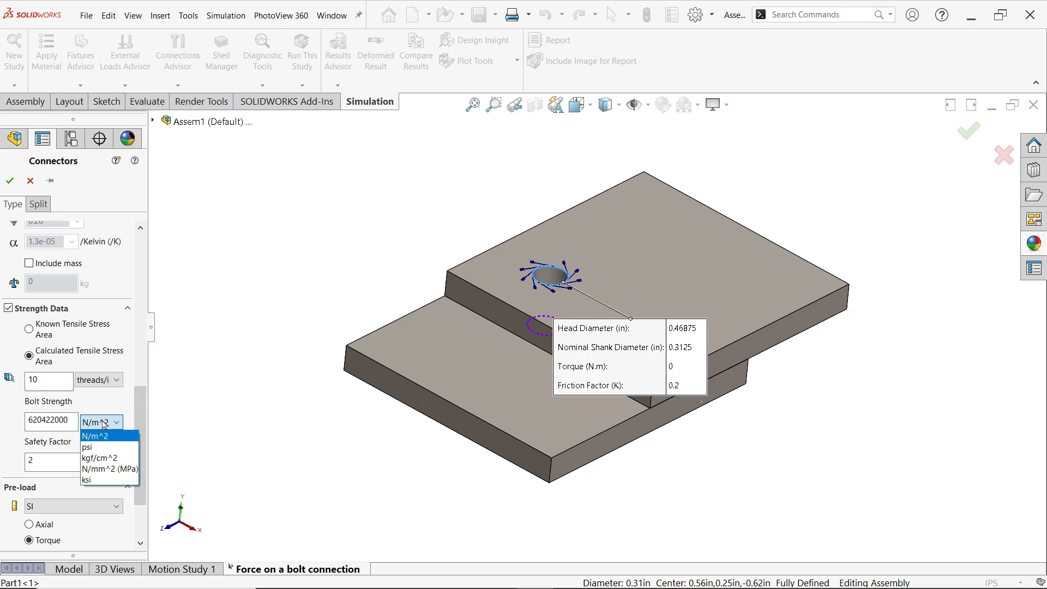
pyautogui.click(94, 435)
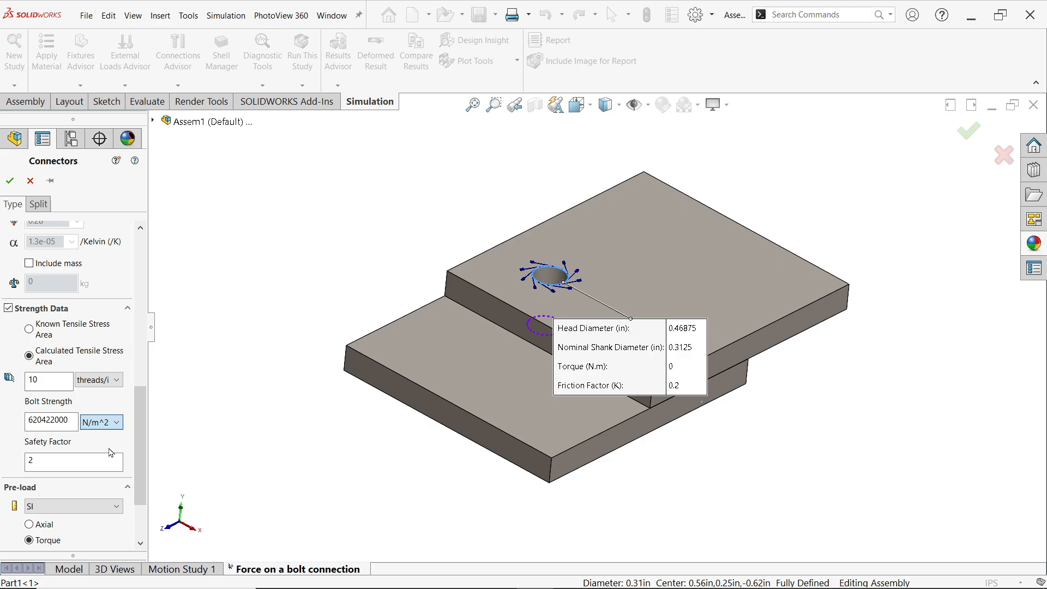
pyautogui.click(113, 422)
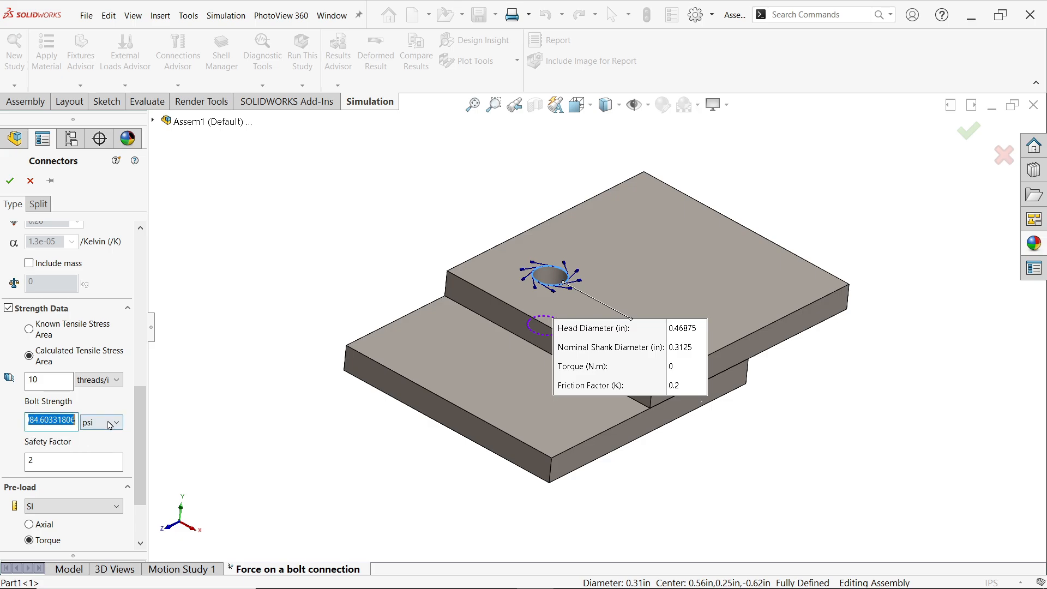
pyautogui.write('75000')
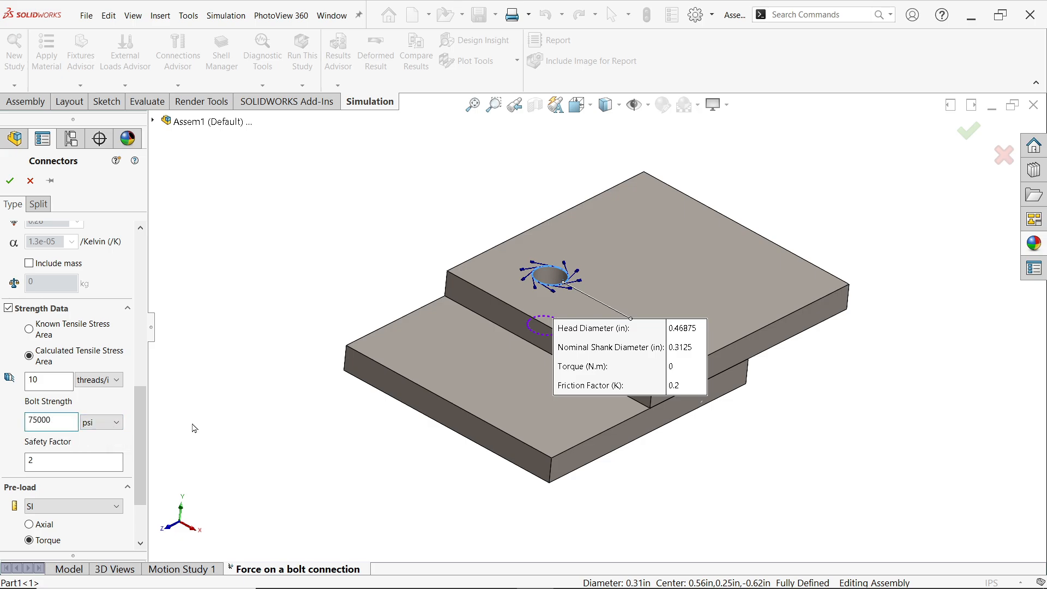
pyautogui.click(73, 462)
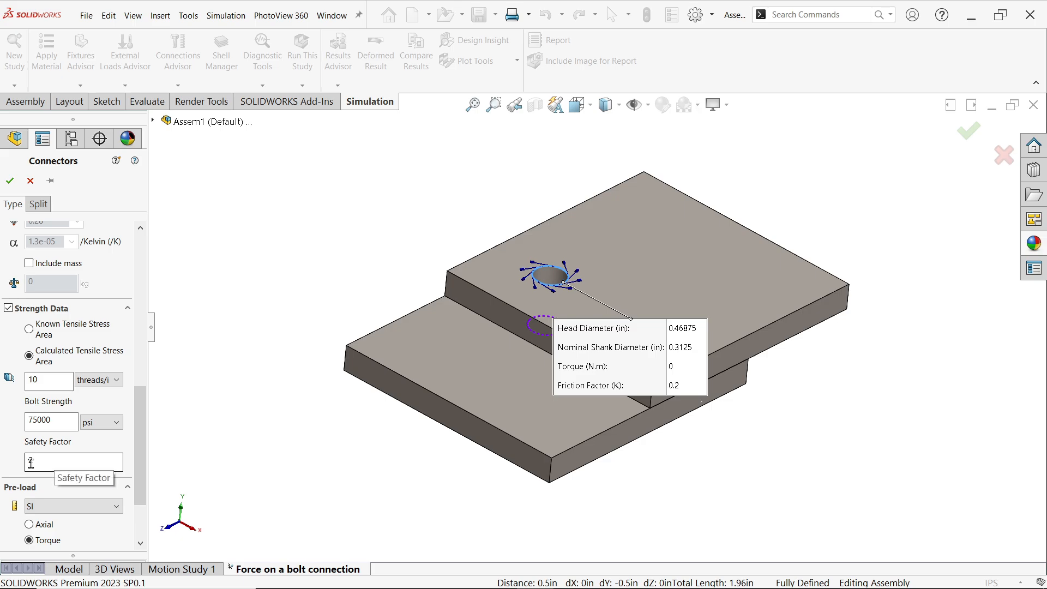
pyautogui.write('2')
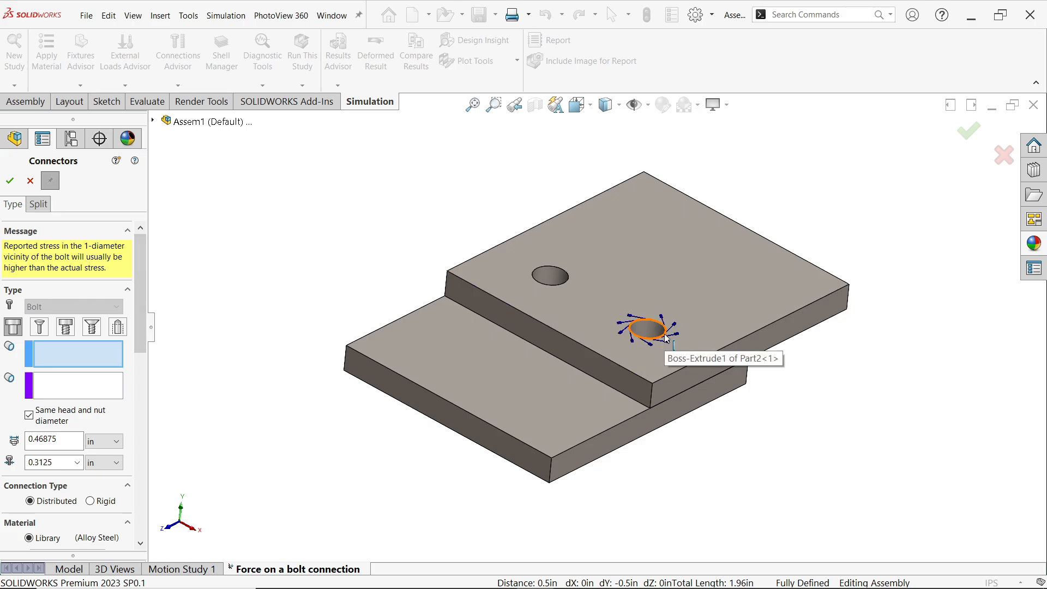
# Pick the second hole's top edge as bolt head and its underside edge for the nut.
pyautogui.click(645, 328)
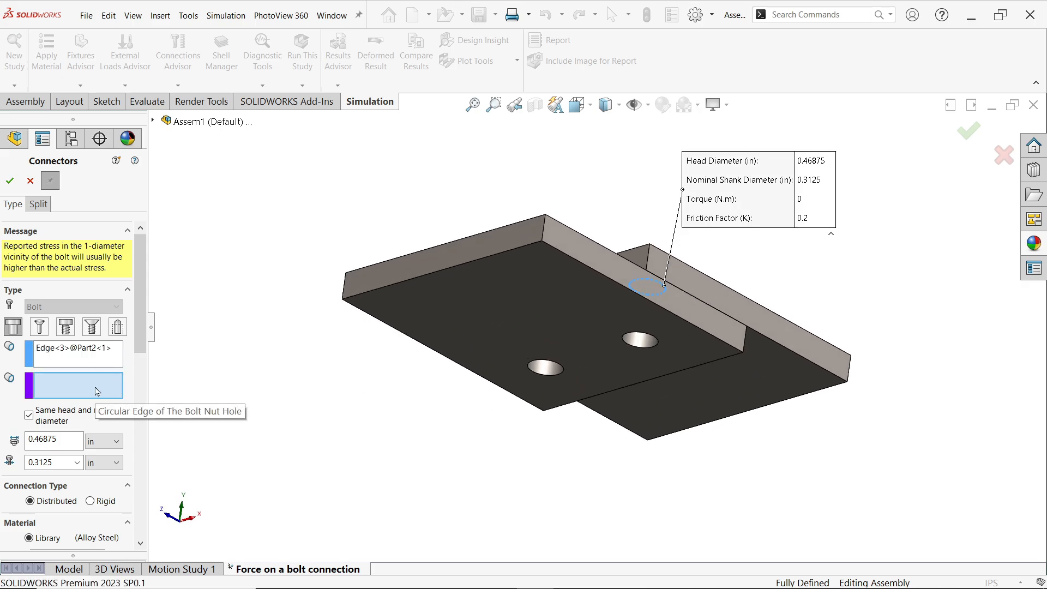
pyautogui.click(640, 340)
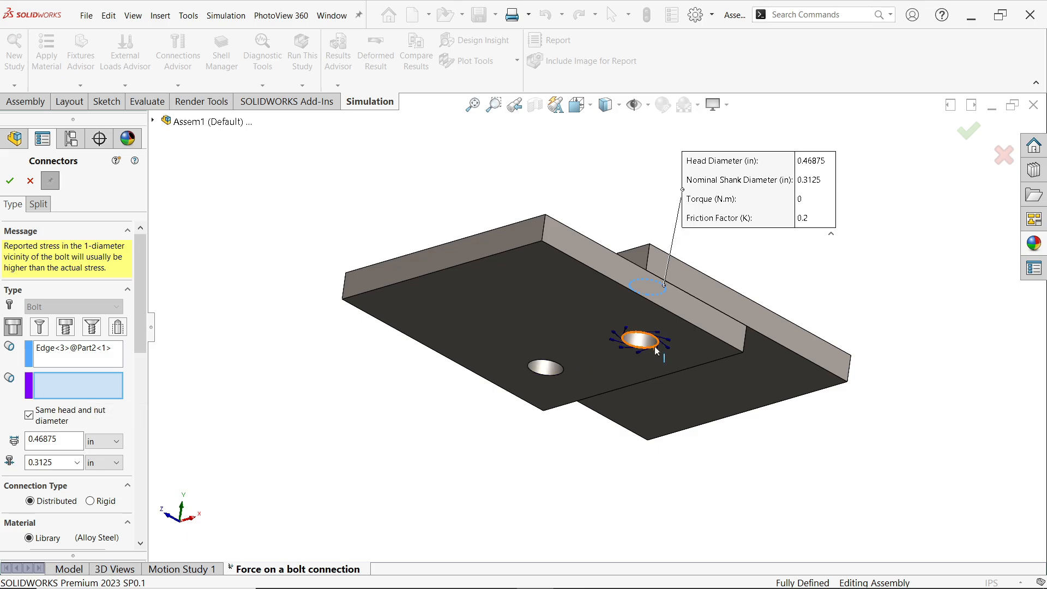
pyautogui.click(638, 341)
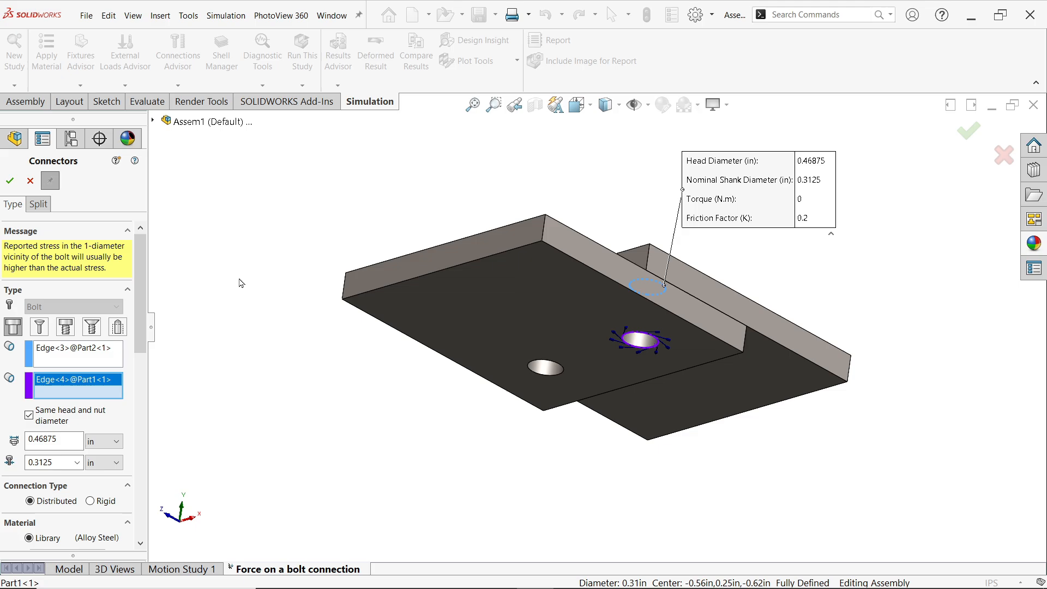
# Confirm the connector so Bolt Group-1 holds both bolts.
pyautogui.scroll(-3)
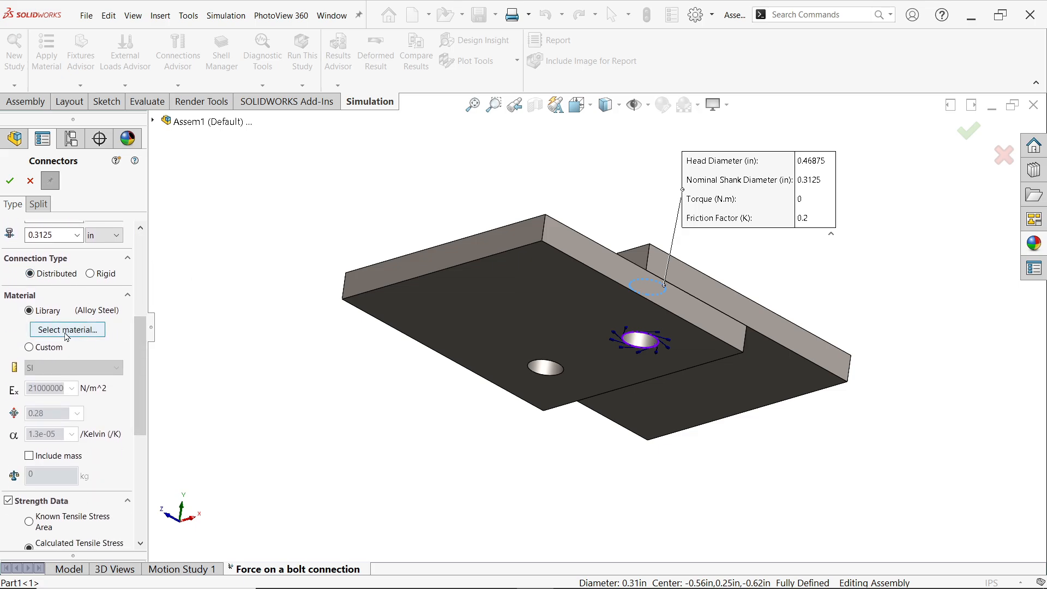
pyautogui.moveTo(113, 325)
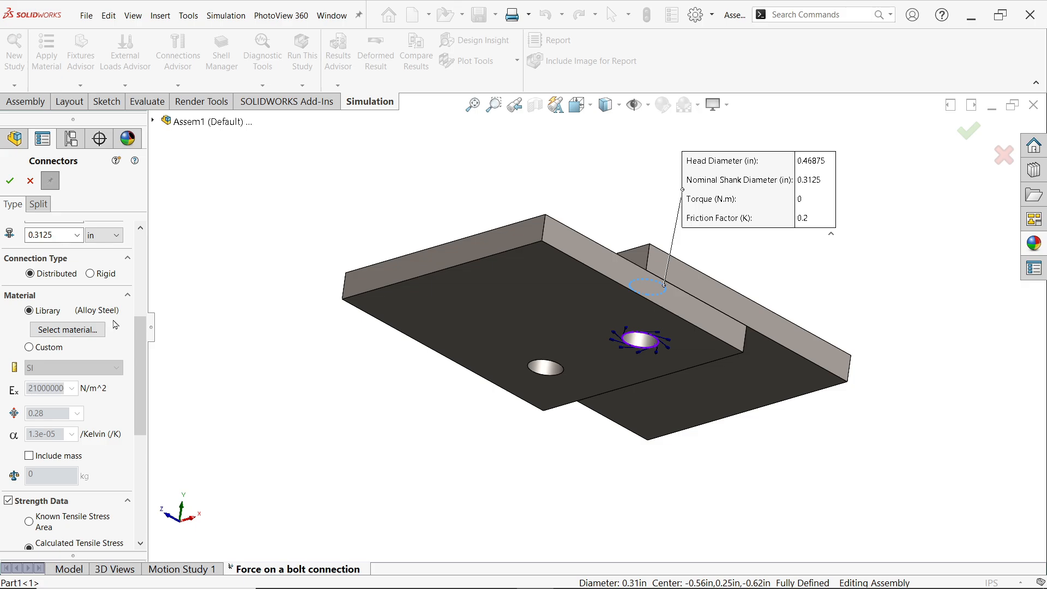
pyautogui.scroll(-3)
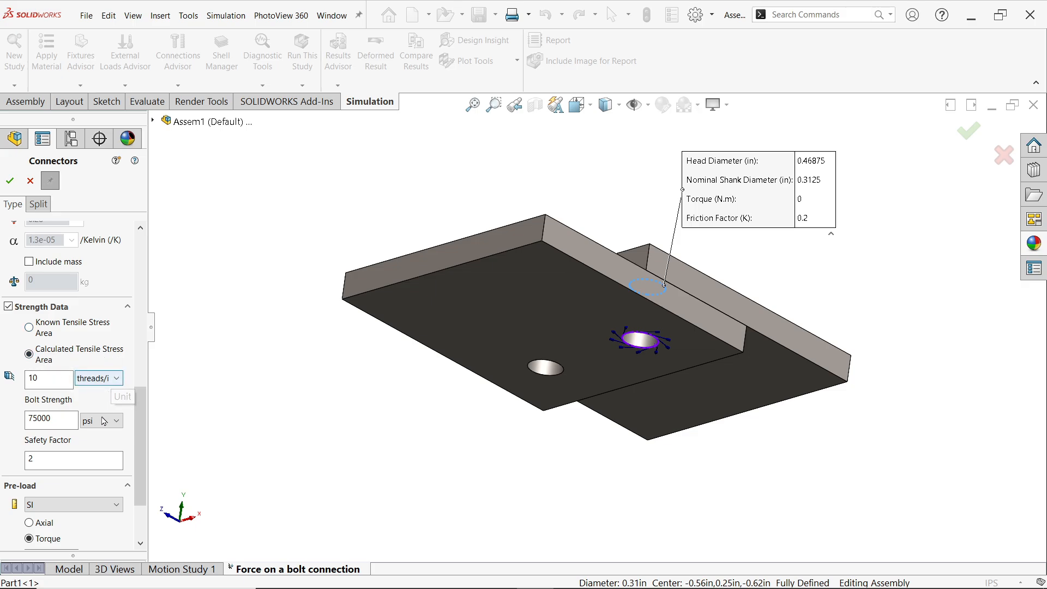
pyautogui.scroll(-3)
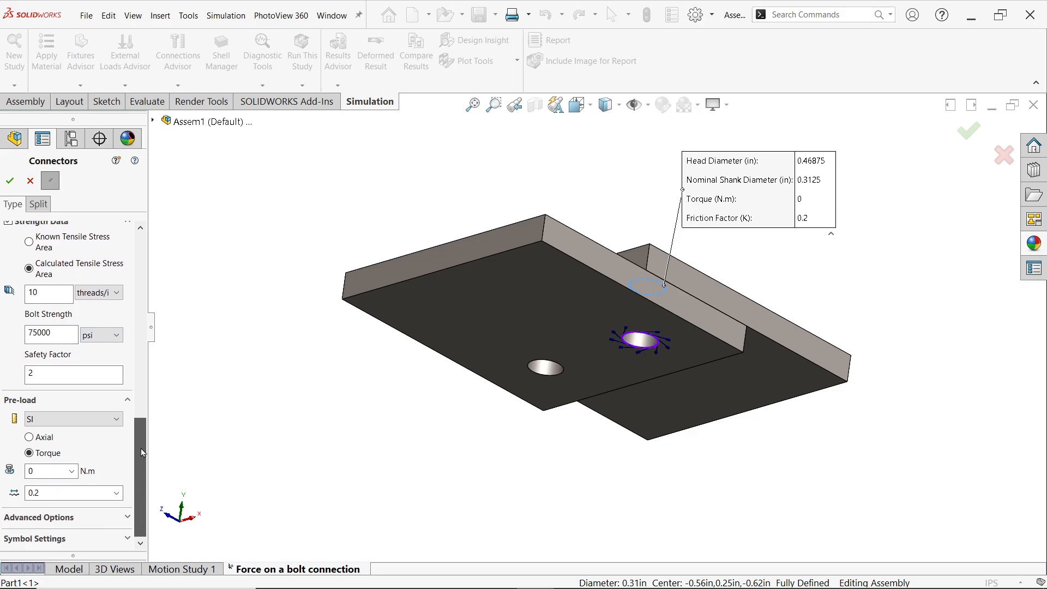
pyautogui.click(10, 181)
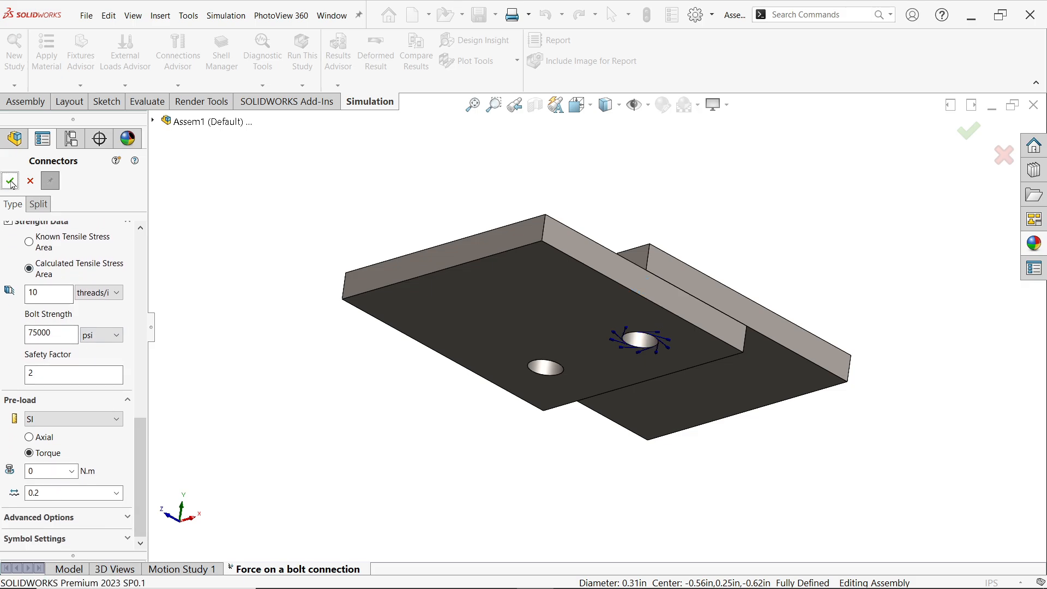
pyautogui.click(10, 180)
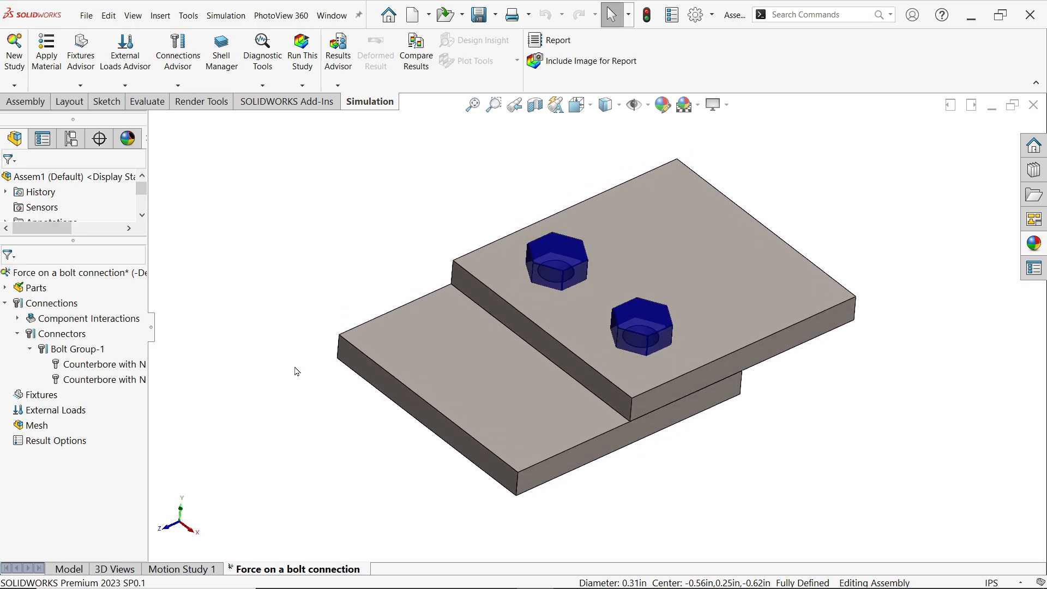
pyautogui.moveTo(510, 325)
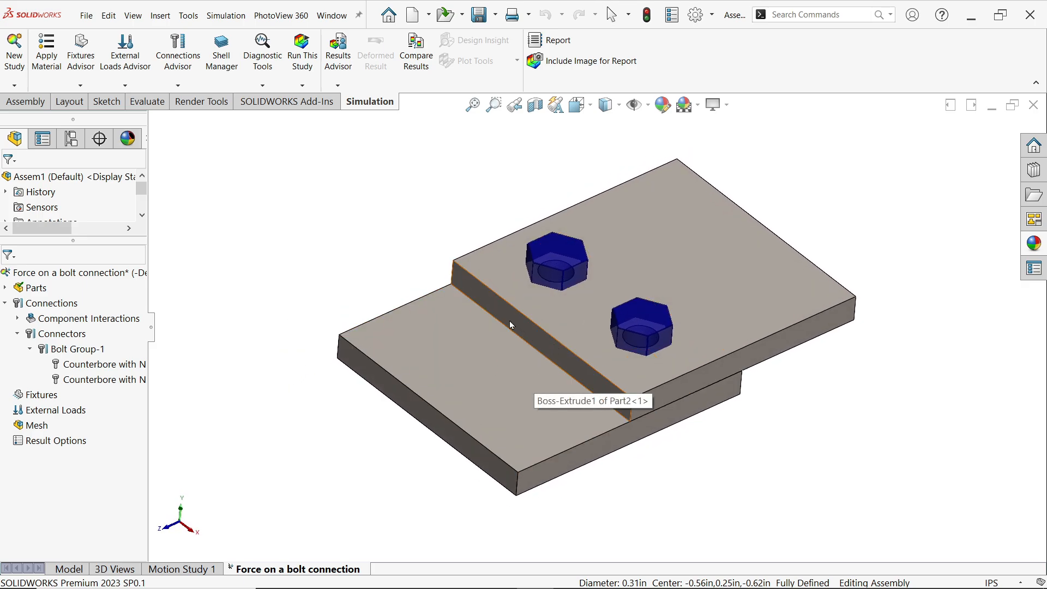
pyautogui.moveTo(192, 380)
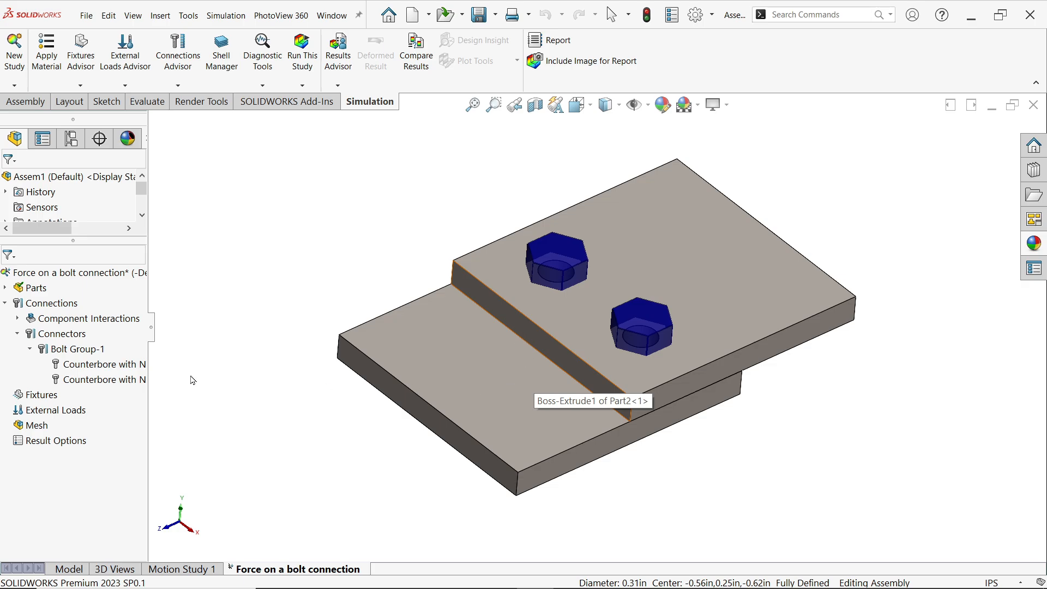
# Automatically find and accept a local contact interaction between the two plates.
pyautogui.rightClick(50, 302)
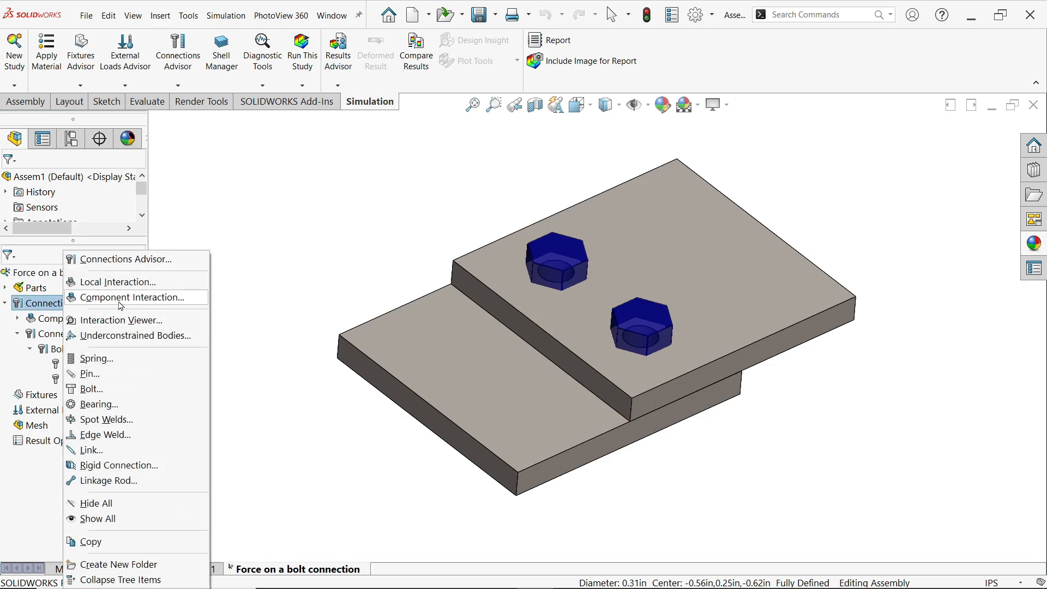
pyautogui.moveTo(117, 281)
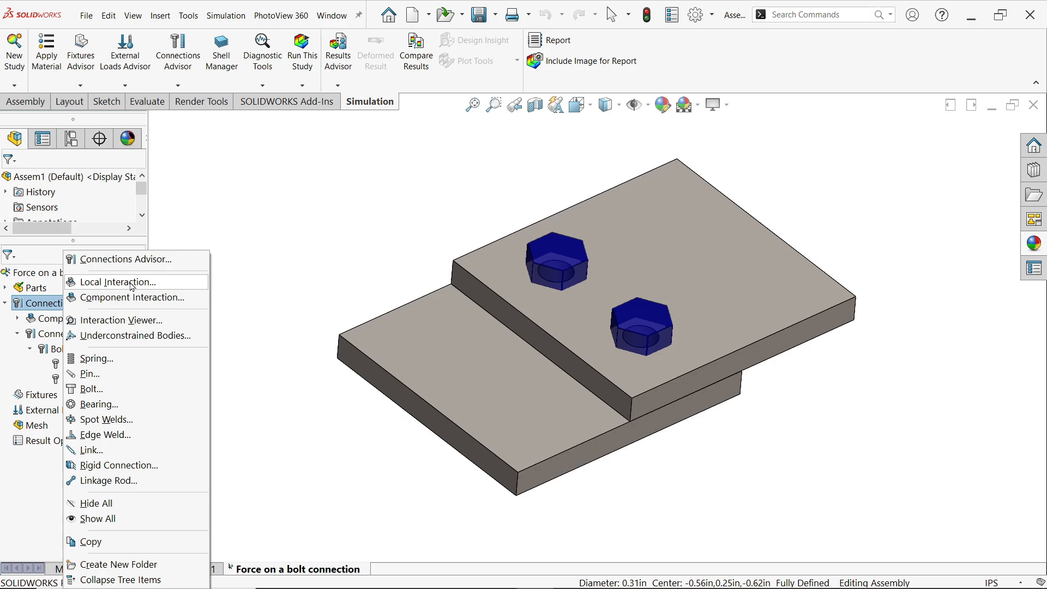
pyautogui.click(120, 281)
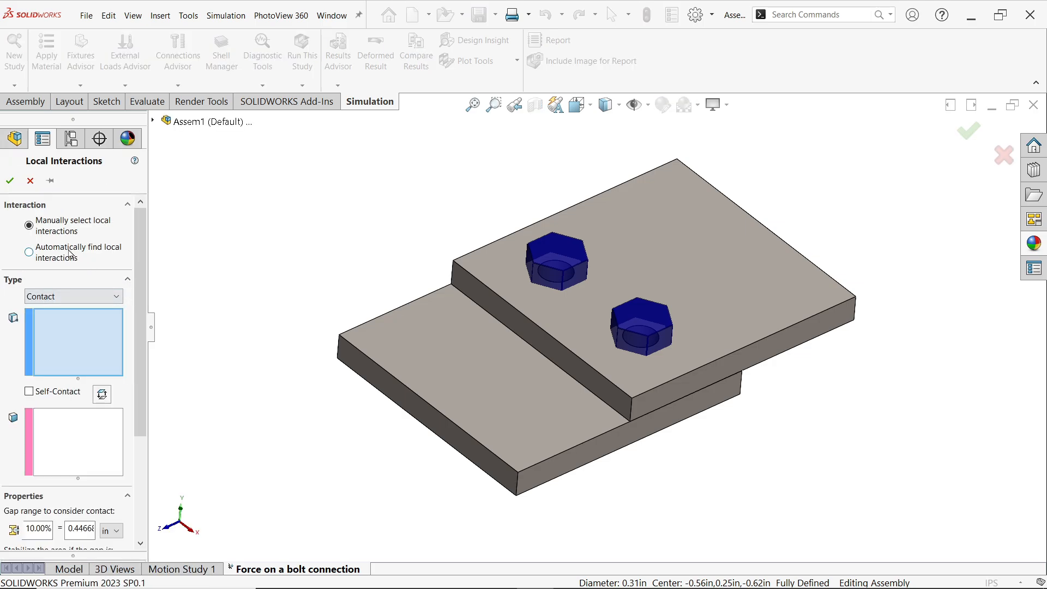
pyautogui.click(28, 252)
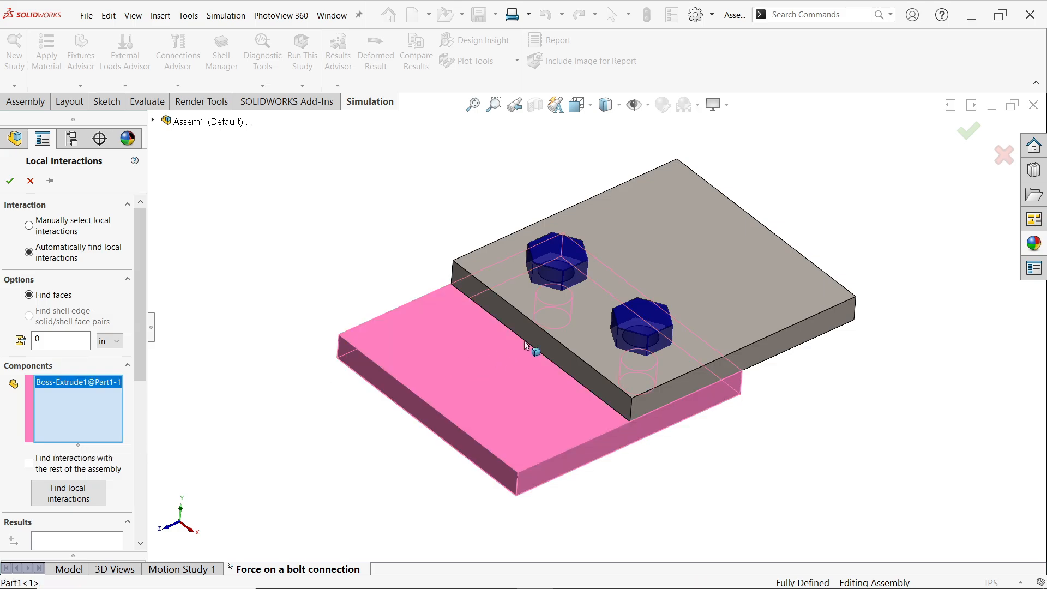
pyautogui.click(68, 494)
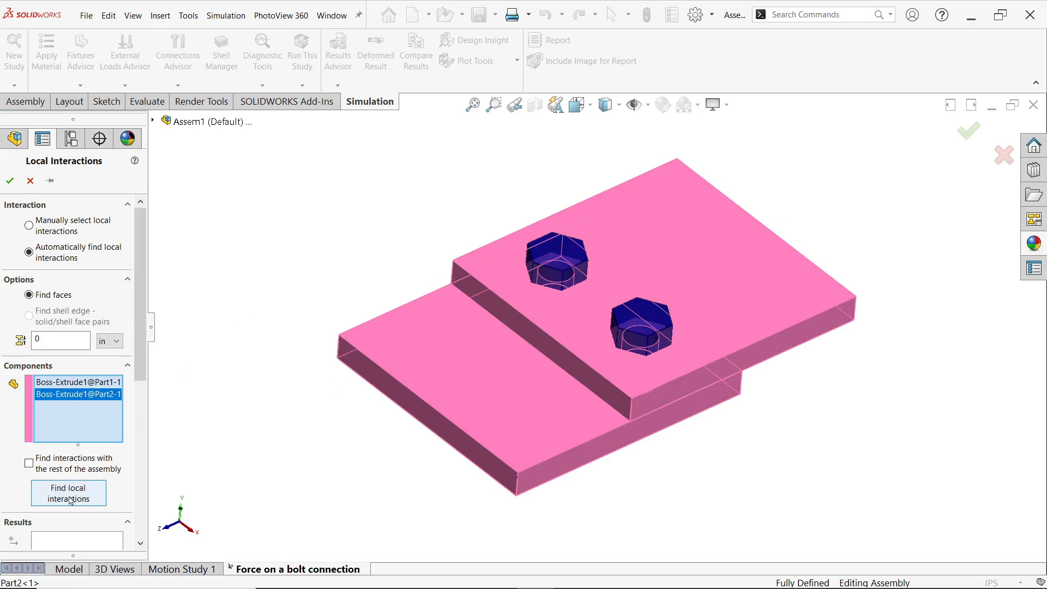
pyautogui.click(68, 493)
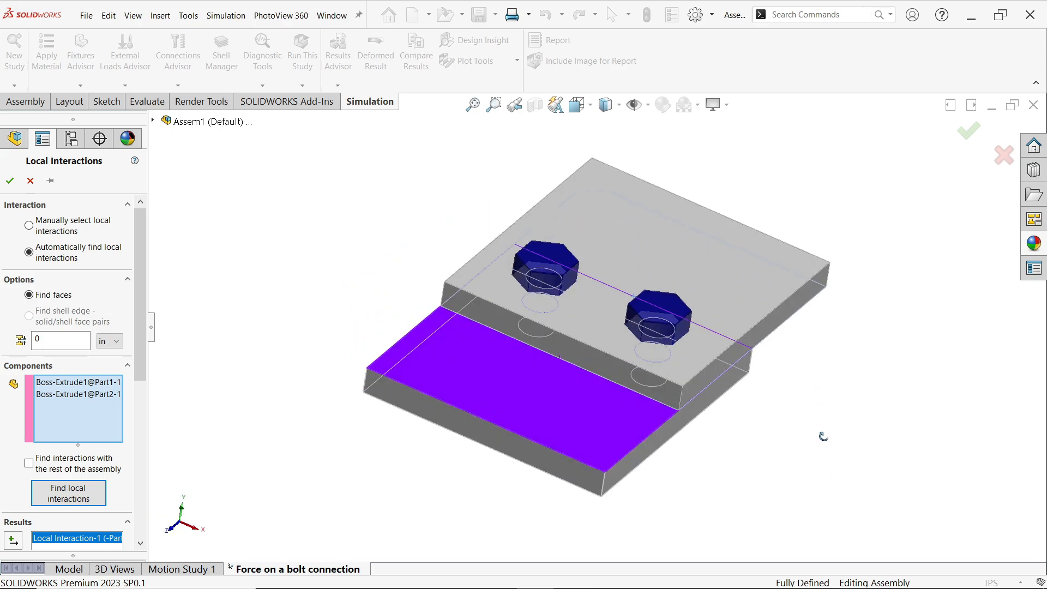
pyautogui.click(10, 181)
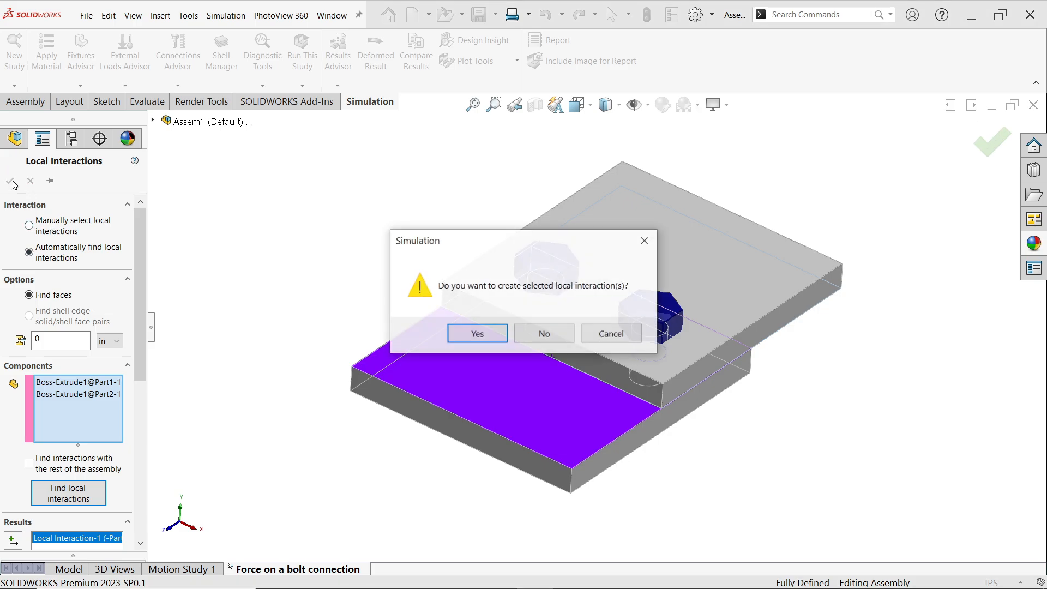
pyautogui.moveTo(476, 333)
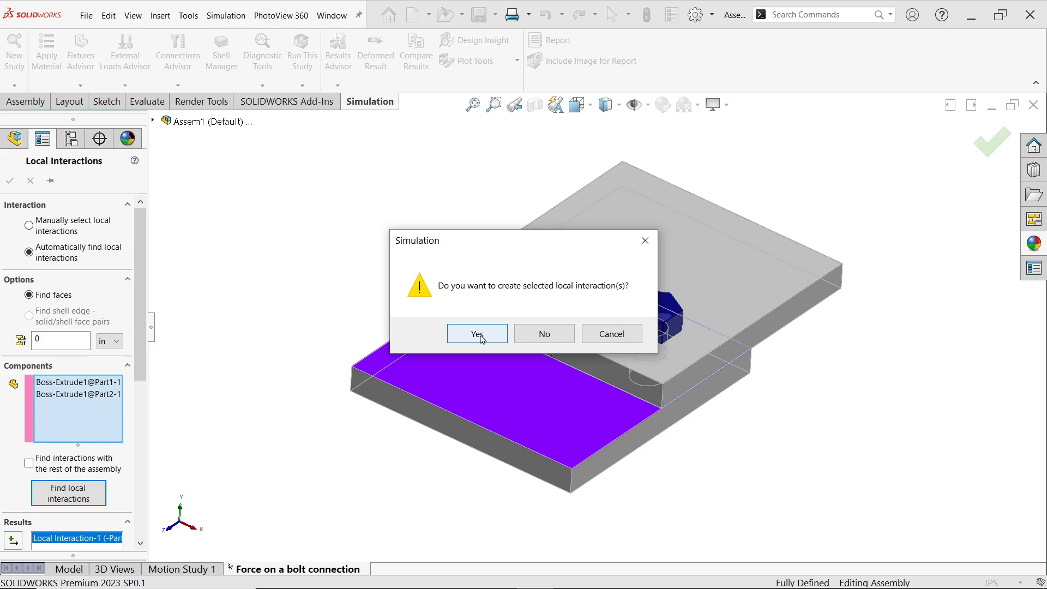
pyautogui.click(477, 334)
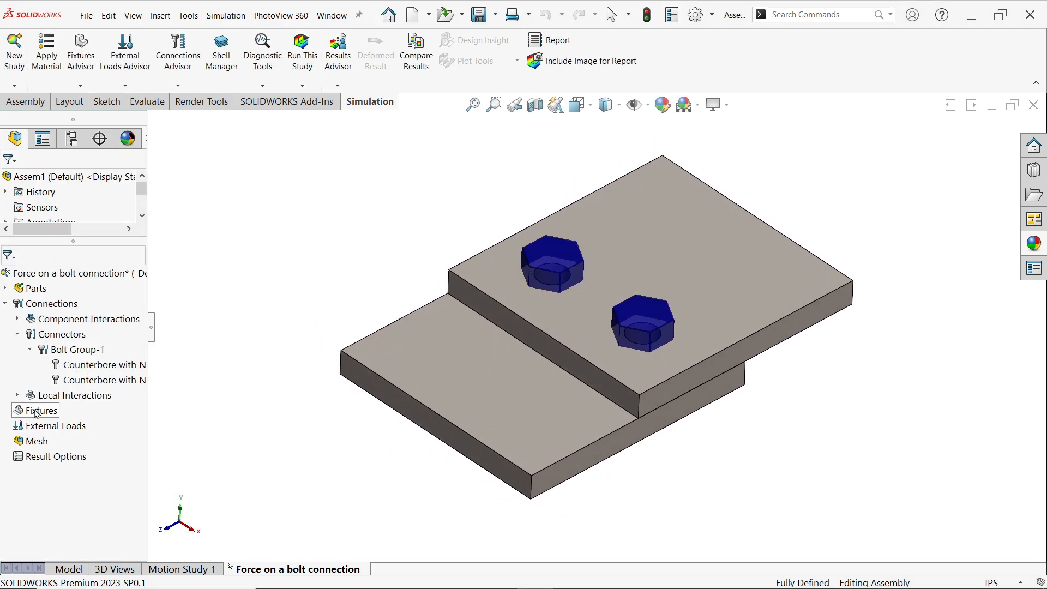
# Add a Fixed Geometry restraint on the bottom face of the lower plate.
pyautogui.rightClick(41, 410)
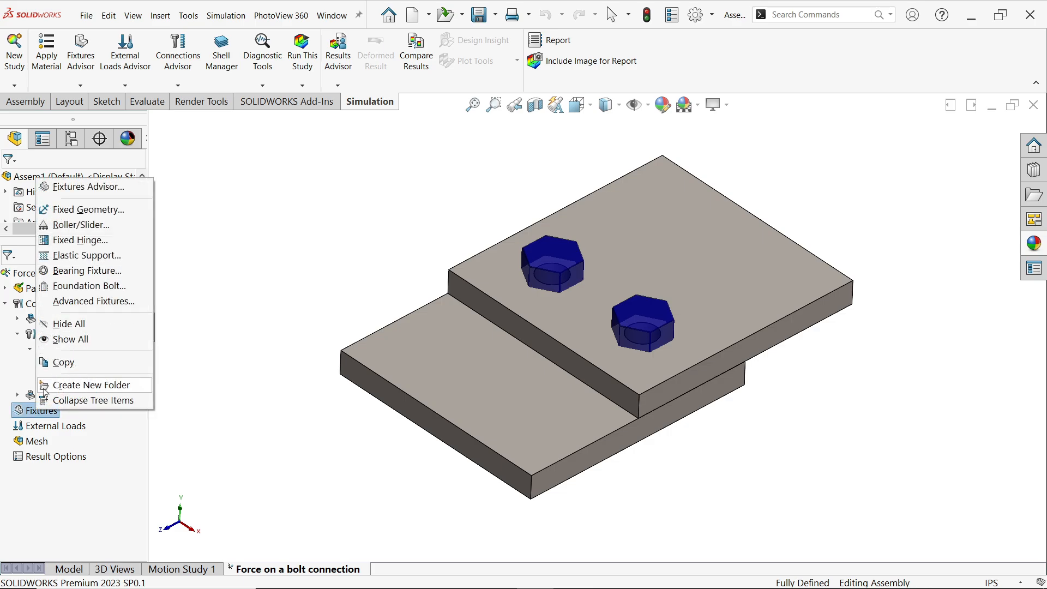
pyautogui.click(87, 209)
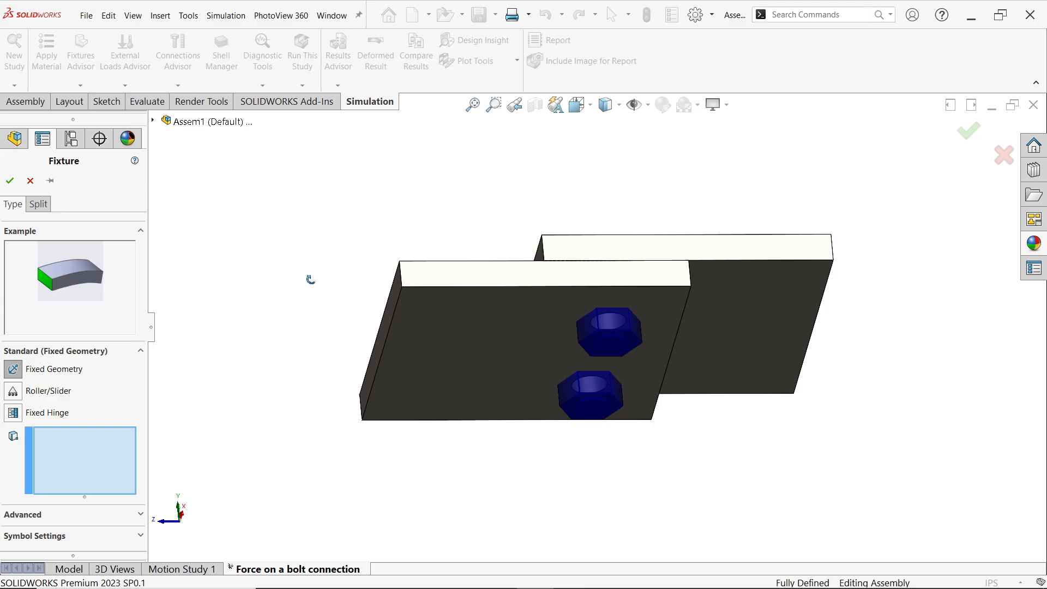
pyautogui.click(521, 327)
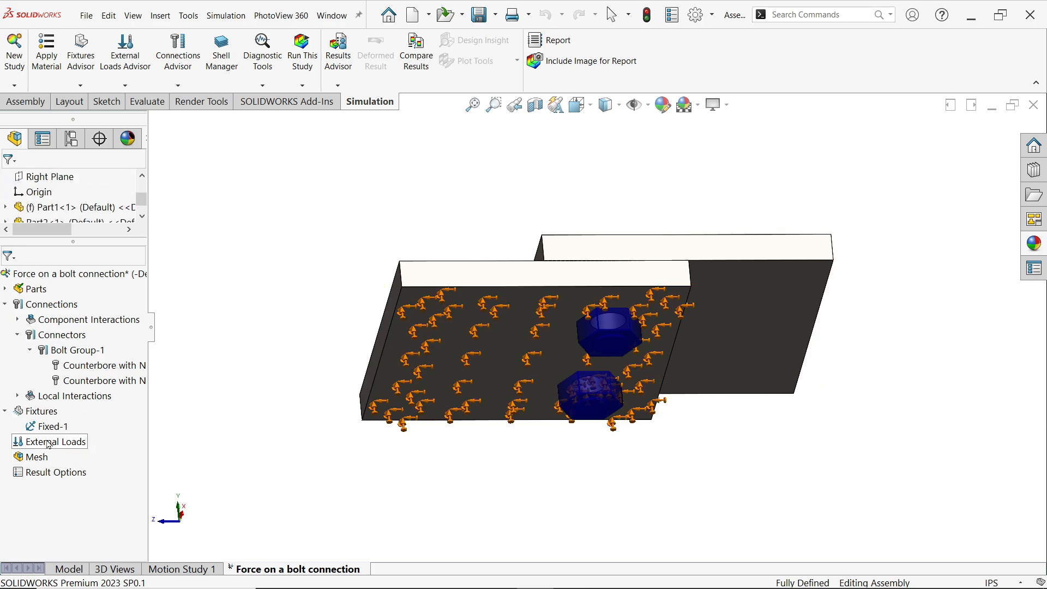
# Define a reversed 5000 lbf force in English (IPS) units on the upper plate's end face.
pyautogui.rightClick(56, 442)
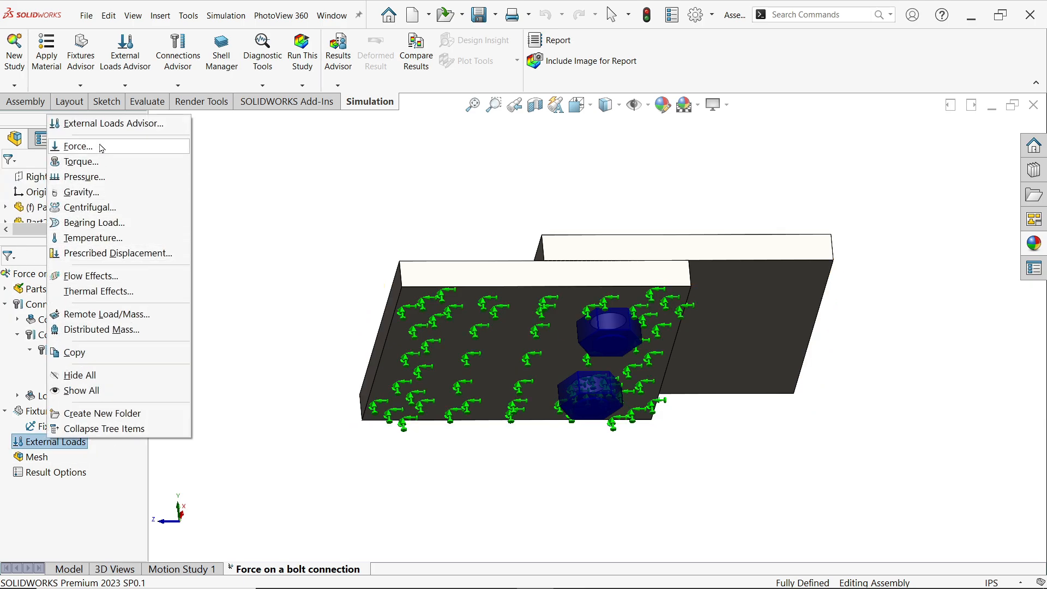
pyautogui.click(78, 146)
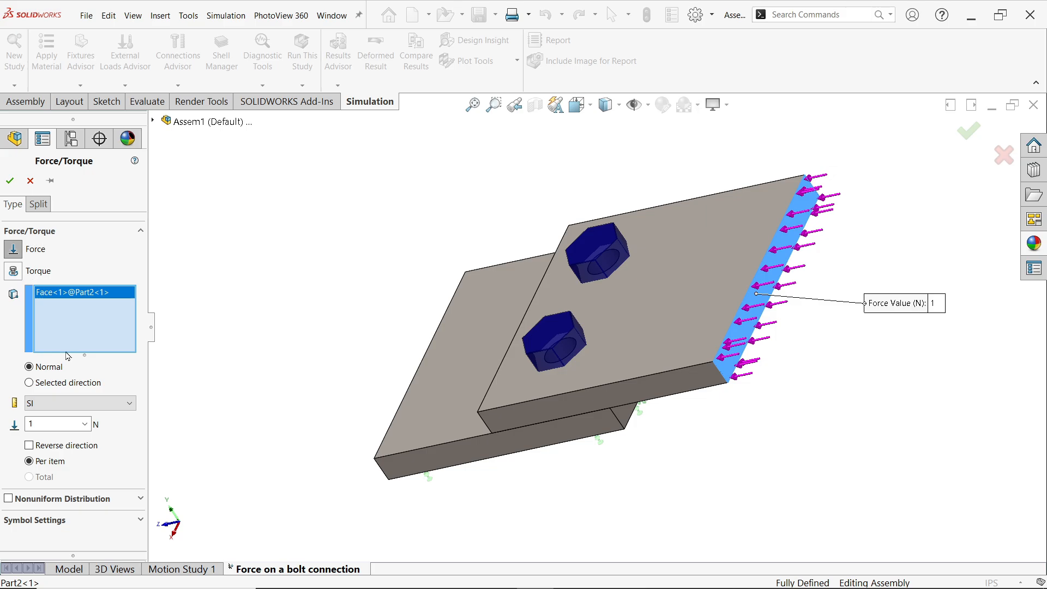
pyautogui.click(76, 403)
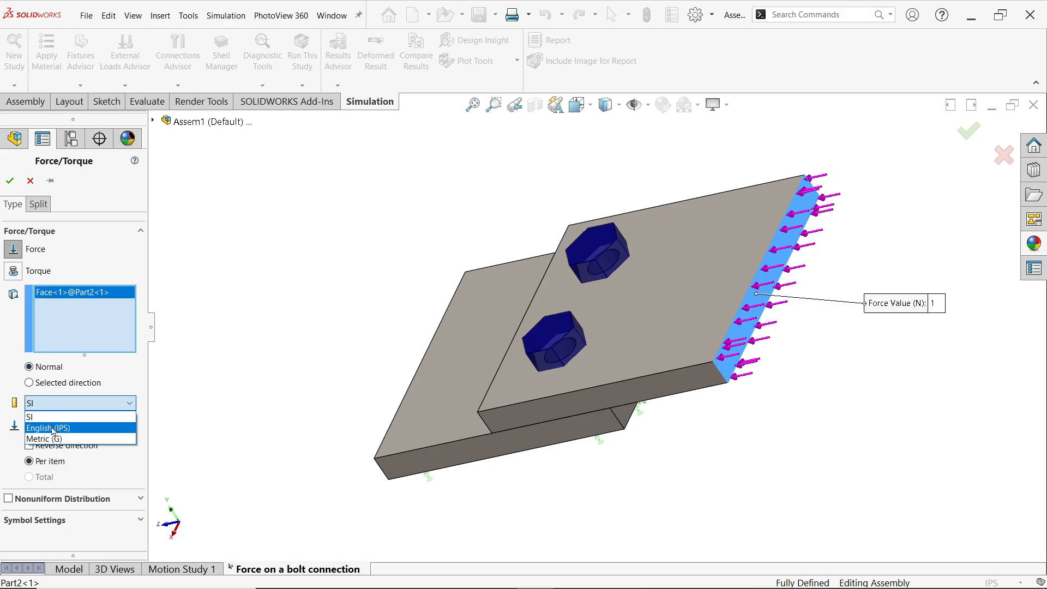
pyautogui.click(48, 427)
pyautogui.write('5000')
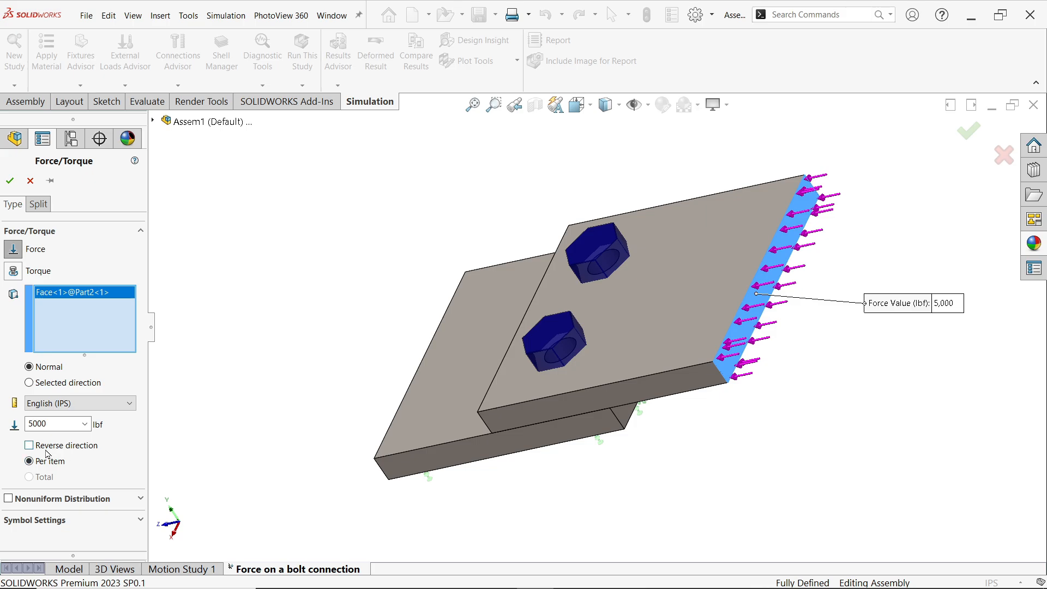
pyautogui.click(29, 445)
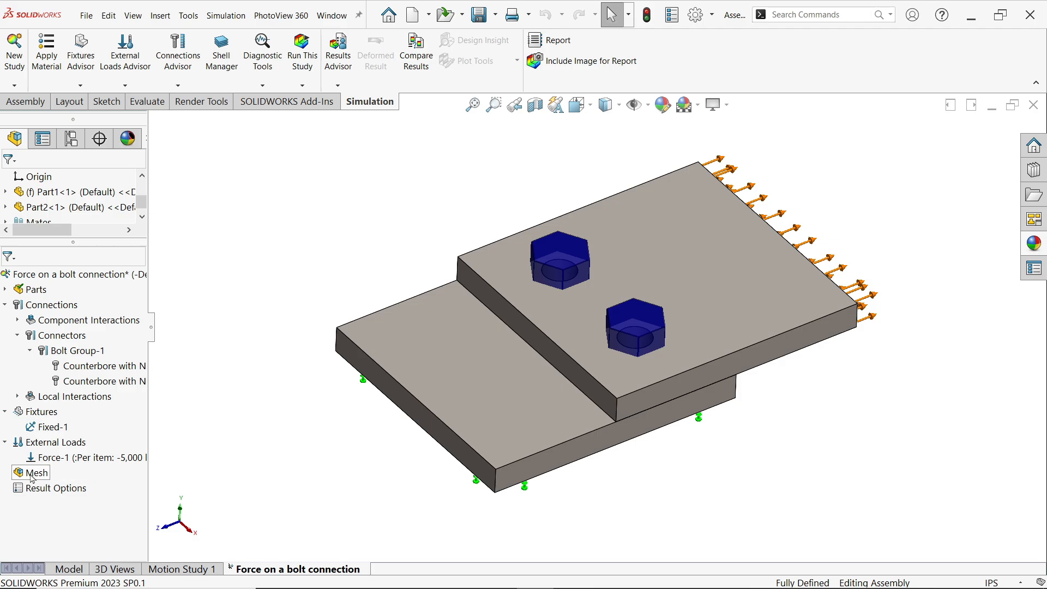
# Create the mesh with the default density.
pyautogui.rightClick(31, 473)
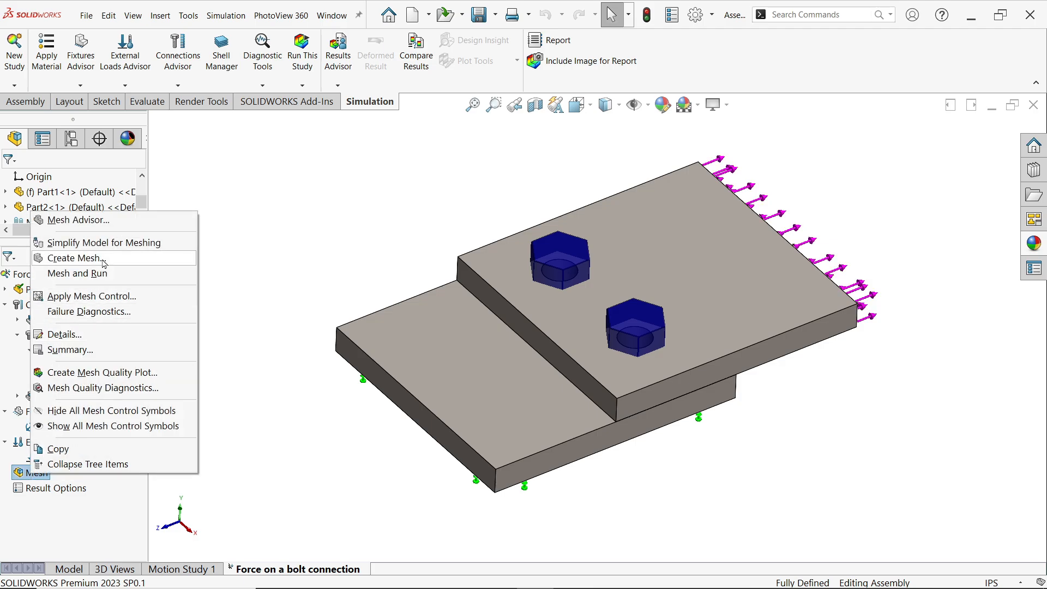
pyautogui.click(73, 258)
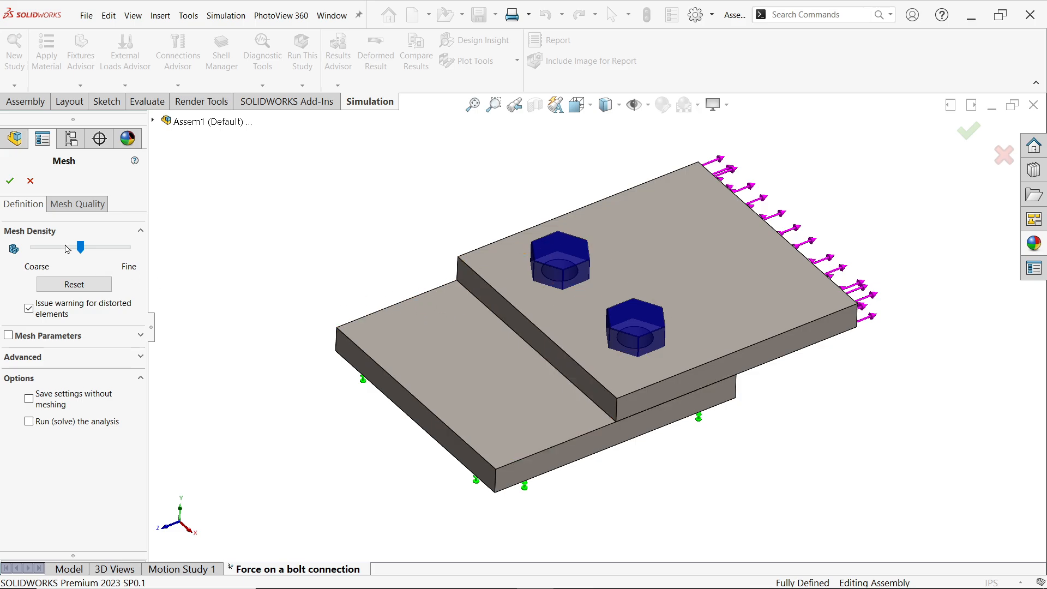
pyautogui.click(10, 180)
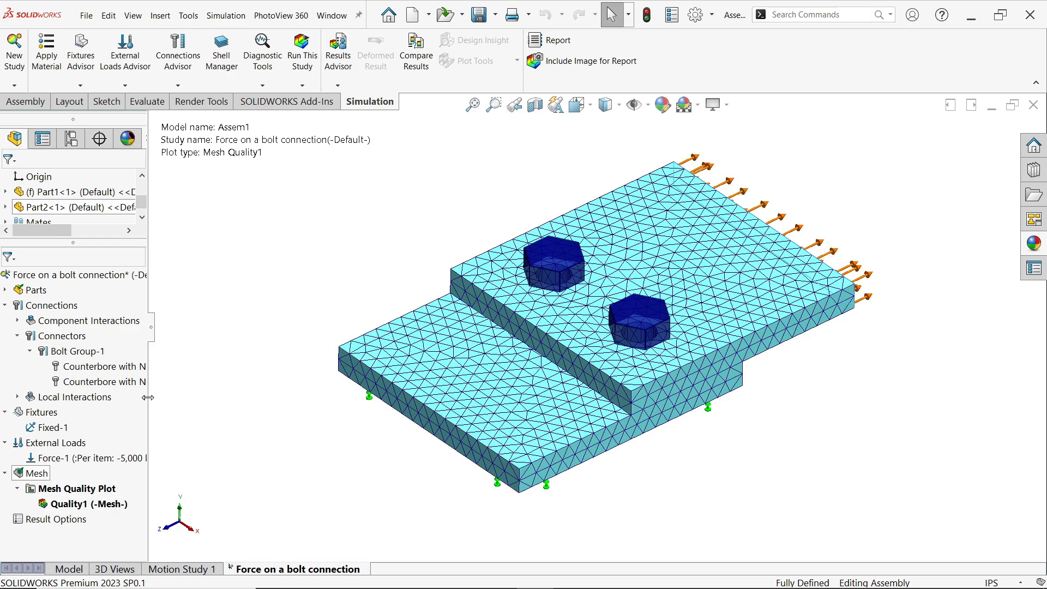
pyautogui.click(301, 56)
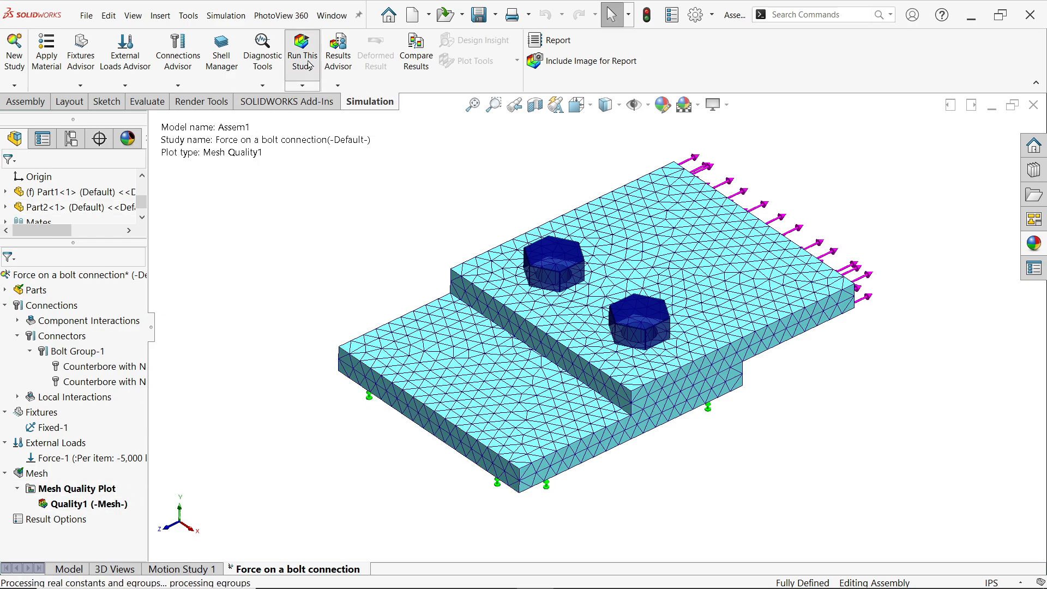
# Run the study, accepting the zero bolt pre-load warning.
pyautogui.click(303, 55)
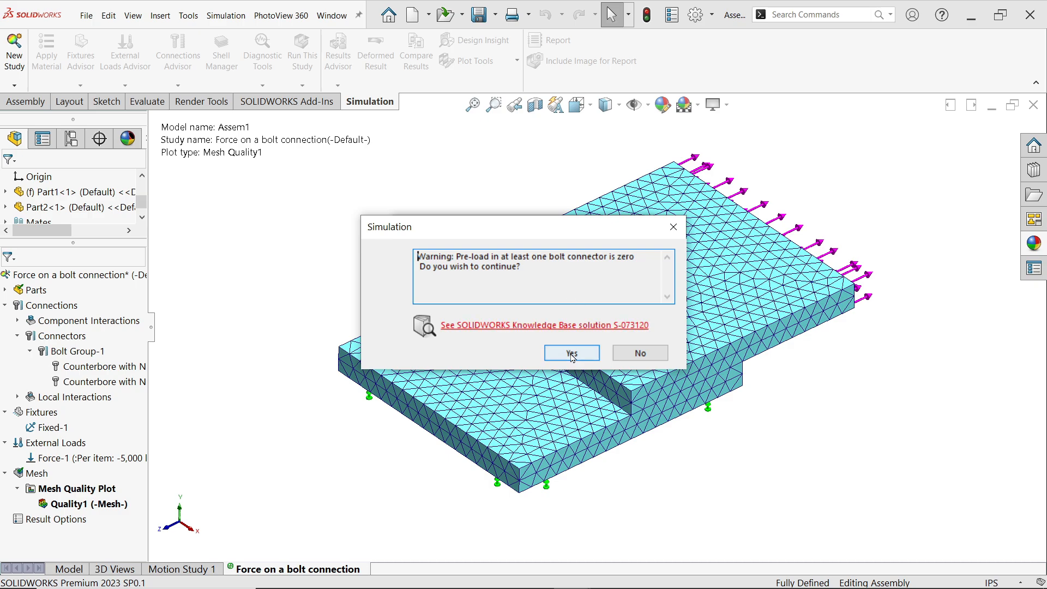
pyautogui.click(570, 352)
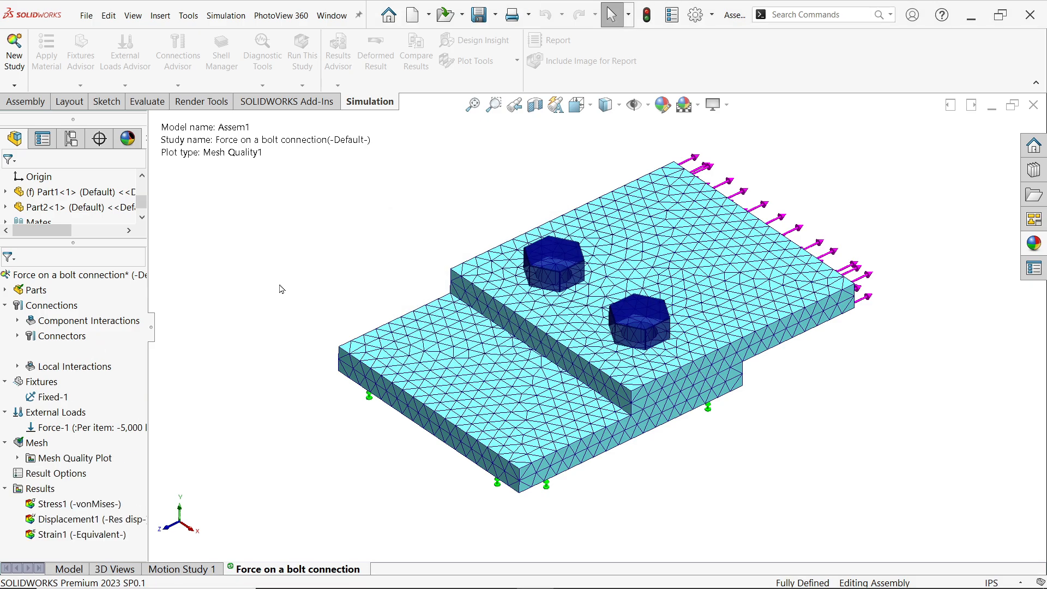
# Display the von Mises stress plot and bring up the Connections result-plot options.
pyautogui.doubleClick(80, 535)
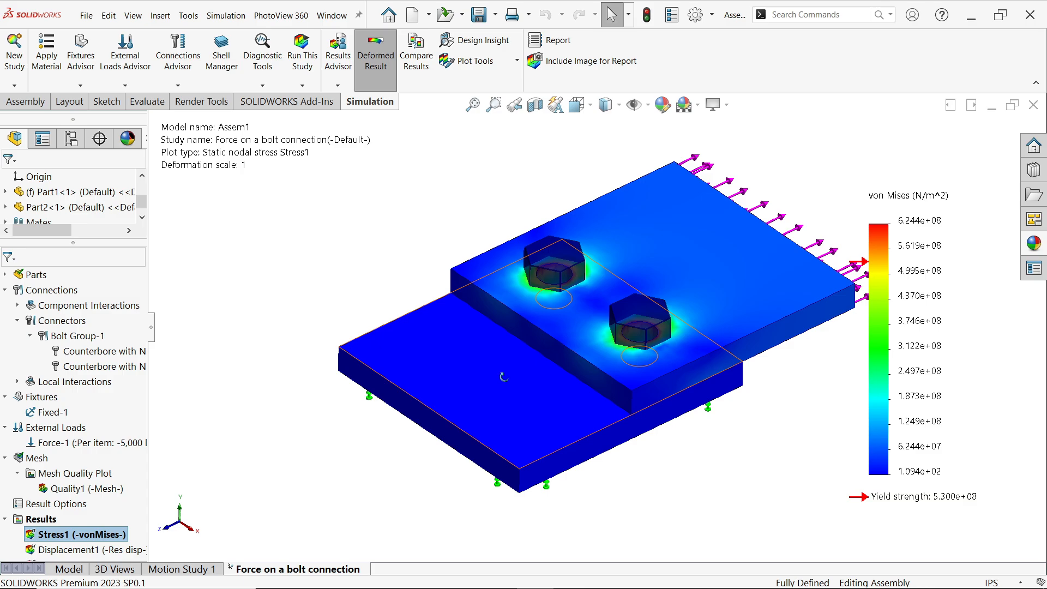
pyautogui.moveTo(504, 376); pyautogui.dragTo(495, 374)
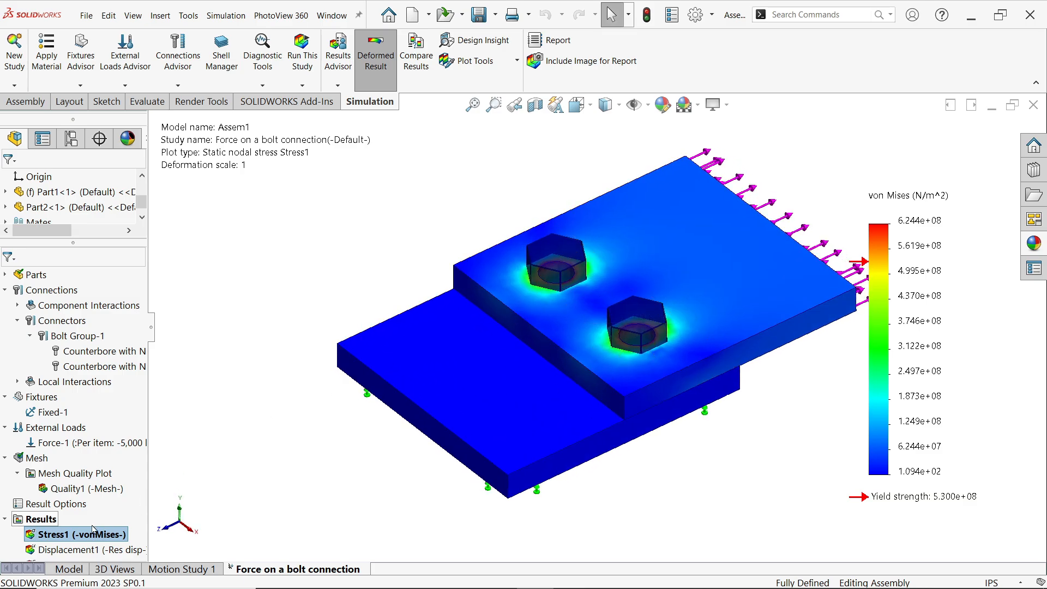
pyautogui.rightClick(43, 519)
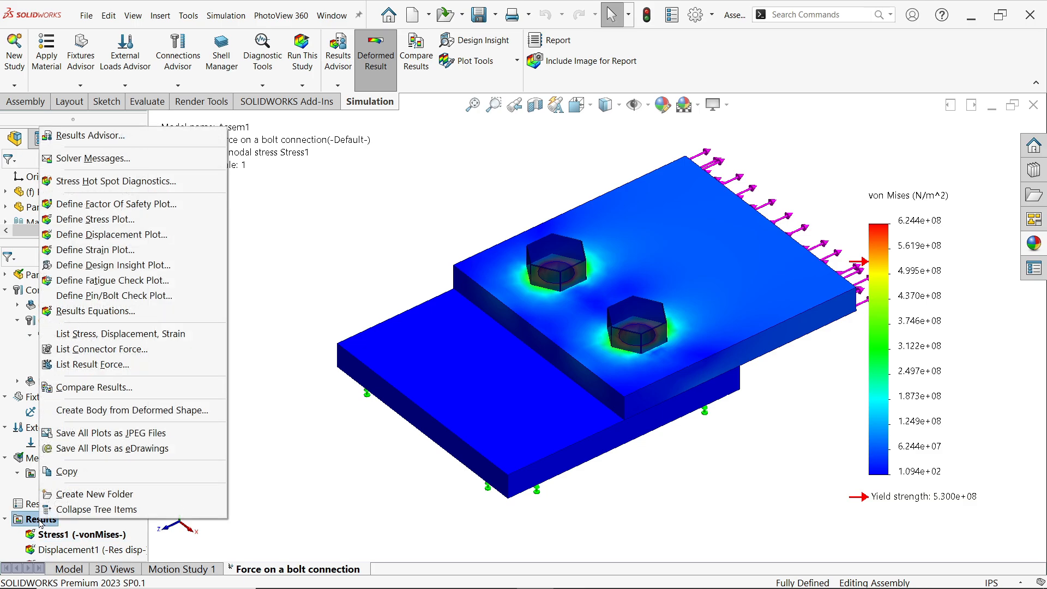
pyautogui.moveTo(87, 296)
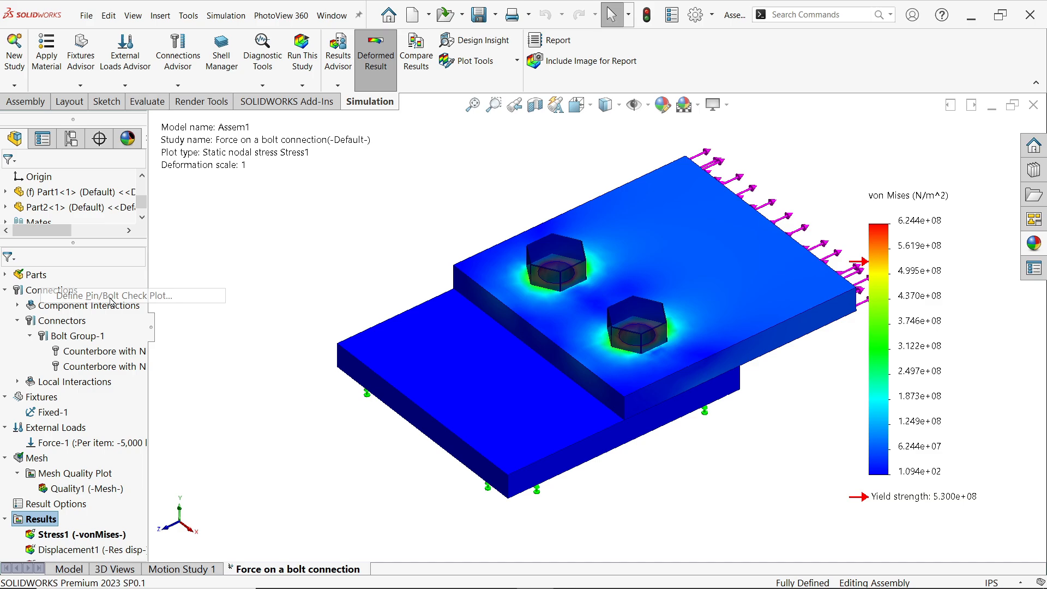
# Create Pin/Bolt Check1 and review both bolts' forces (~2,500 lbf shear each) in English (IPS) units.
pyautogui.click(110, 296)
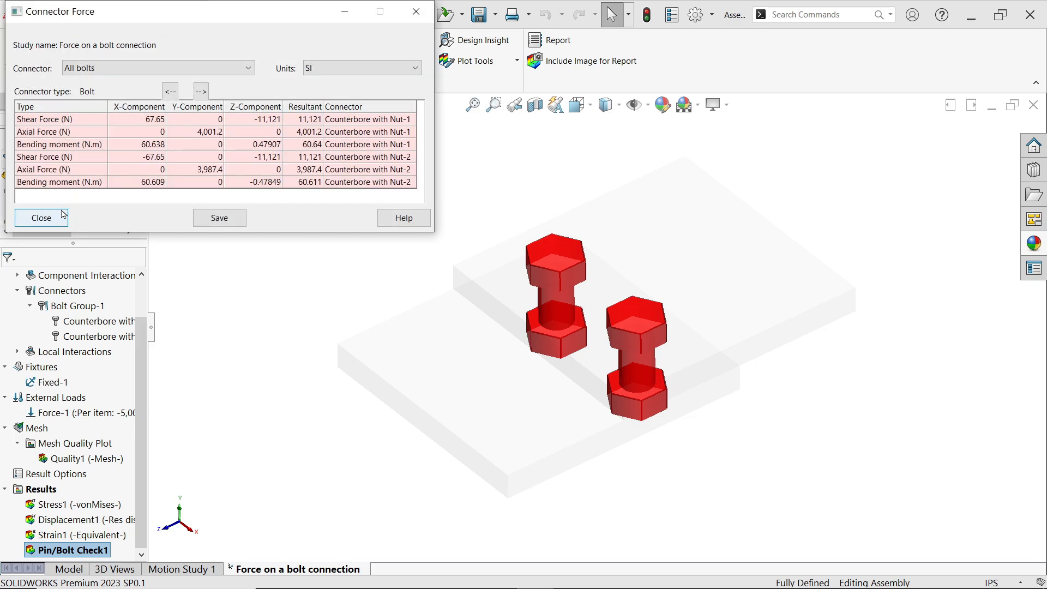
pyautogui.click(159, 67)
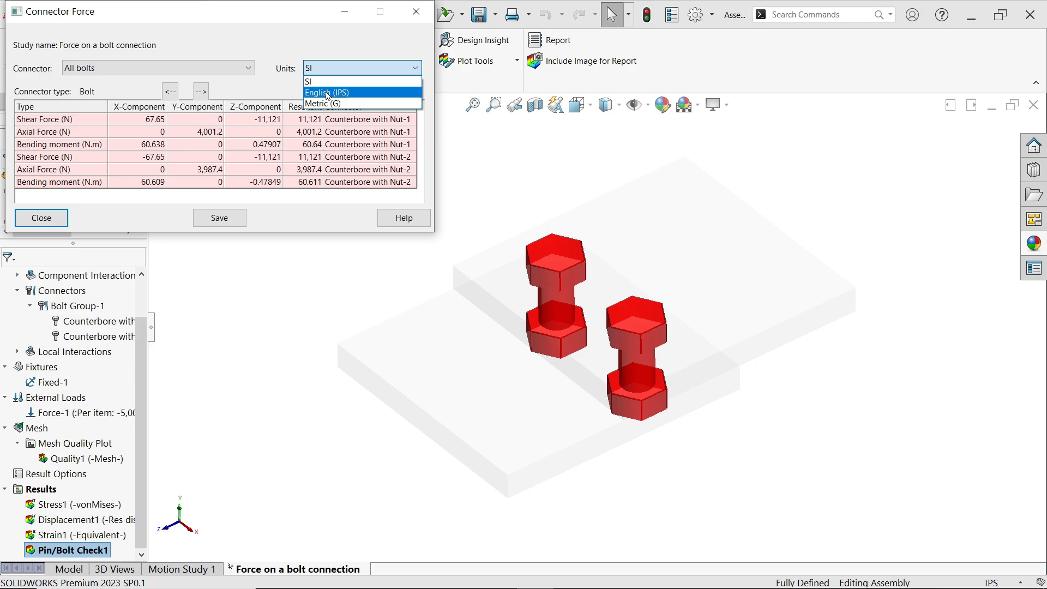
pyautogui.click(326, 92)
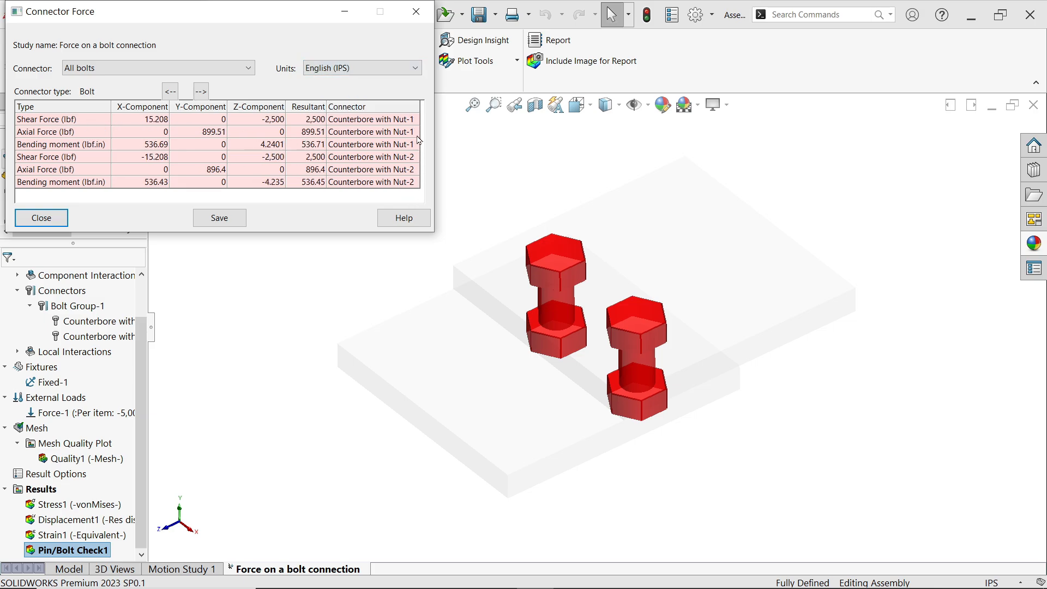
pyautogui.moveTo(413, 120)
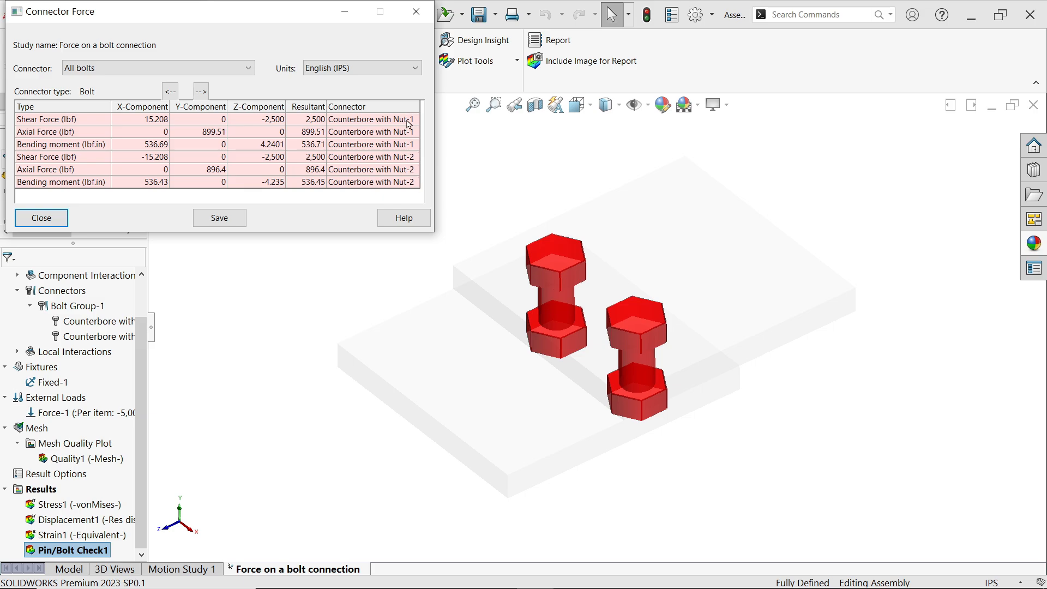
pyautogui.moveTo(411, 164)
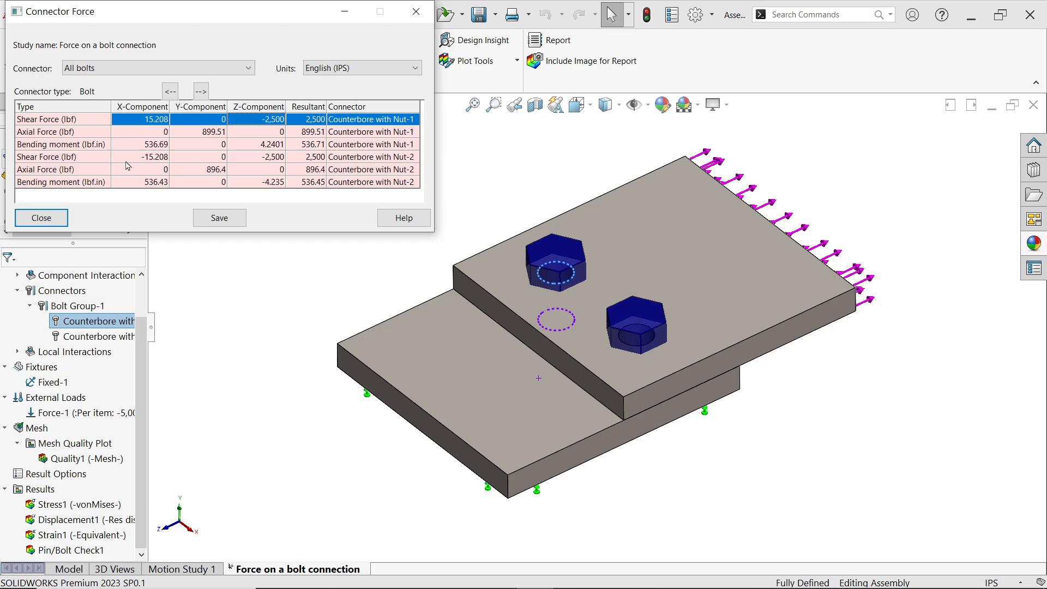
pyautogui.click(142, 157)
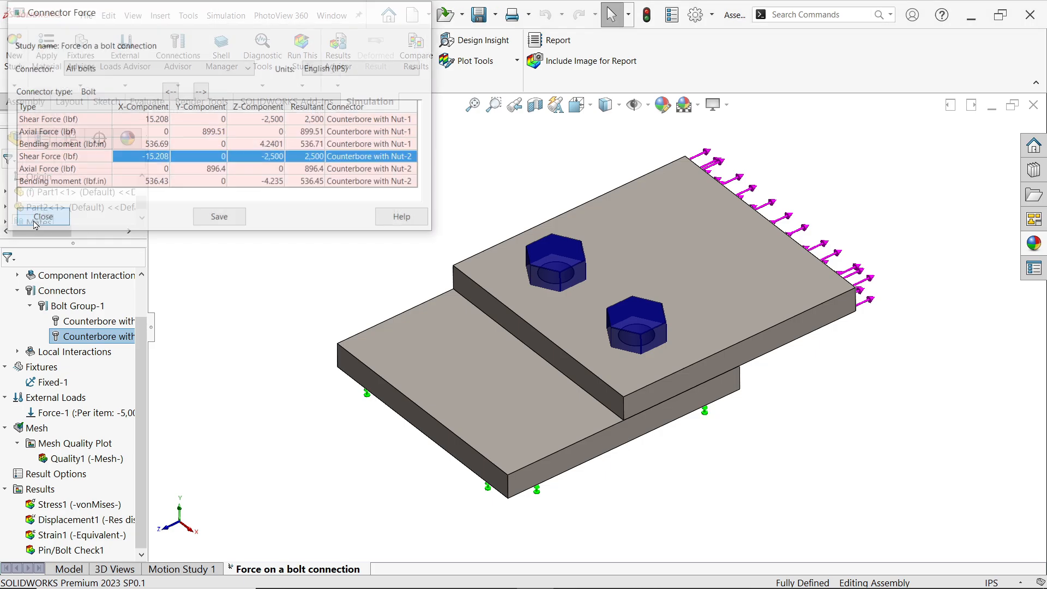
pyautogui.click(42, 216)
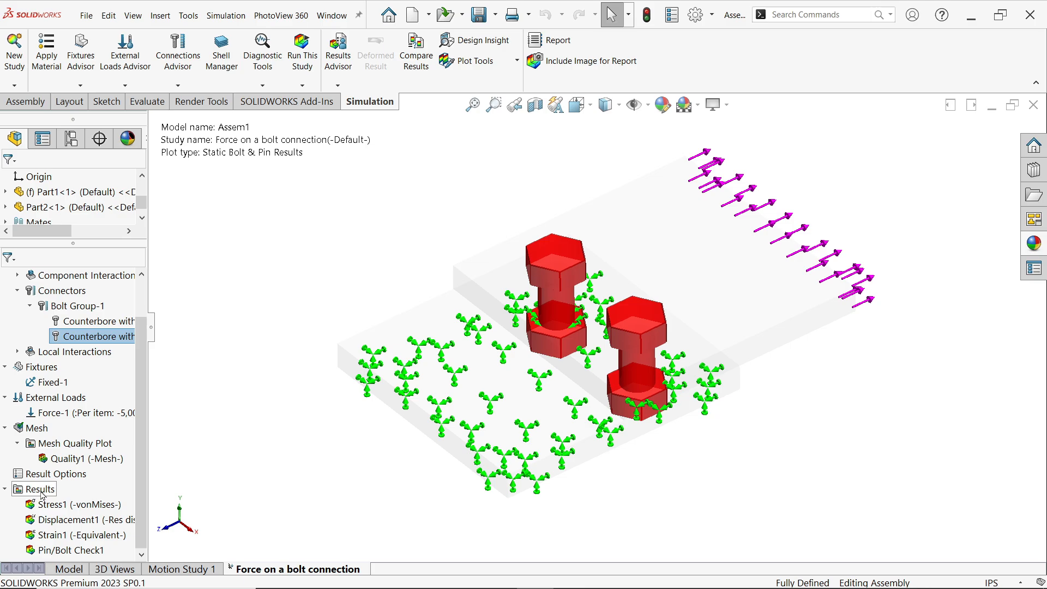
pyautogui.rightClick(37, 489)
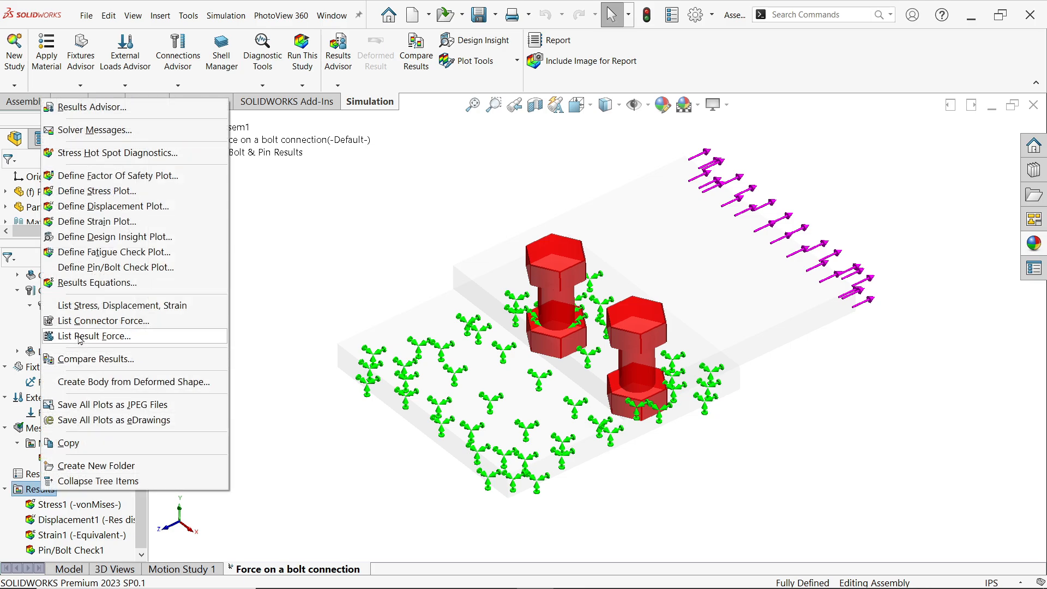
pyautogui.click(99, 336)
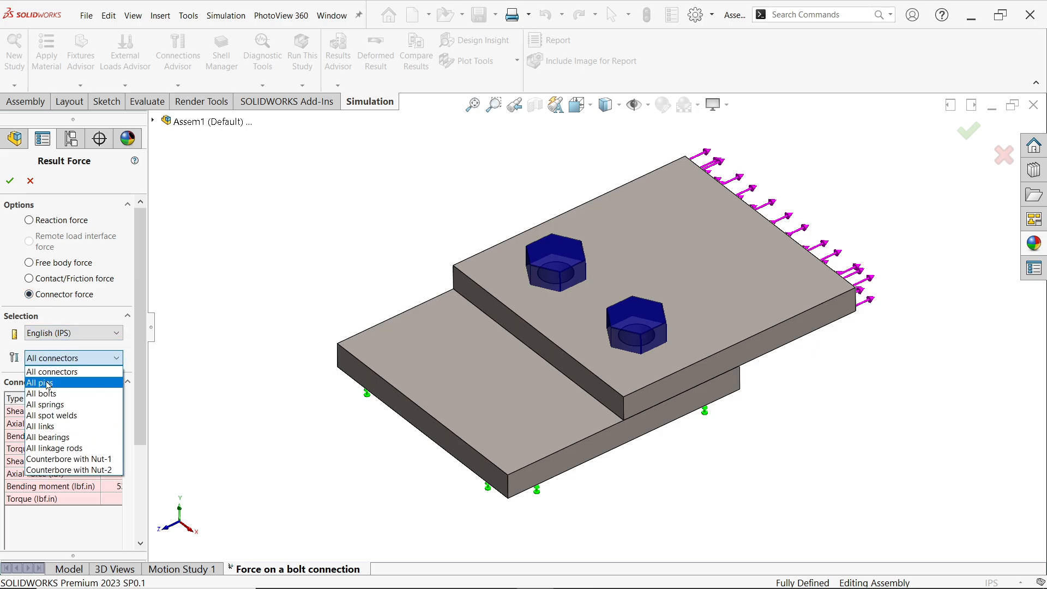
pyautogui.click(42, 392)
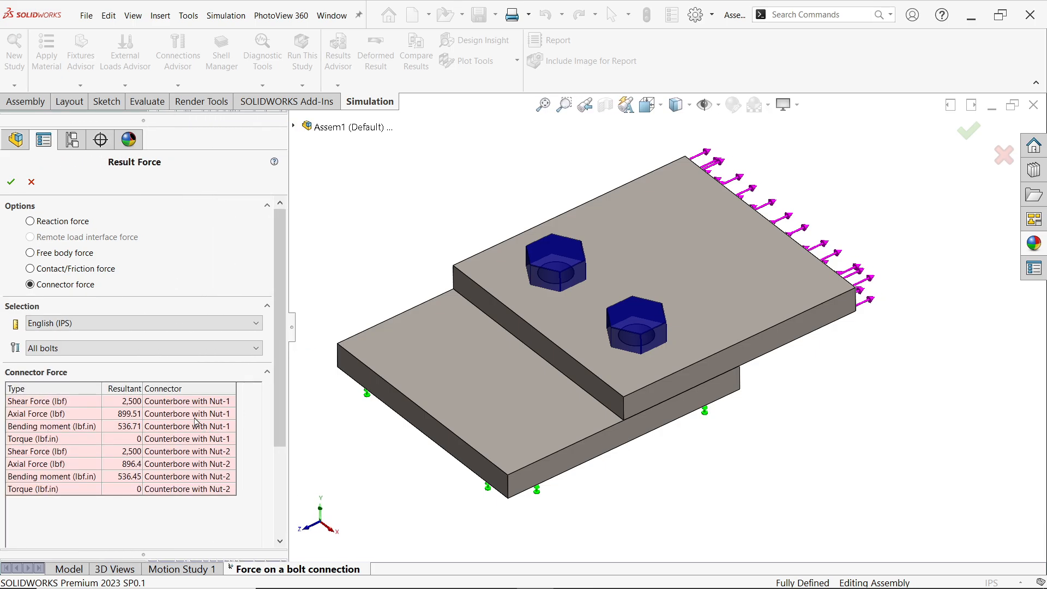
pyautogui.moveTo(110, 407)
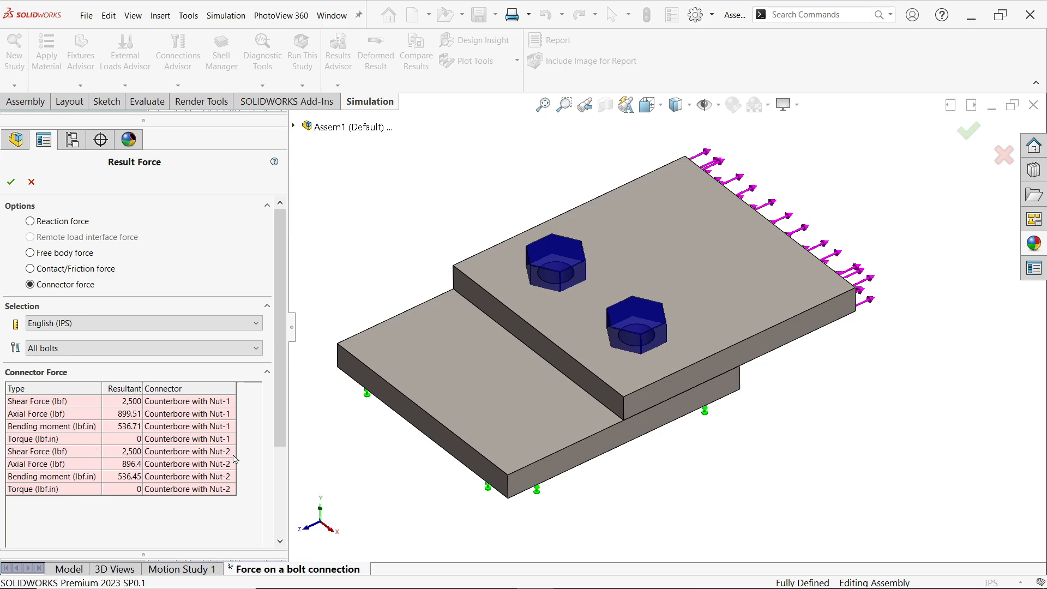
pyautogui.moveTo(79, 164)
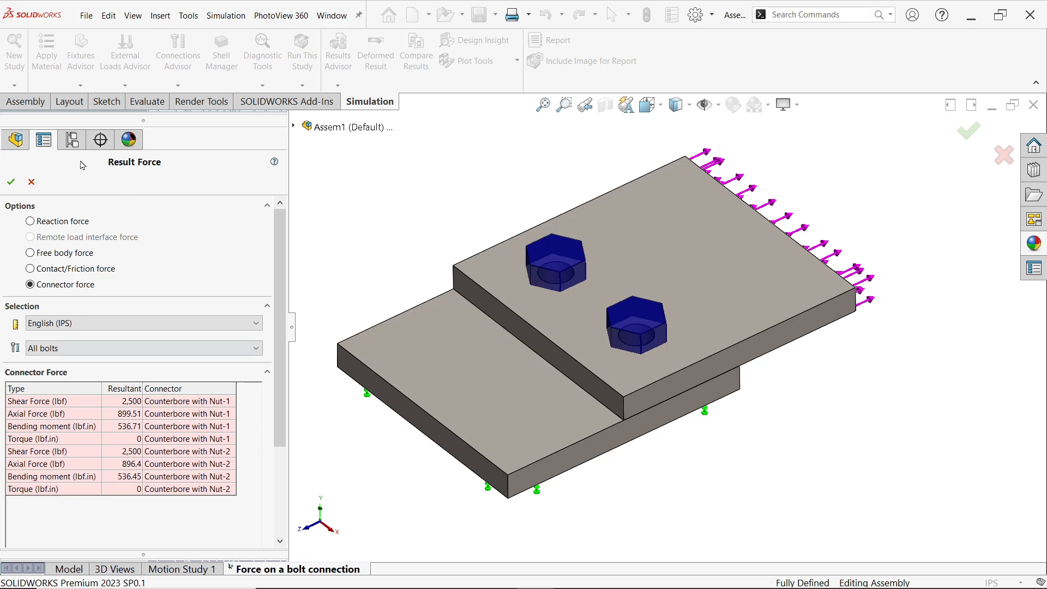
pyautogui.click(10, 183)
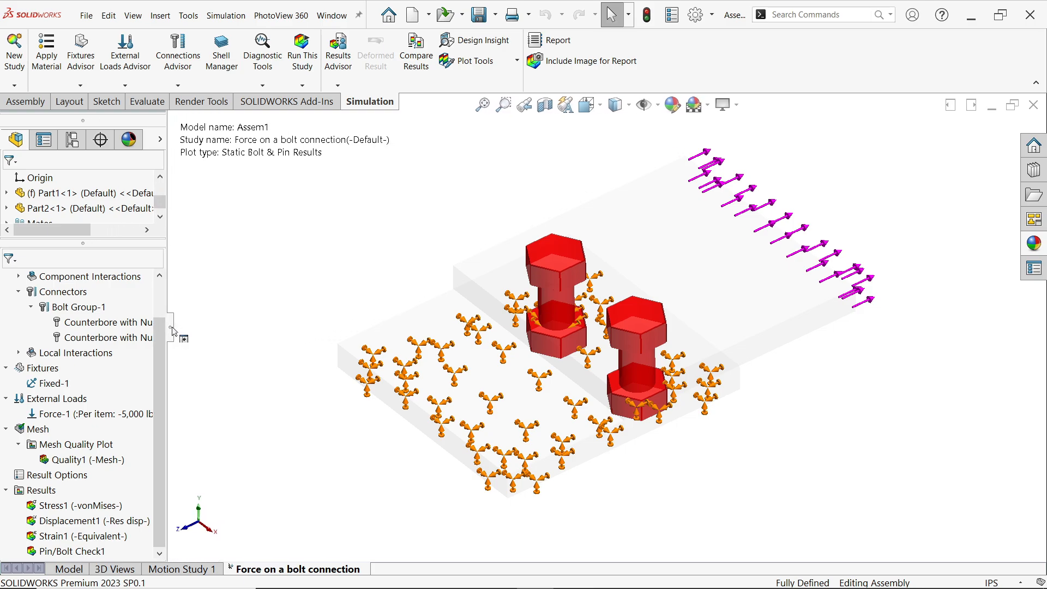
# Redefine Displacement1 to show resultant displacement in inches with automatic deformed-shape scale.
pyautogui.click(87, 520)
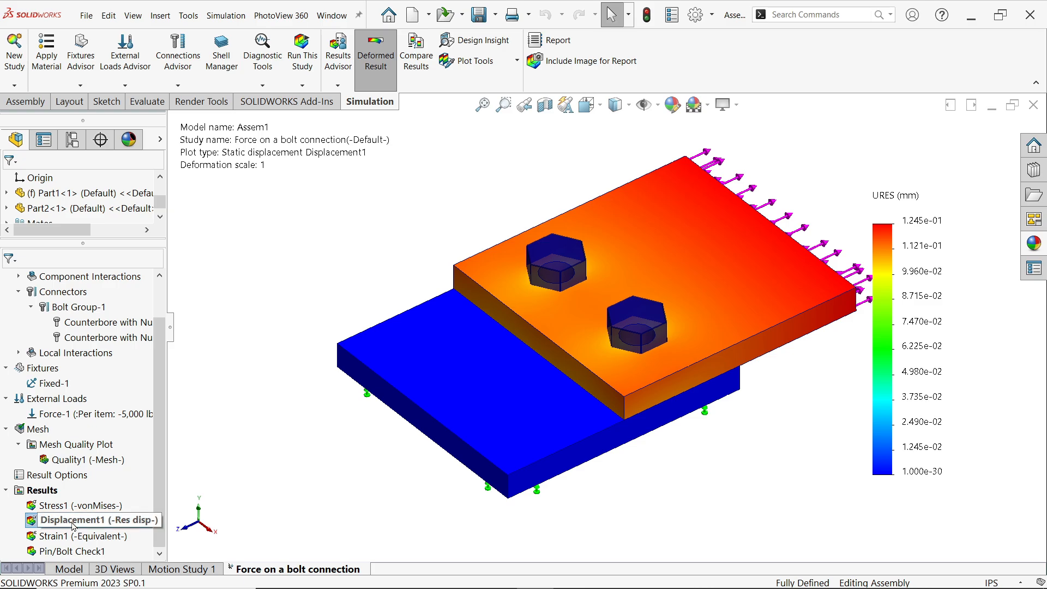
pyautogui.rightClick(80, 519)
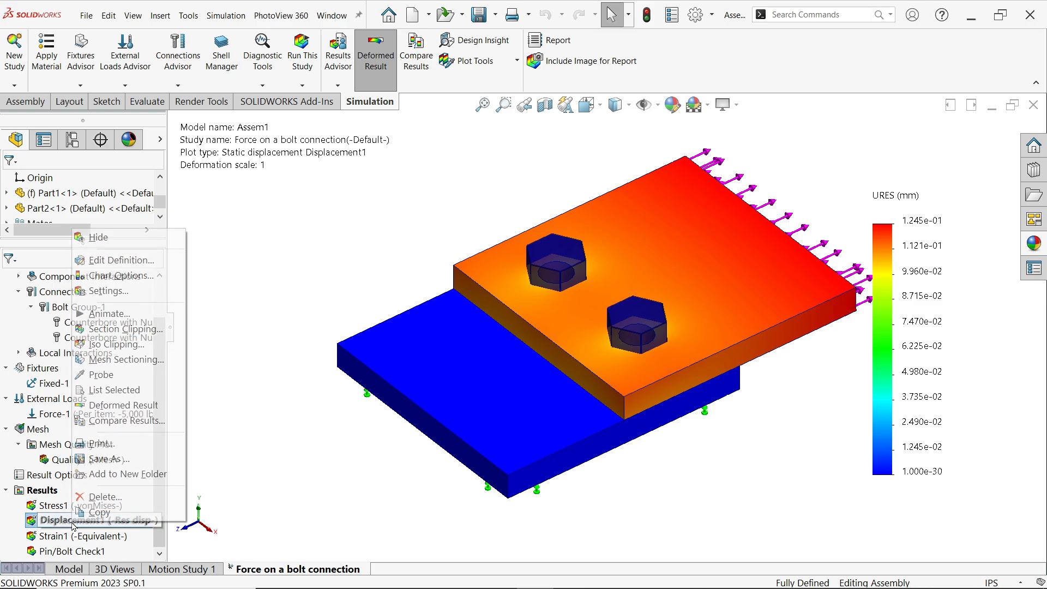
pyautogui.click(93, 520)
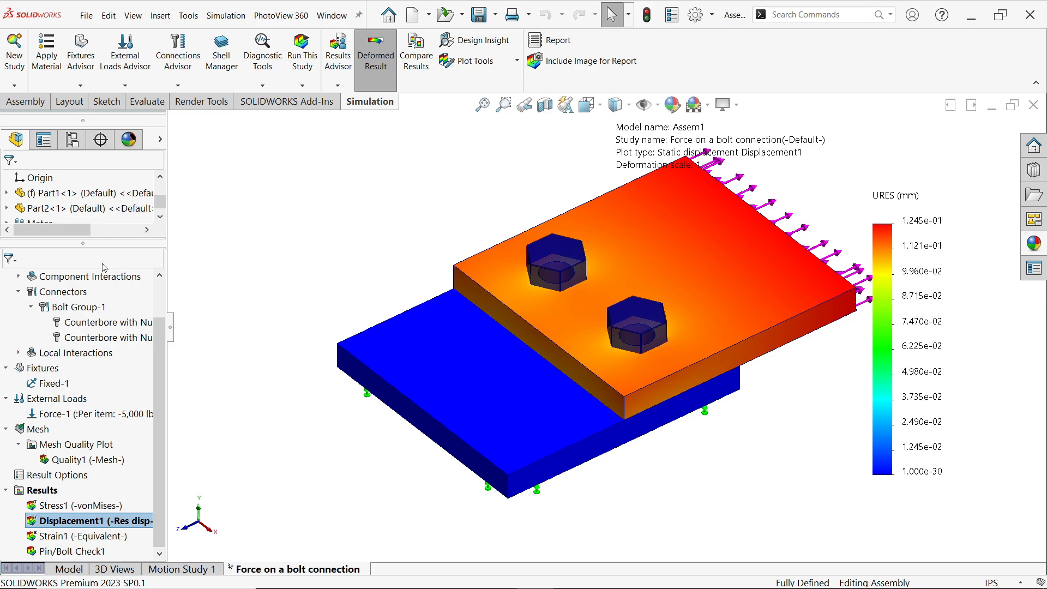
pyautogui.doubleClick(93, 520)
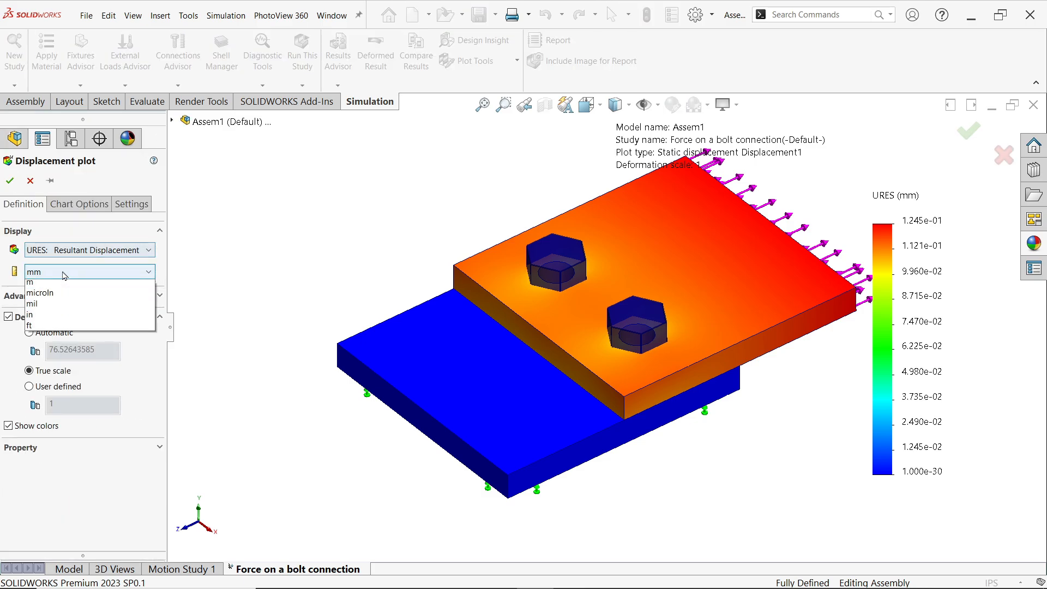
pyautogui.click(30, 315)
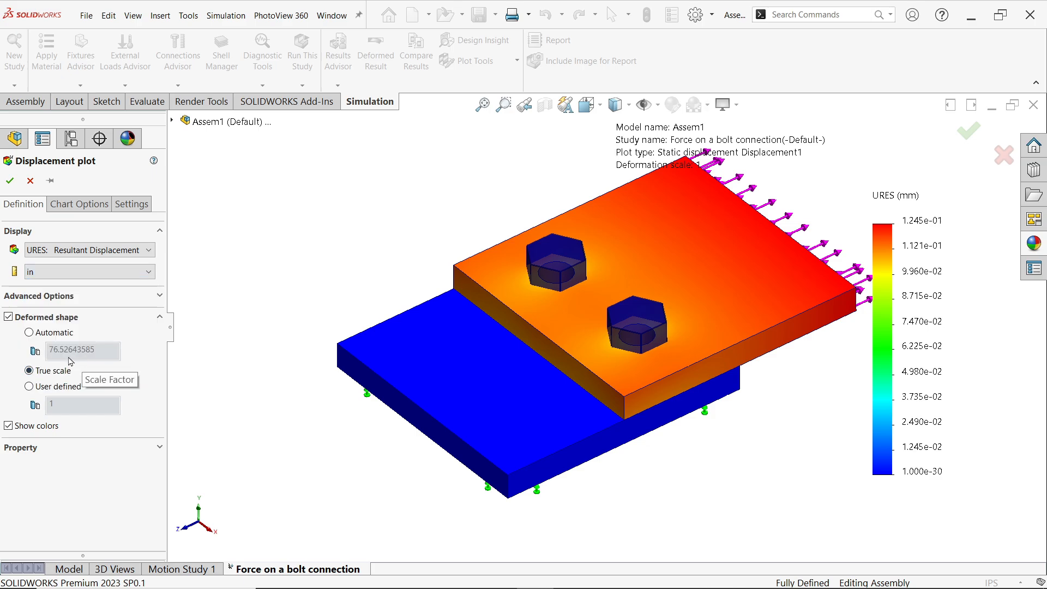
pyautogui.click(30, 332)
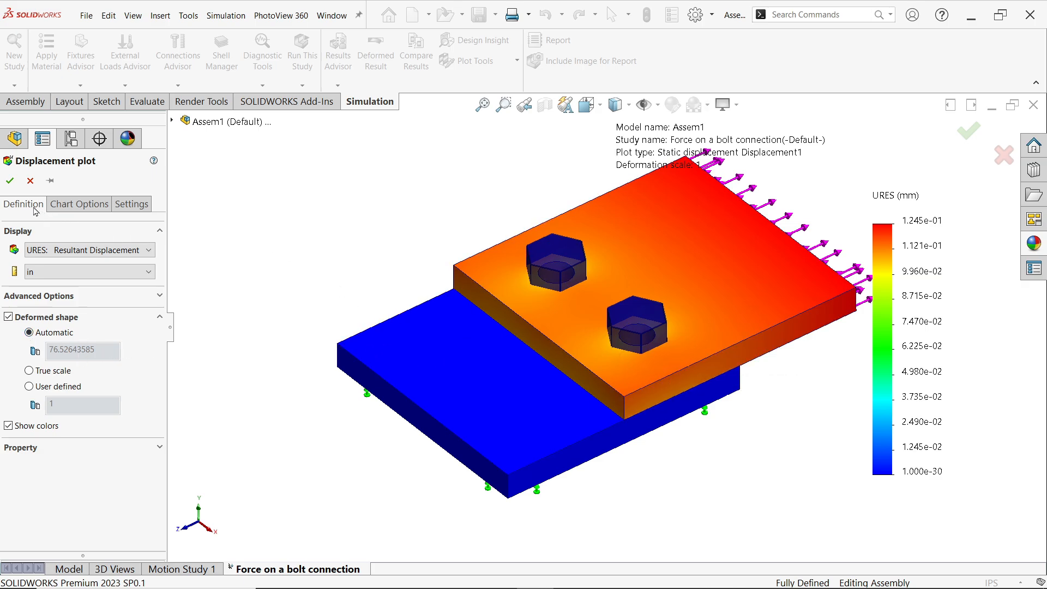
pyautogui.click(79, 204)
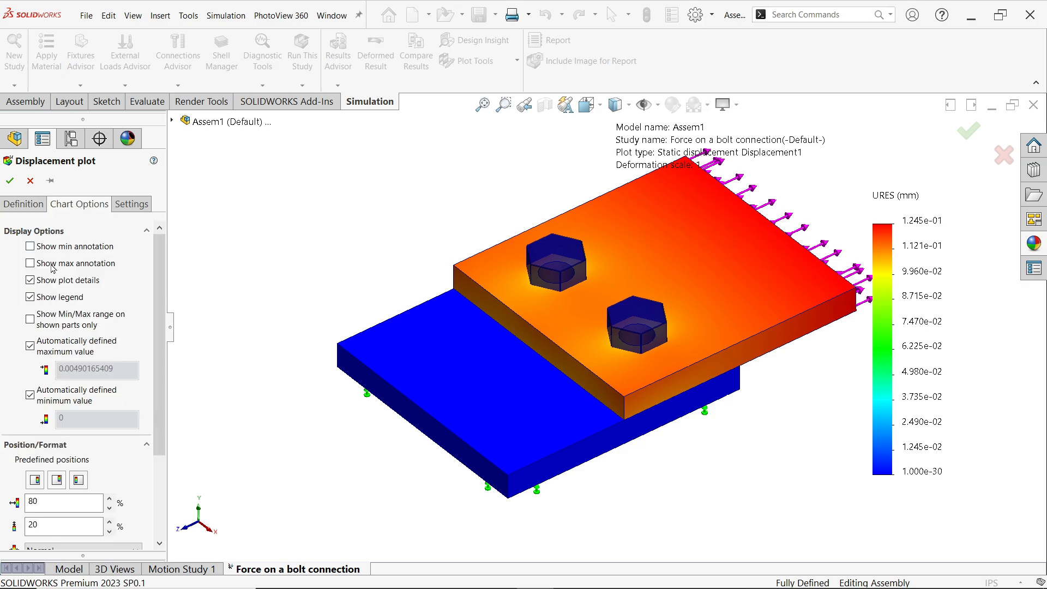
pyautogui.scroll(-3)
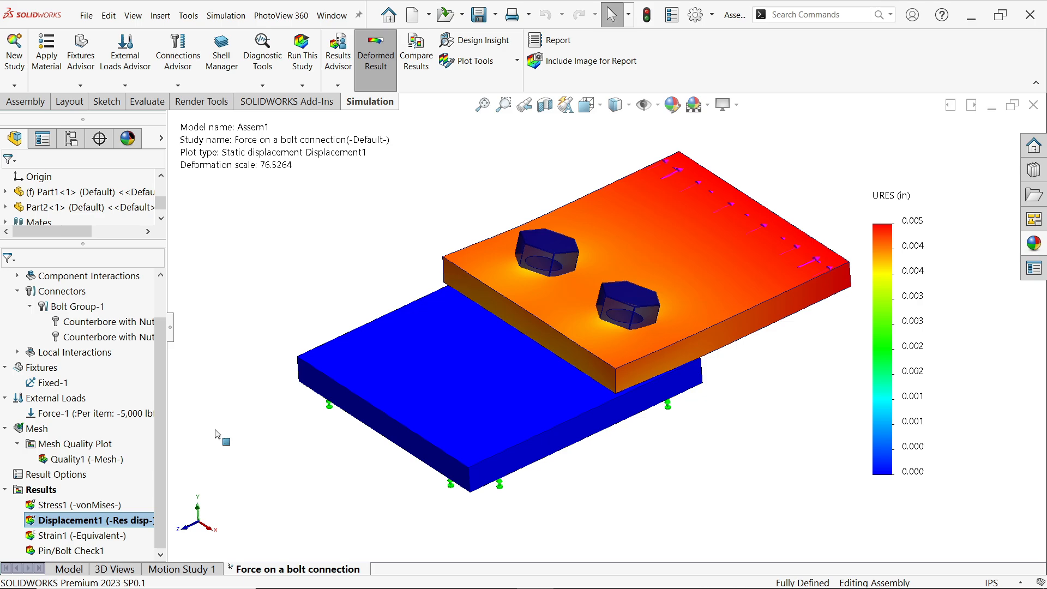
# Animate Displacement1 and watch the upper plate tilt from below as it plays.
pyautogui.rightClick(88, 520)
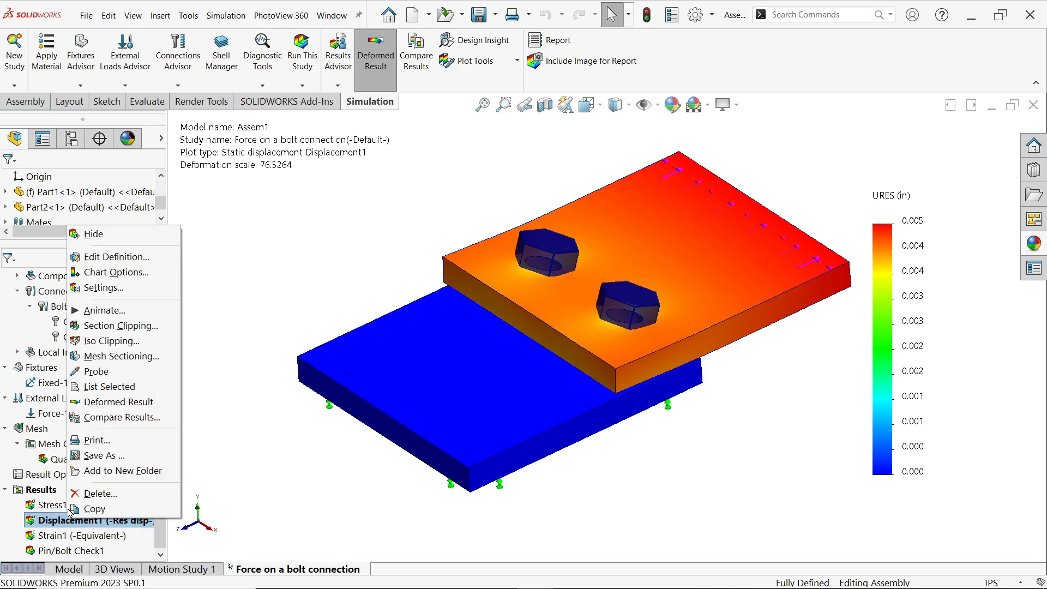
pyautogui.click(103, 310)
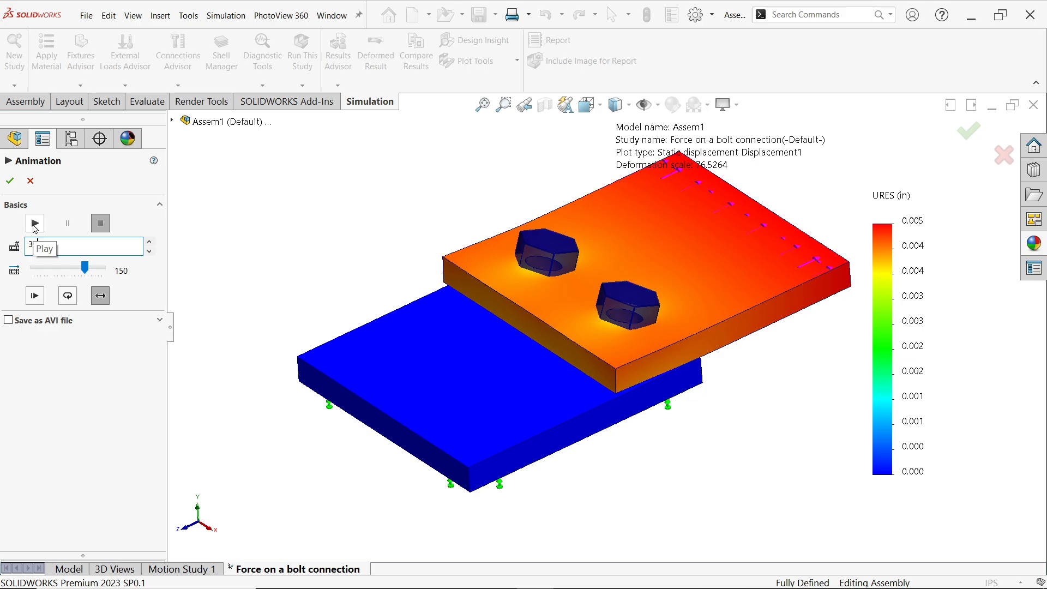
pyautogui.click(34, 223)
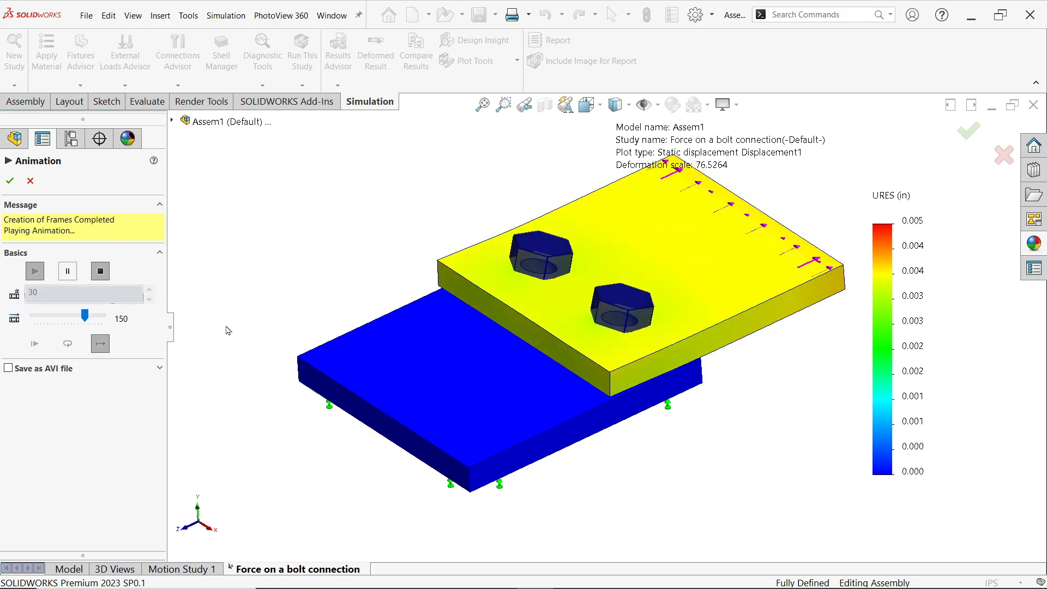
pyautogui.moveTo(84, 315); pyautogui.dragTo(100, 315)
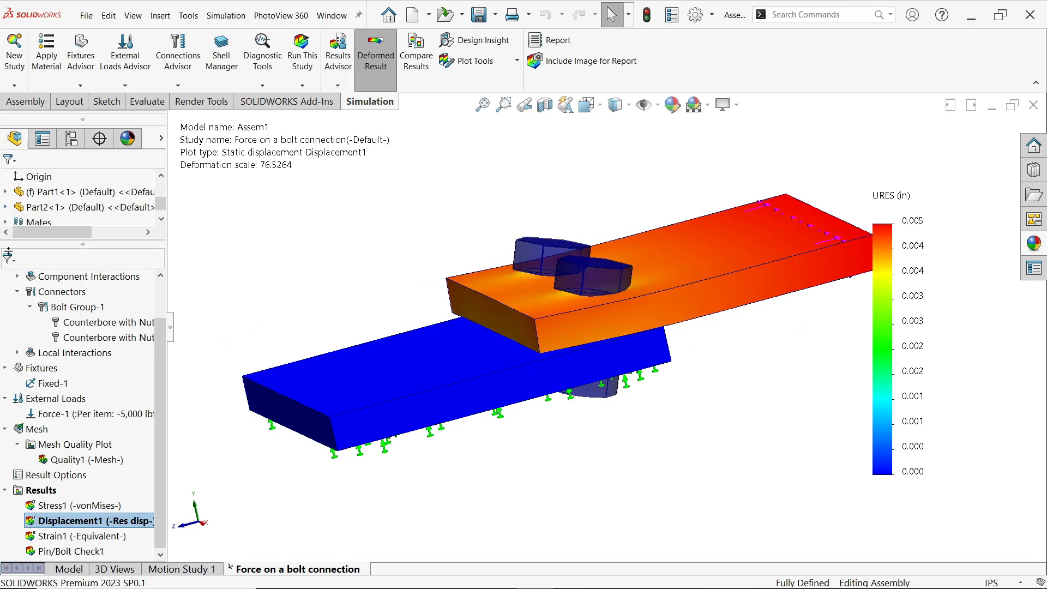
# Show Stress1 (von Mises) again and start generating its animation.
pyautogui.click(73, 505)
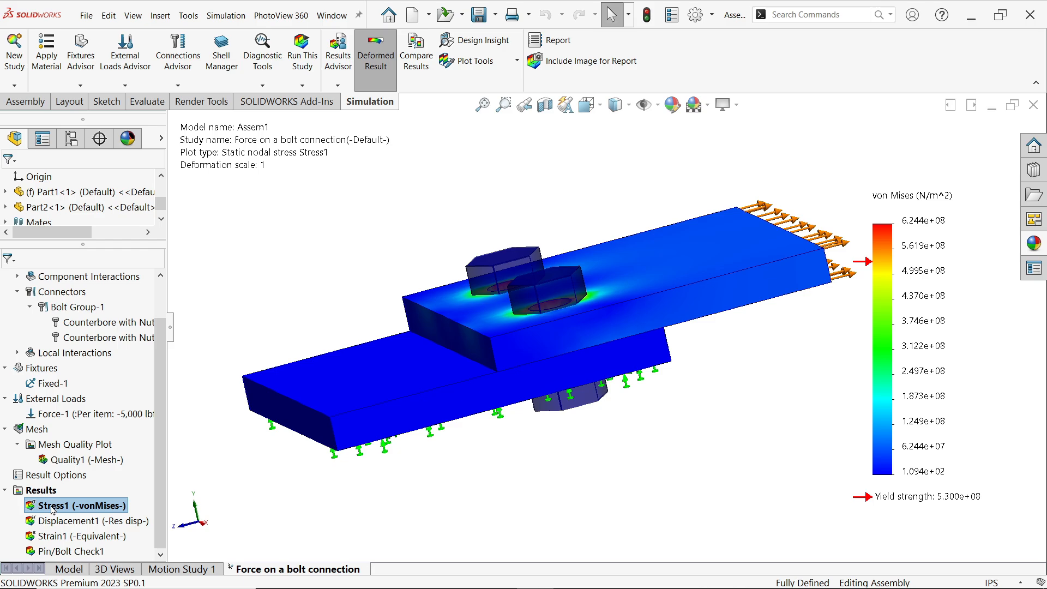
pyautogui.rightClick(75, 505)
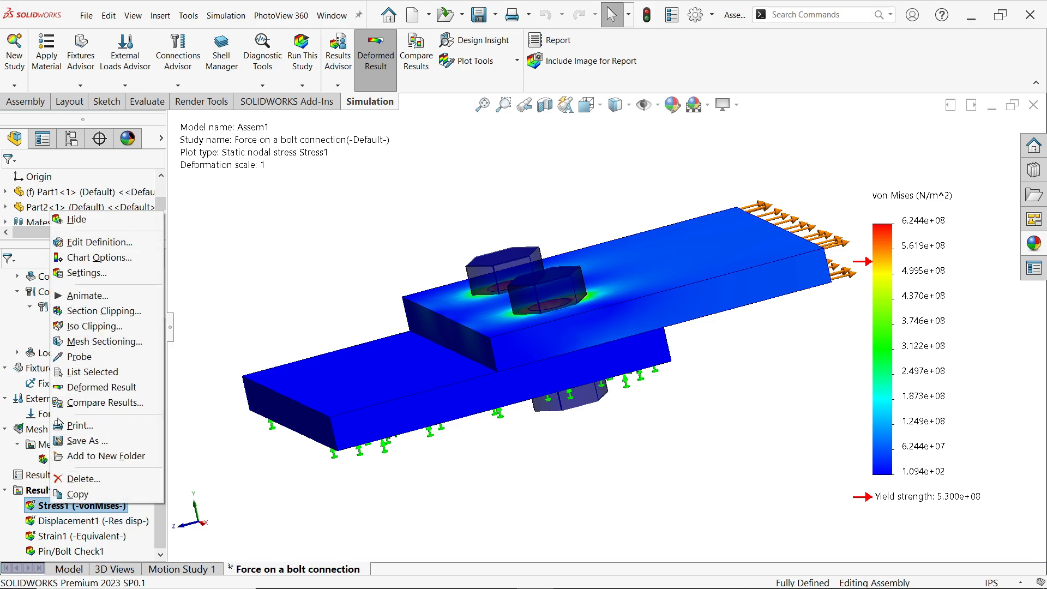
pyautogui.click(88, 296)
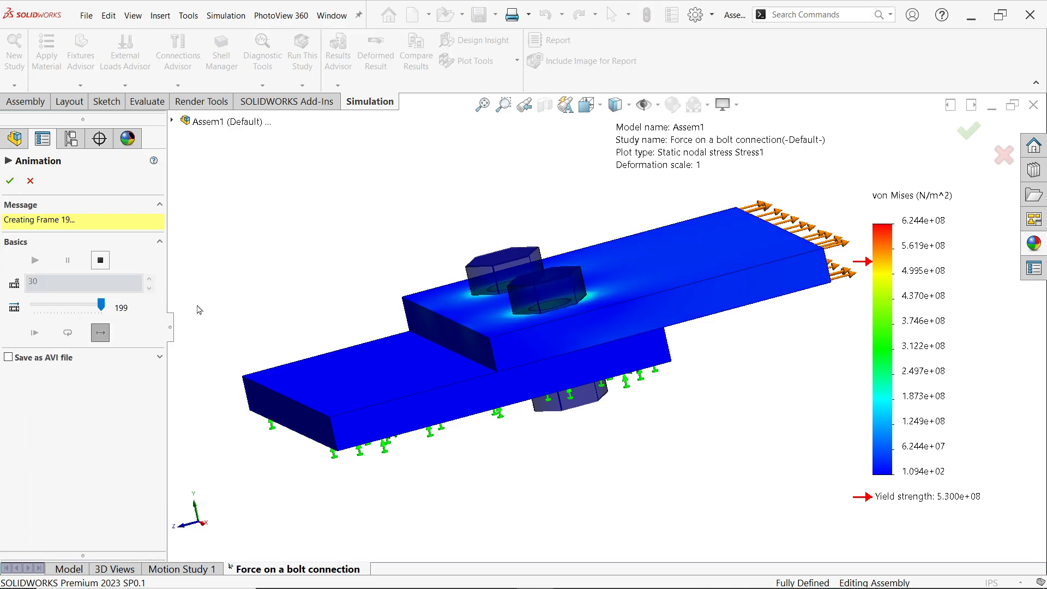